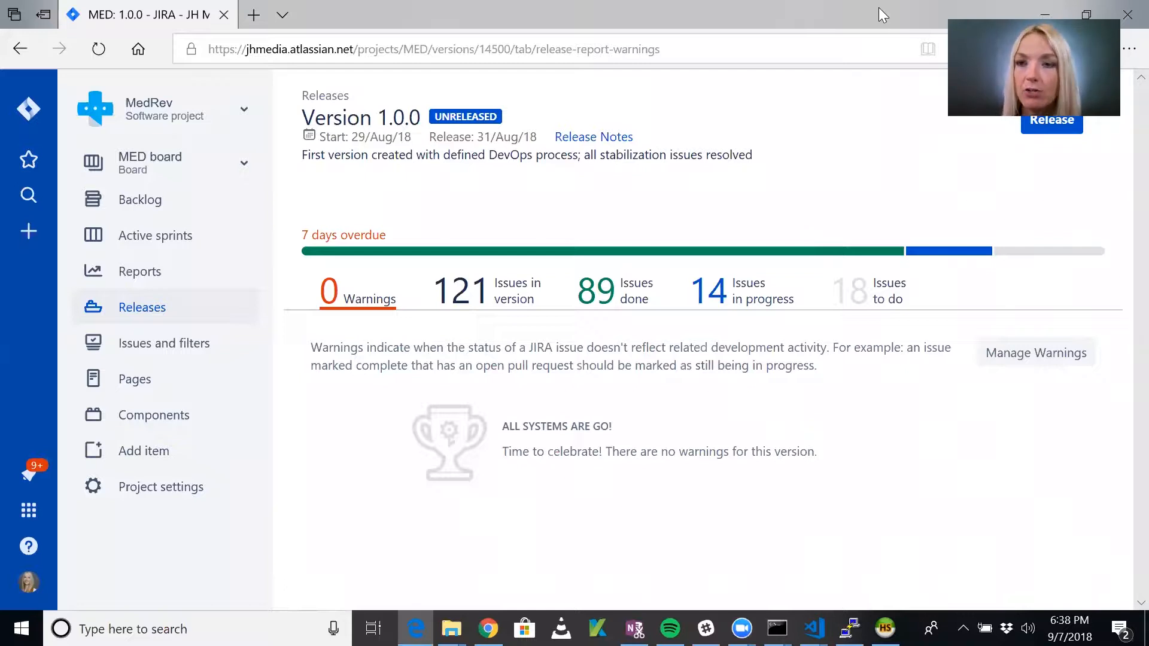
mouse_move(878, 256)
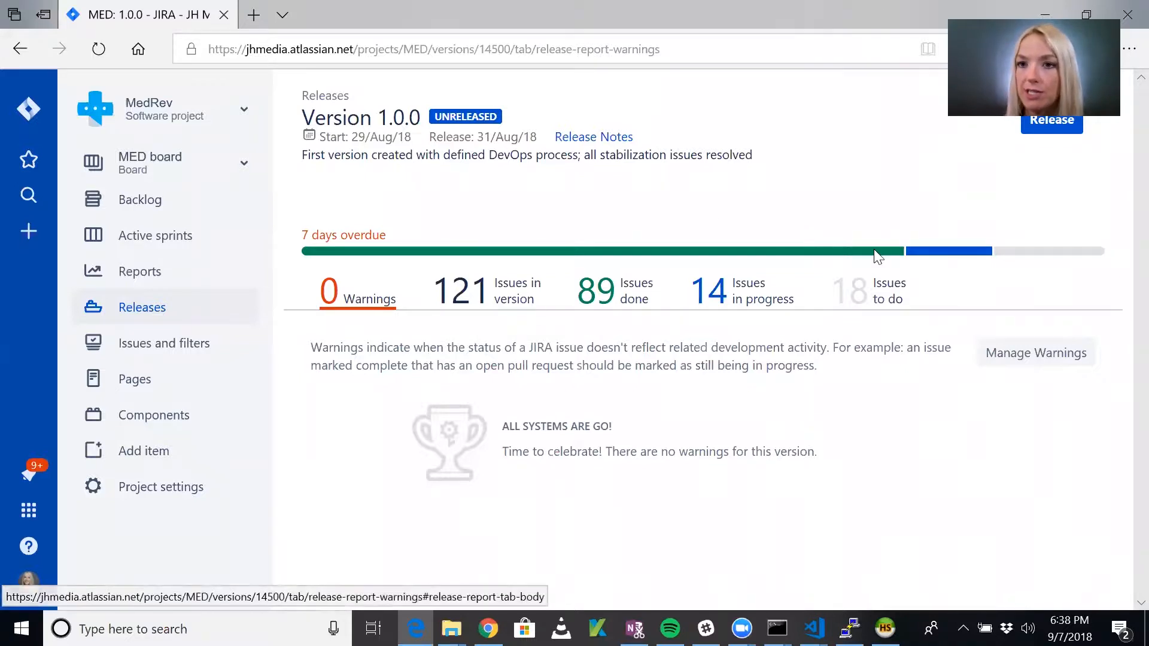
mouse_move(878, 251)
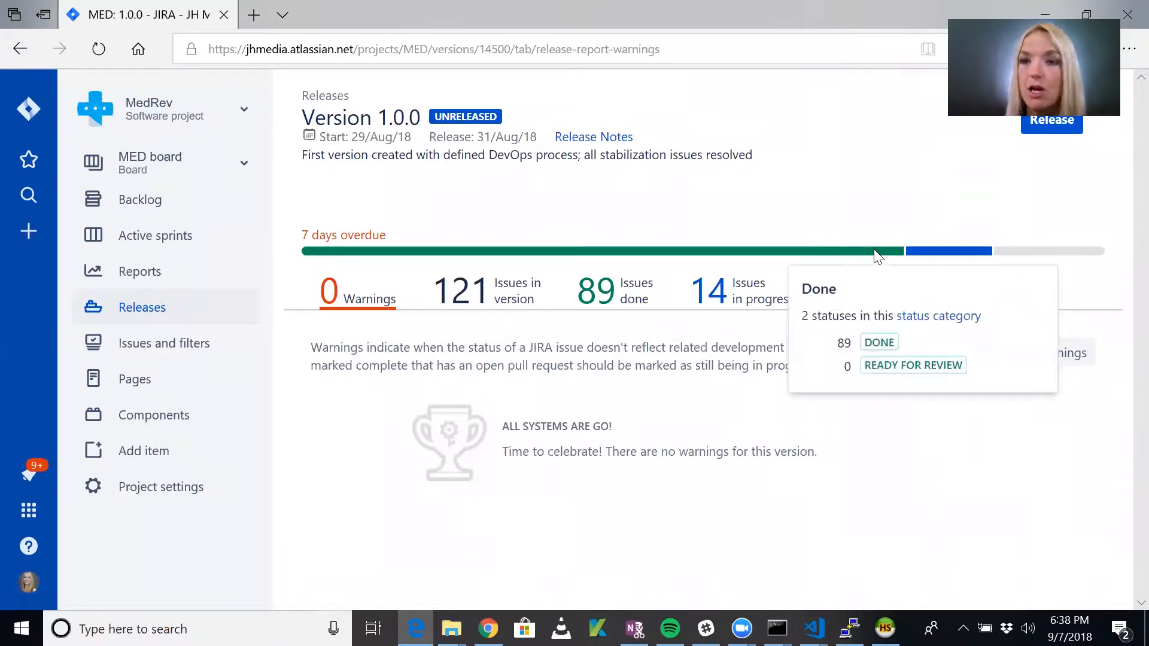
mouse_move(822, 230)
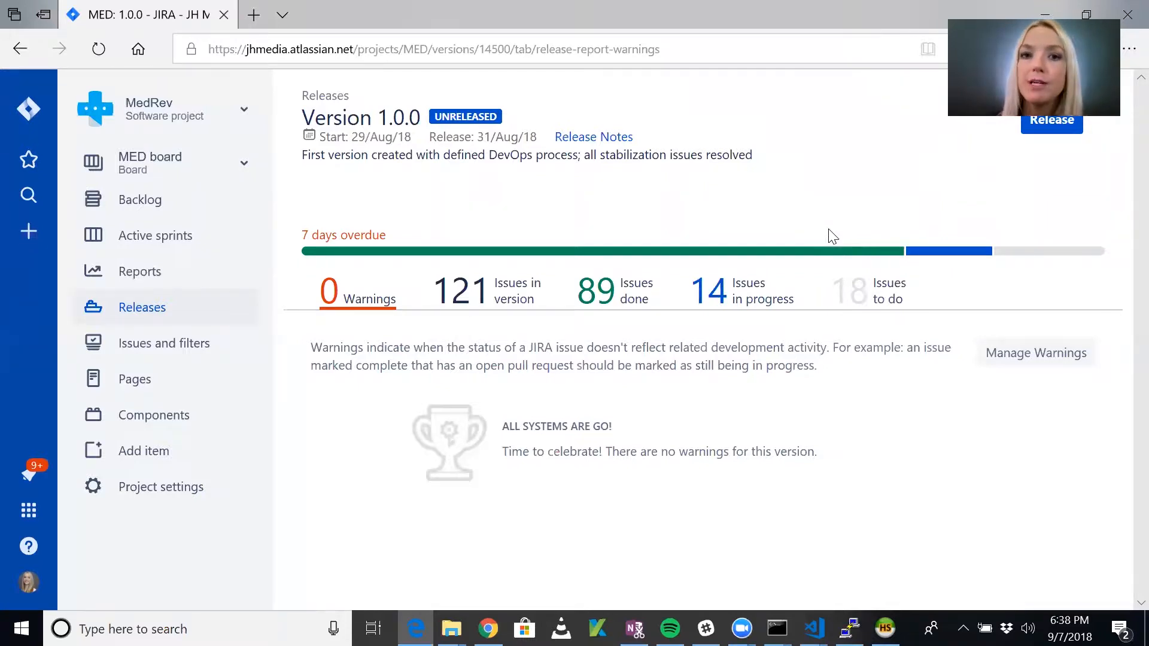
mouse_move(745, 236)
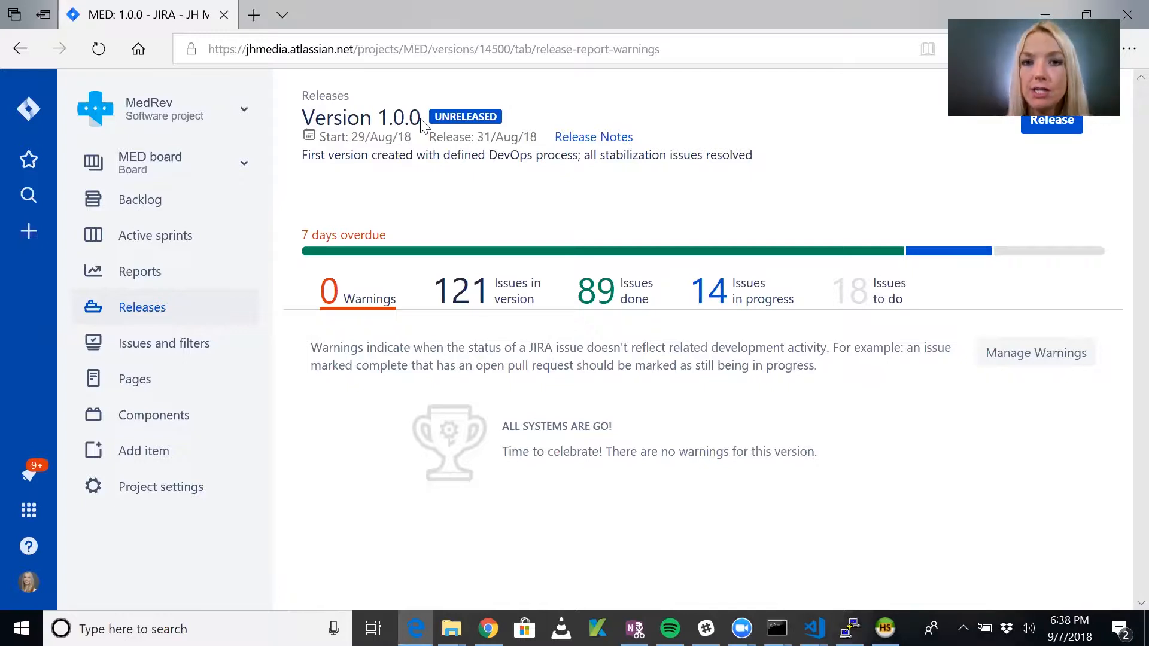
mouse_move(619, 293)
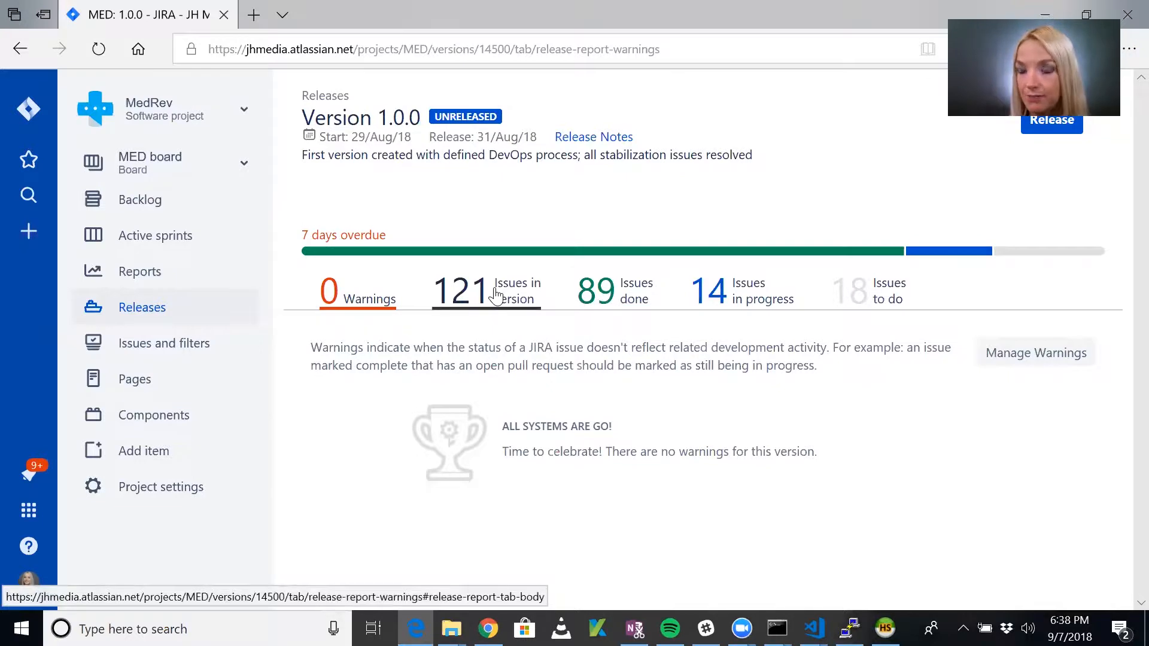
mouse_move(497, 274)
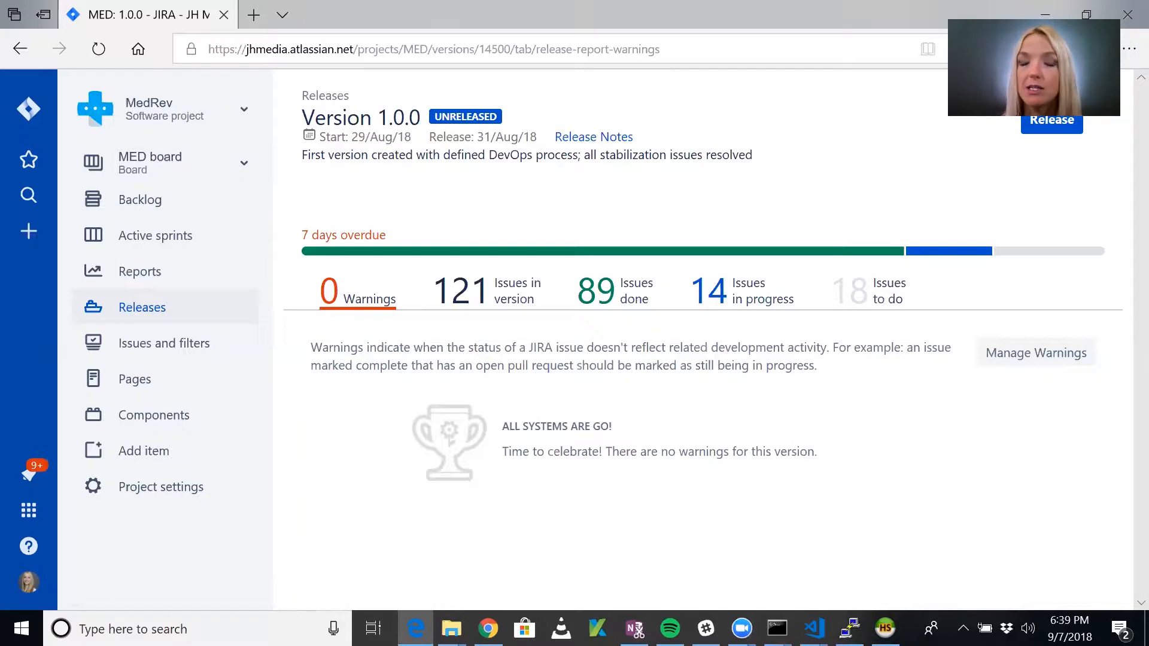
mouse_move(370, 103)
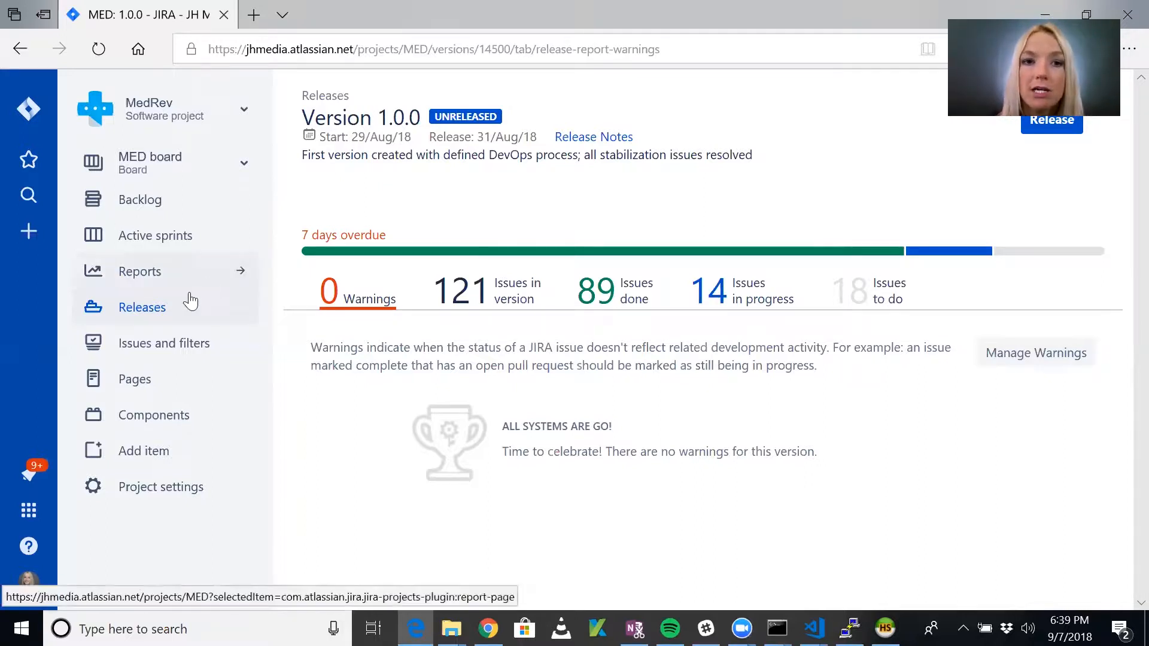
Show the MedRev Releases list with unreleased version 1.0.0
click(143, 308)
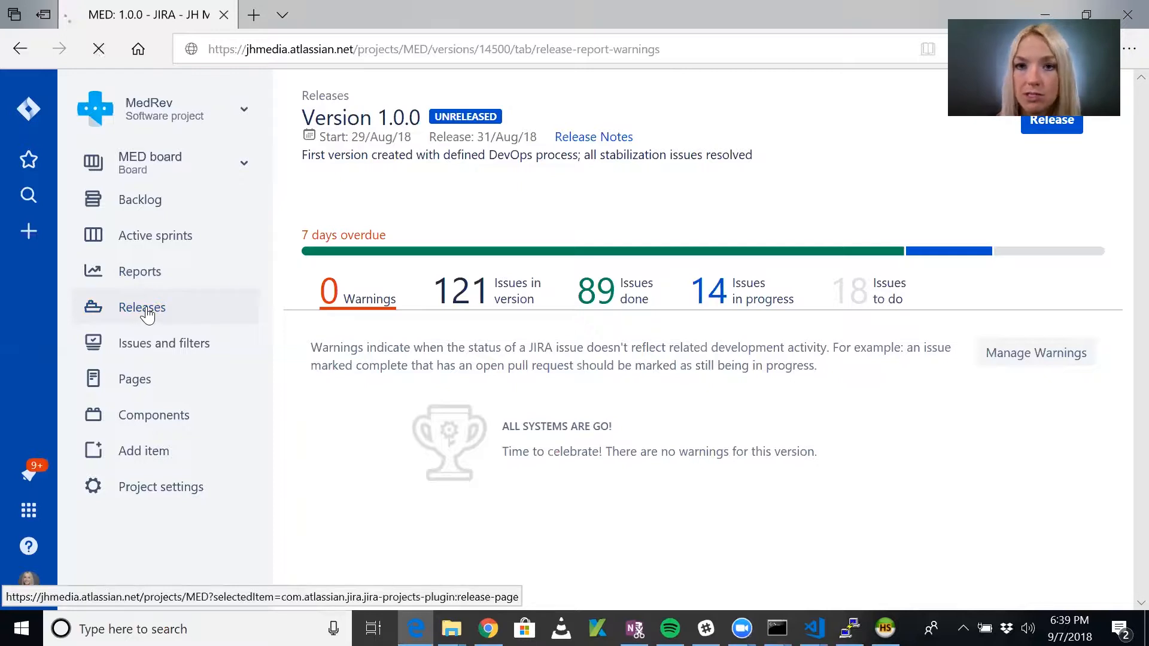
click(141, 307)
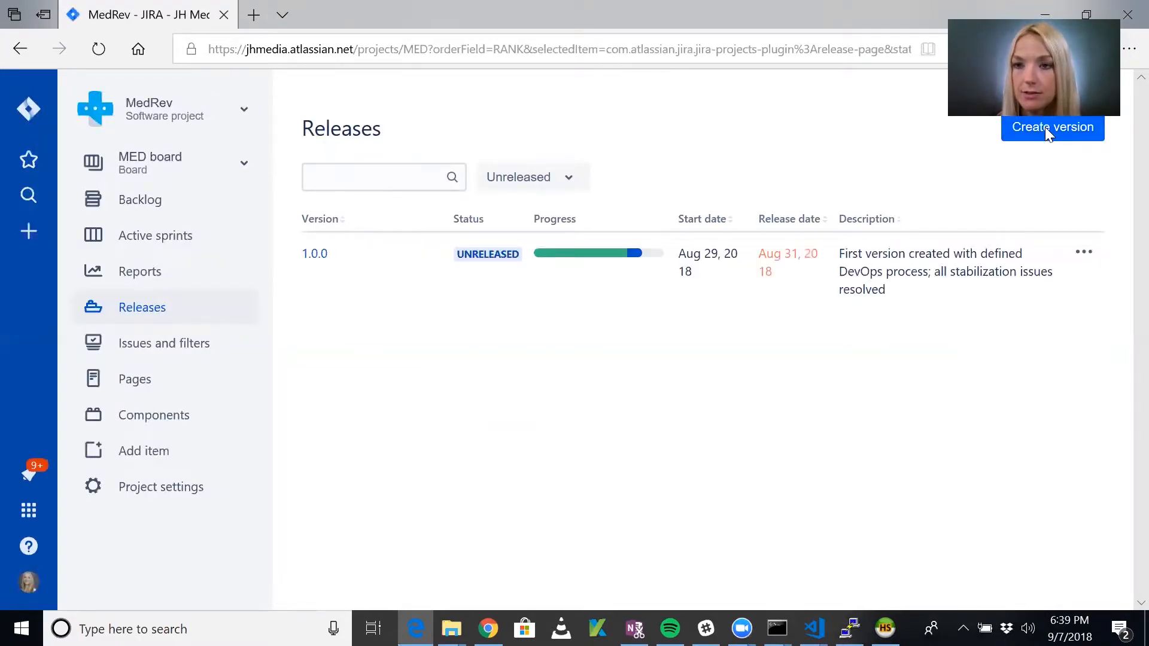
Create a new version named 0.73 with start and release dates 7 September 2018
click(1053, 127)
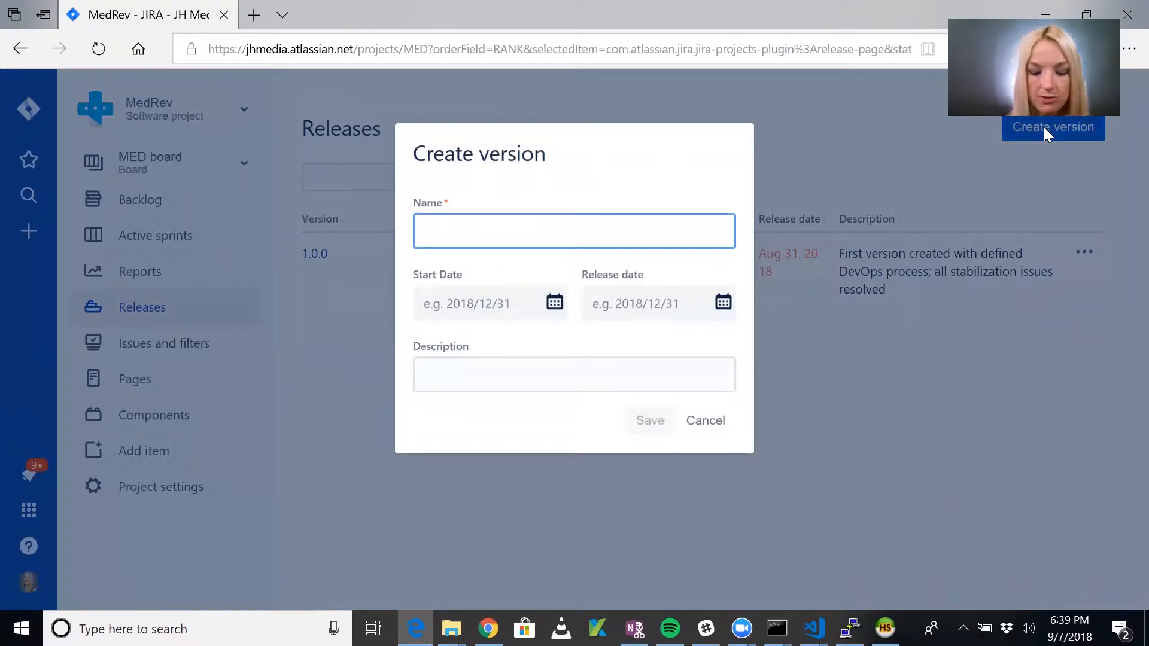
text(0.73)
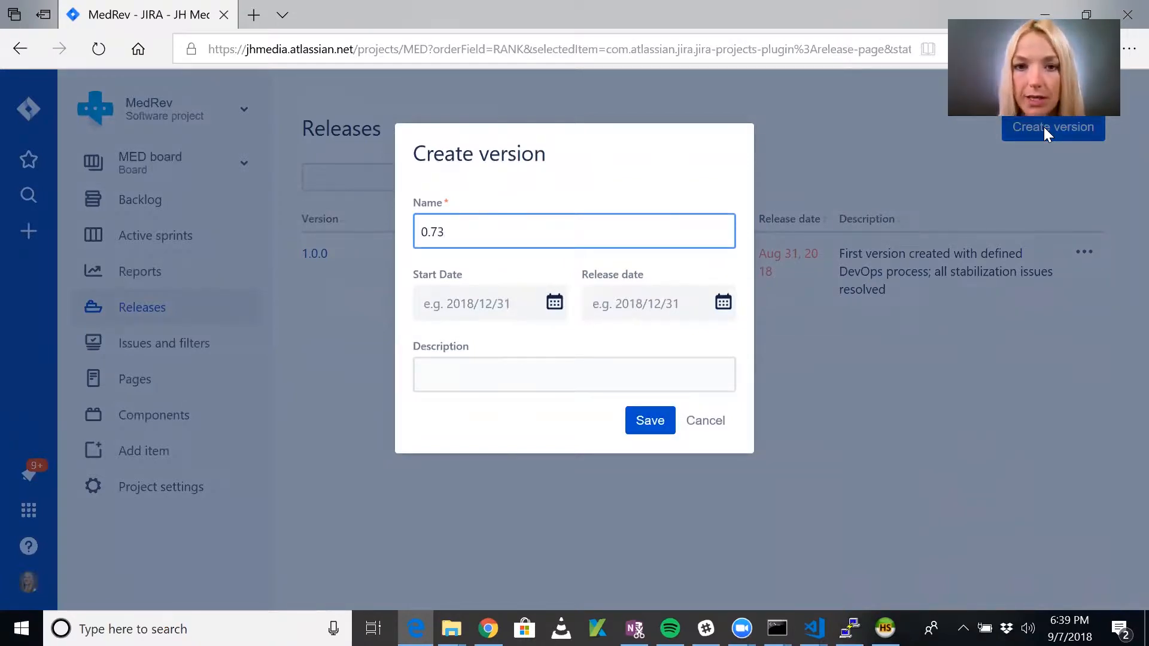
click(490, 303)
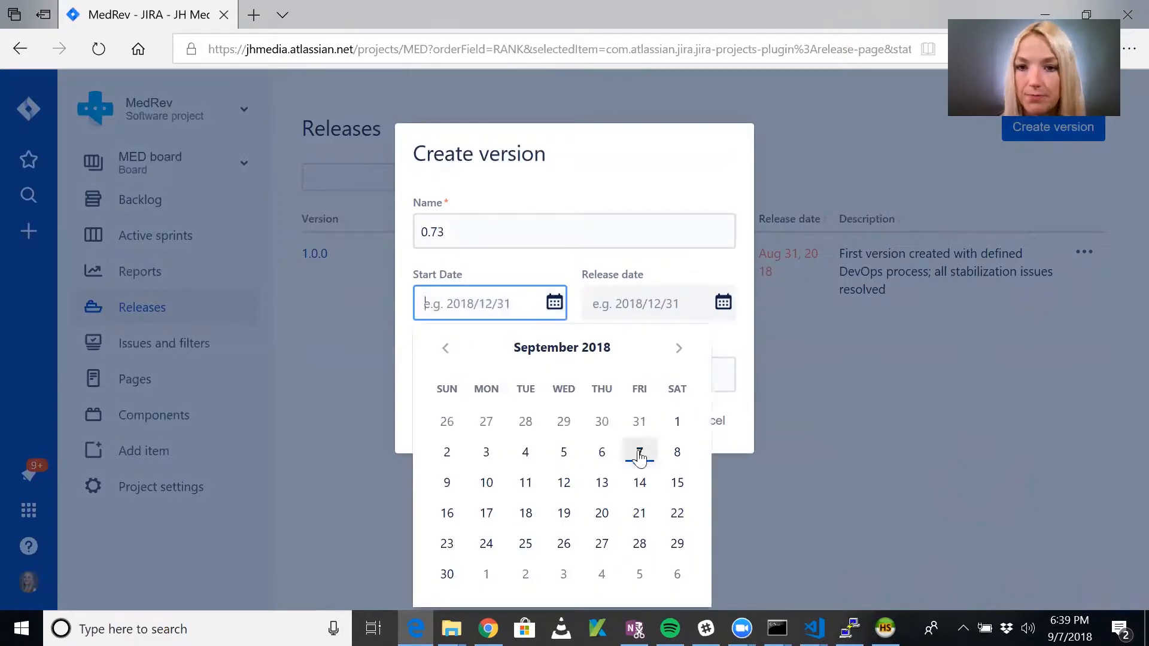
click(639, 452)
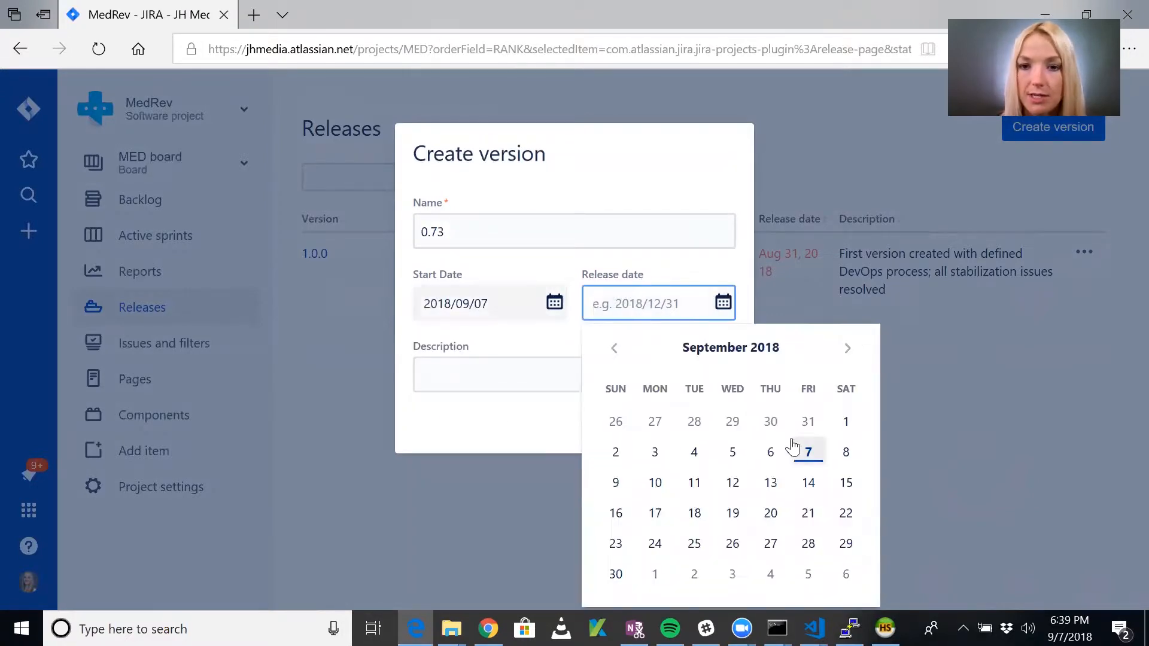
click(808, 451)
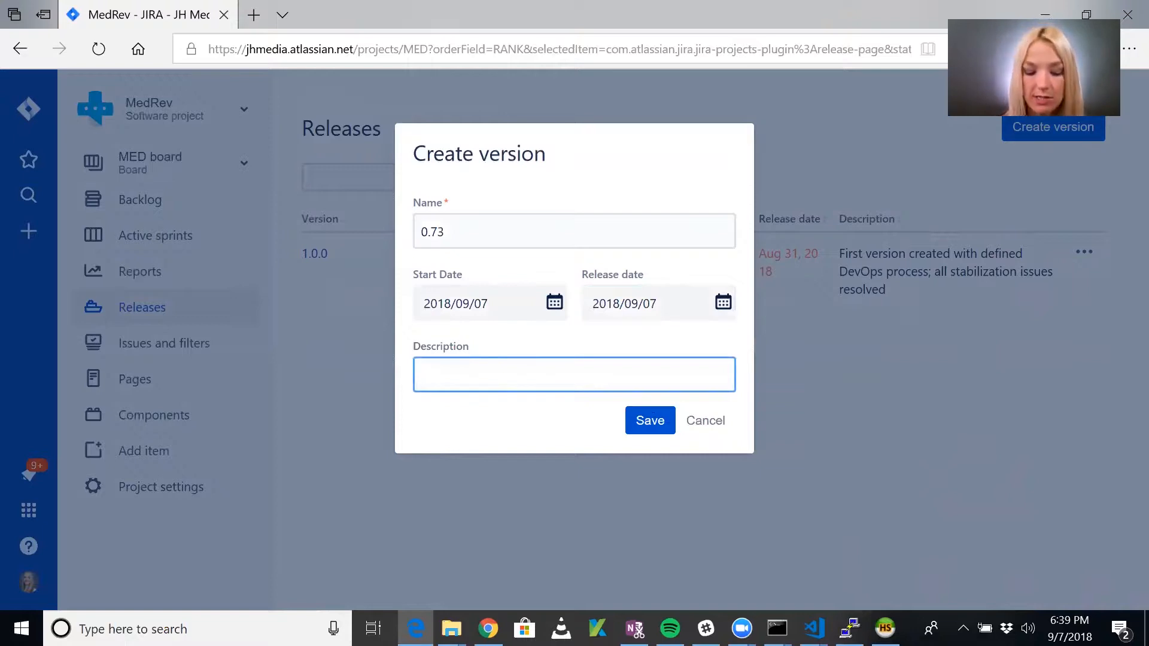
Describe the version as about 73% done with MVP, with remaining issues and features
text(Ao)
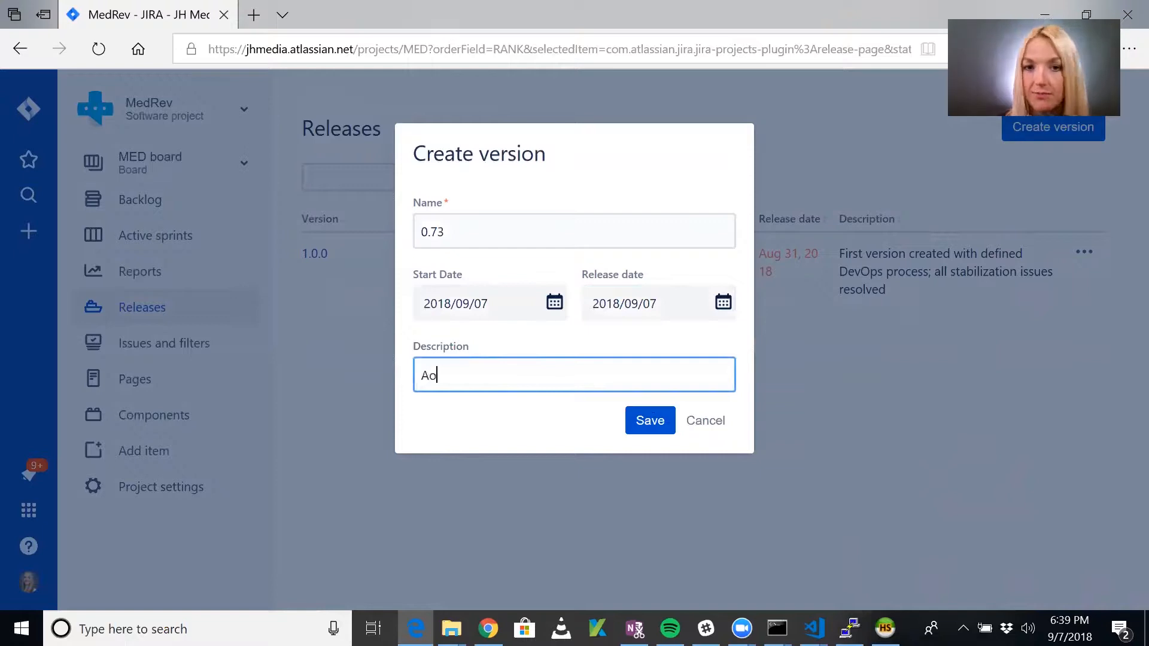
text(bout 73% done with)
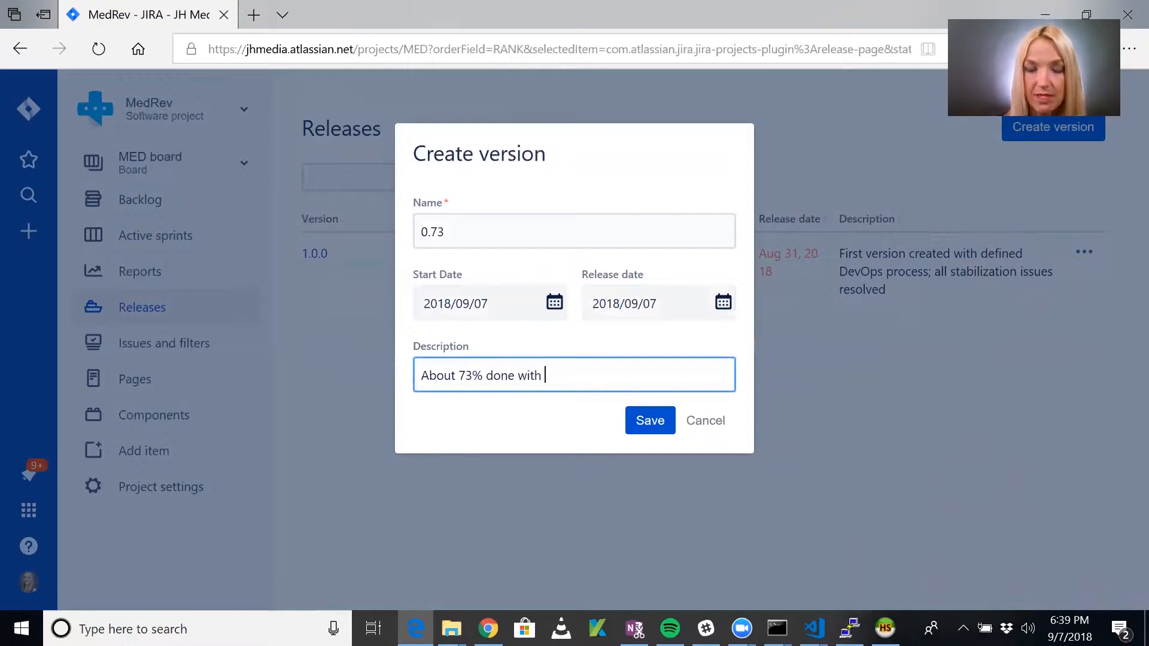
text(MVP)
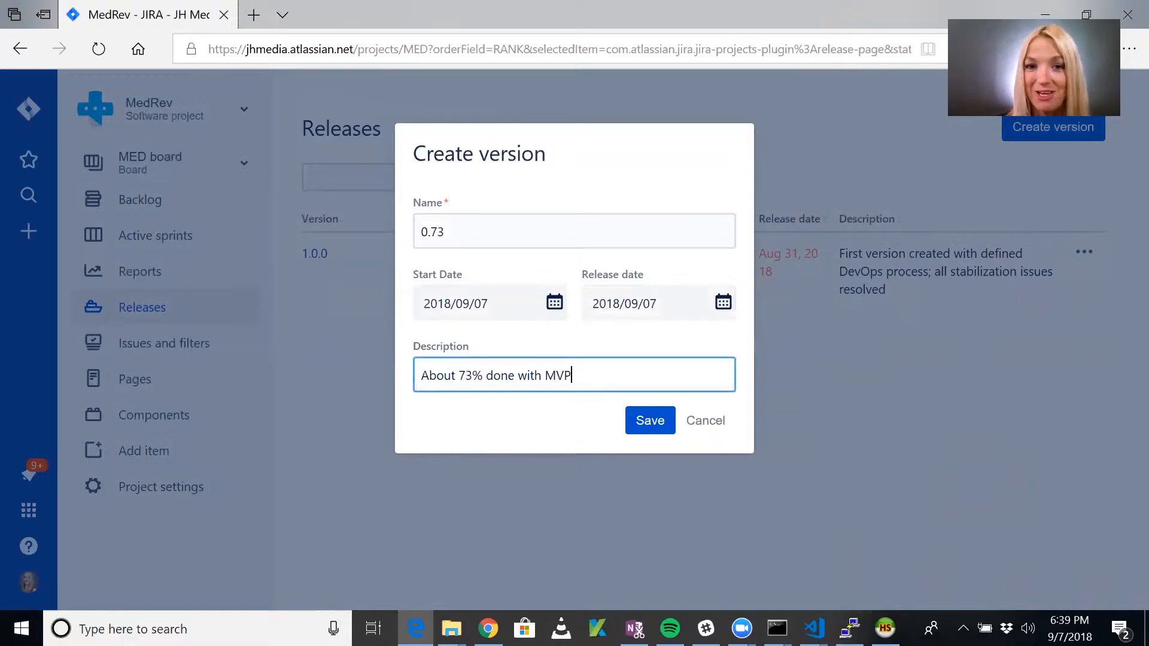
text(.)
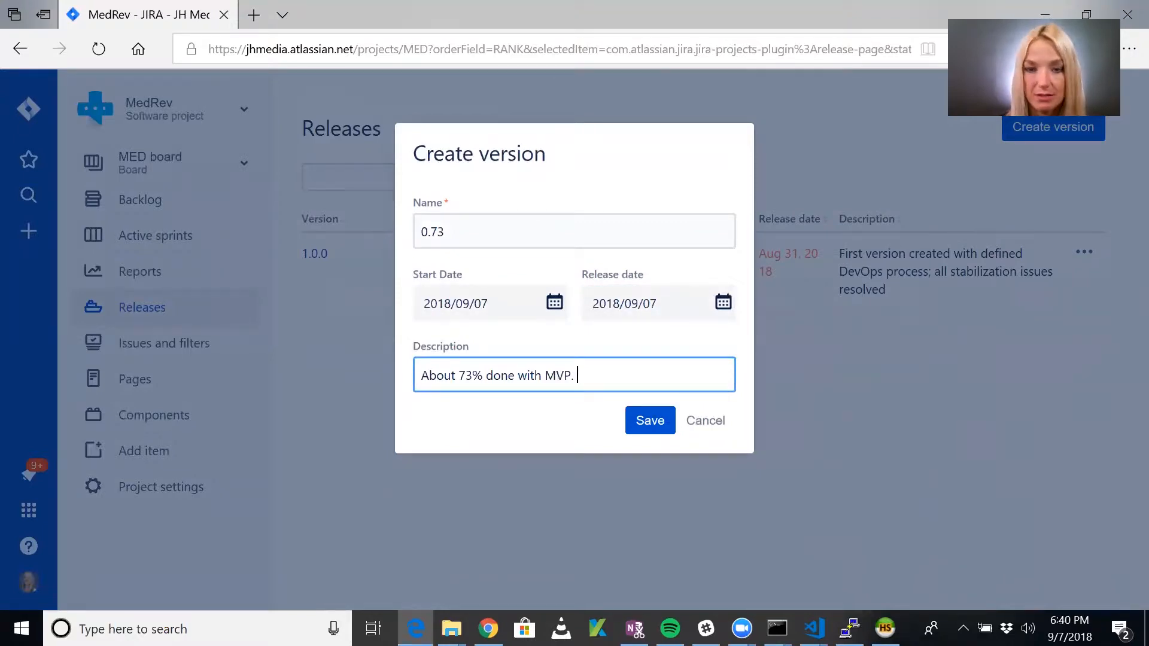
text(Just a couple remaining)
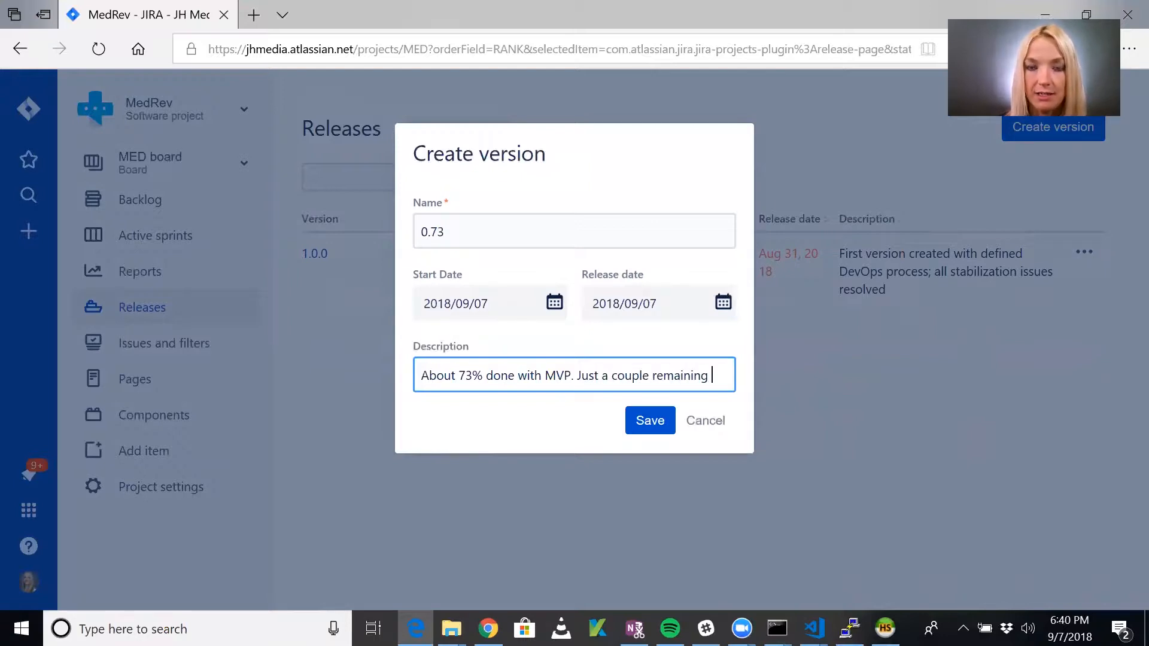
text(issues)
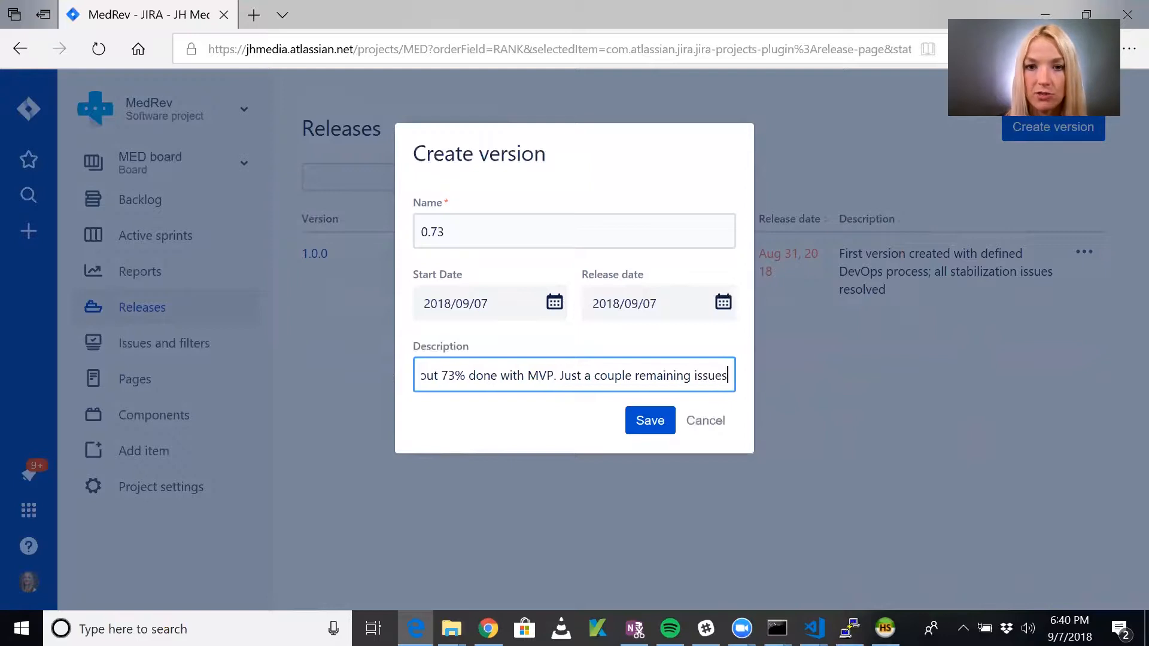
text(and features to add)
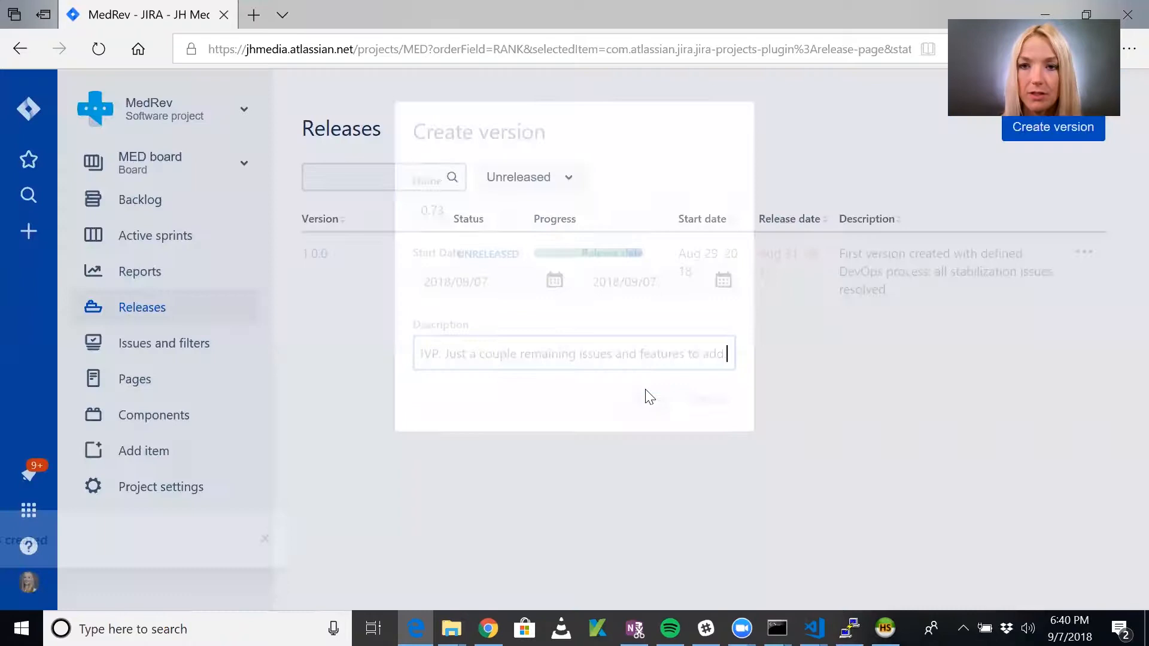
Save version 0.73 so it appears above 1.0.0 in the Releases list
click(706, 398)
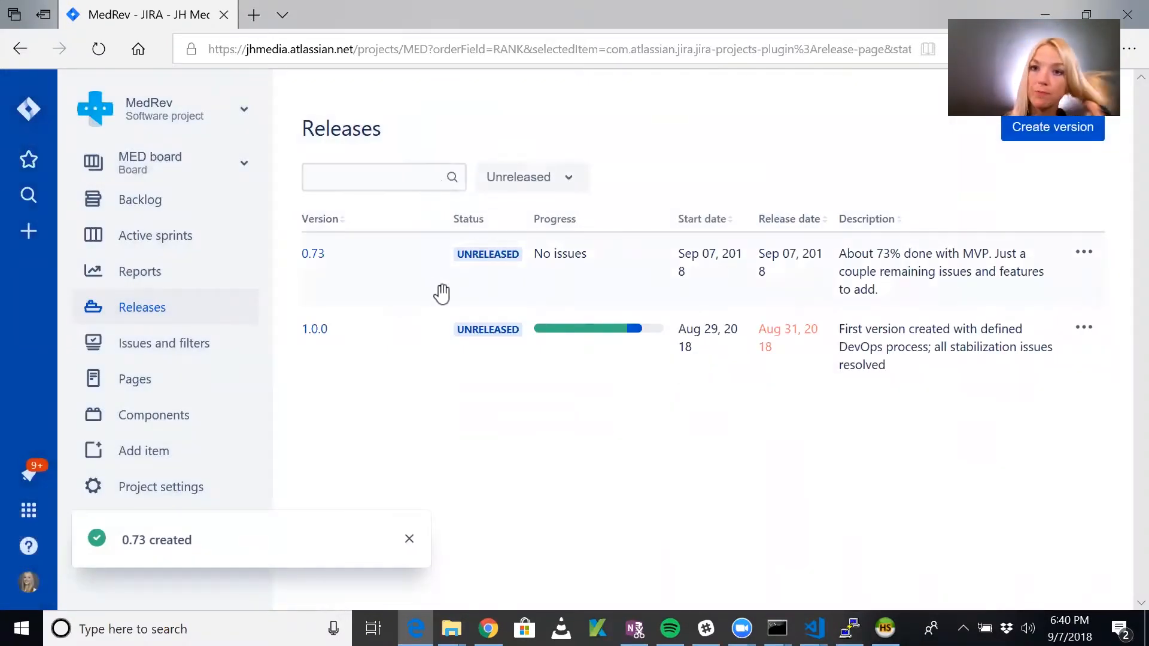
mouse_move(475, 286)
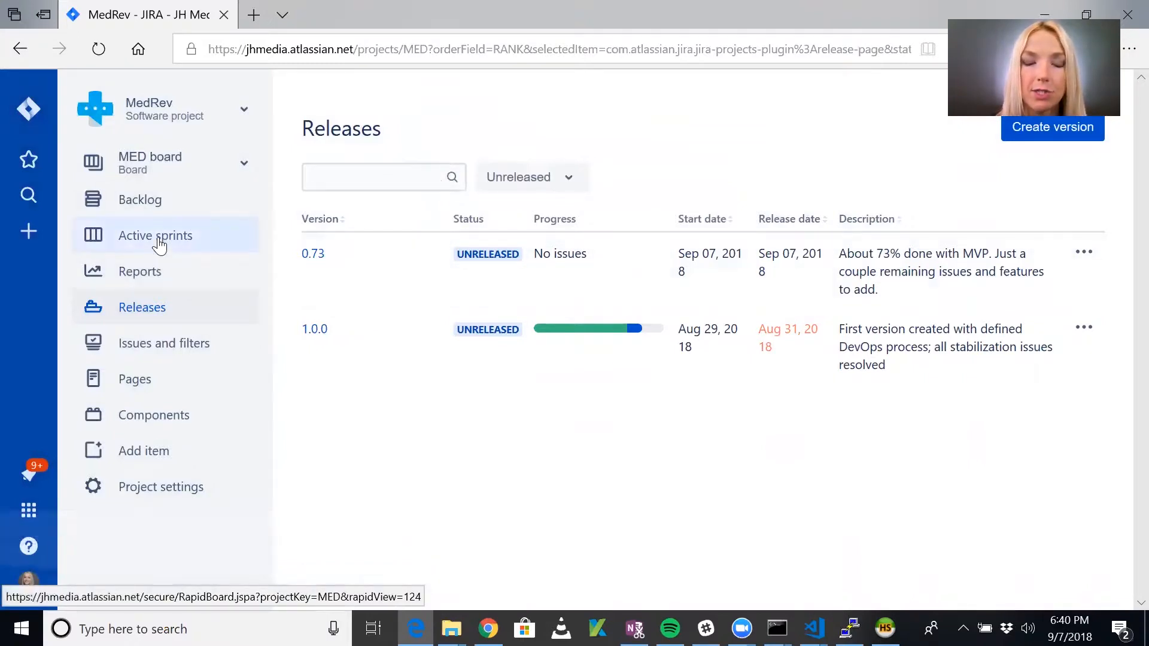
Return to the active sprint board, close issue details and review the Done column for bulk change
click(154, 236)
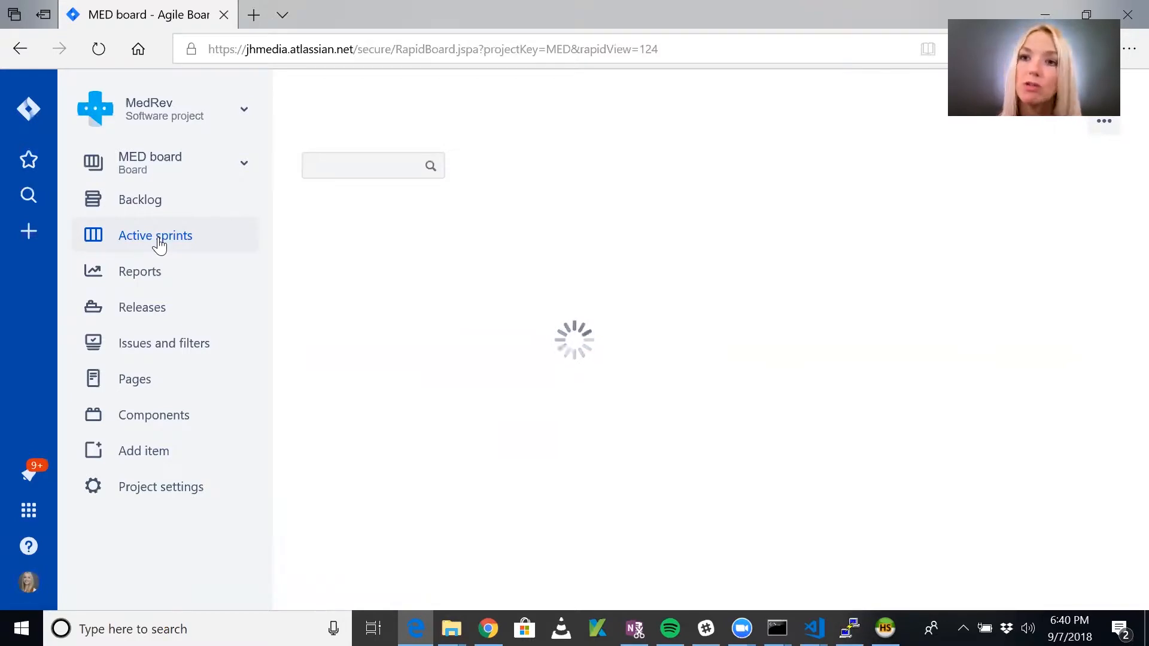
click(154, 236)
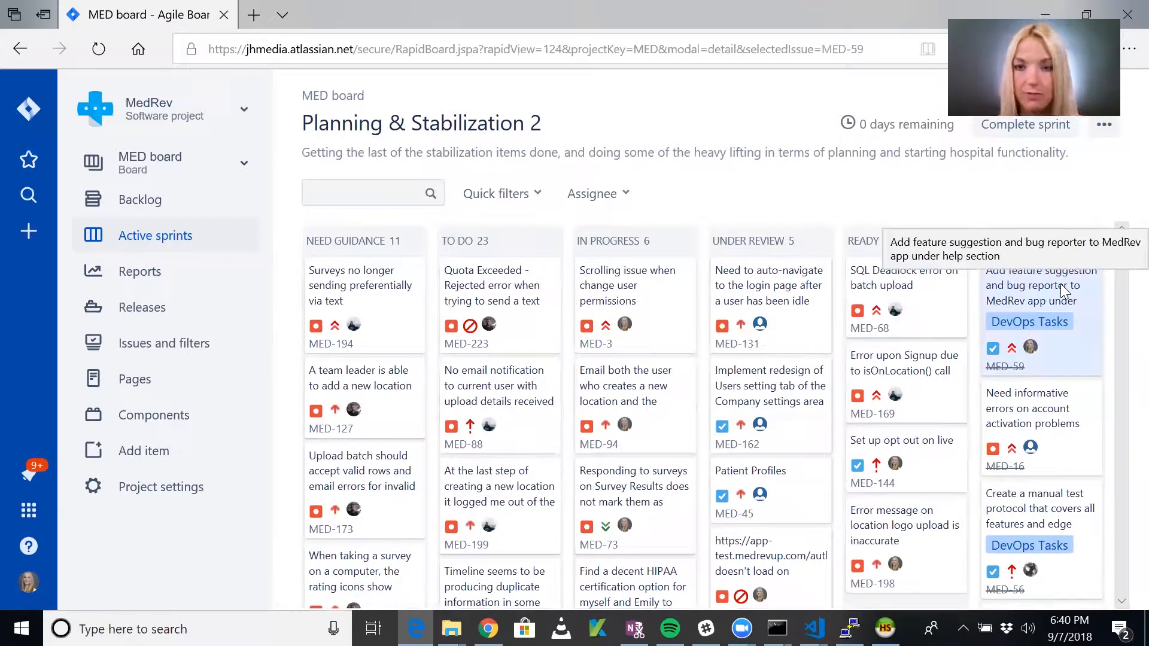
click(1040, 286)
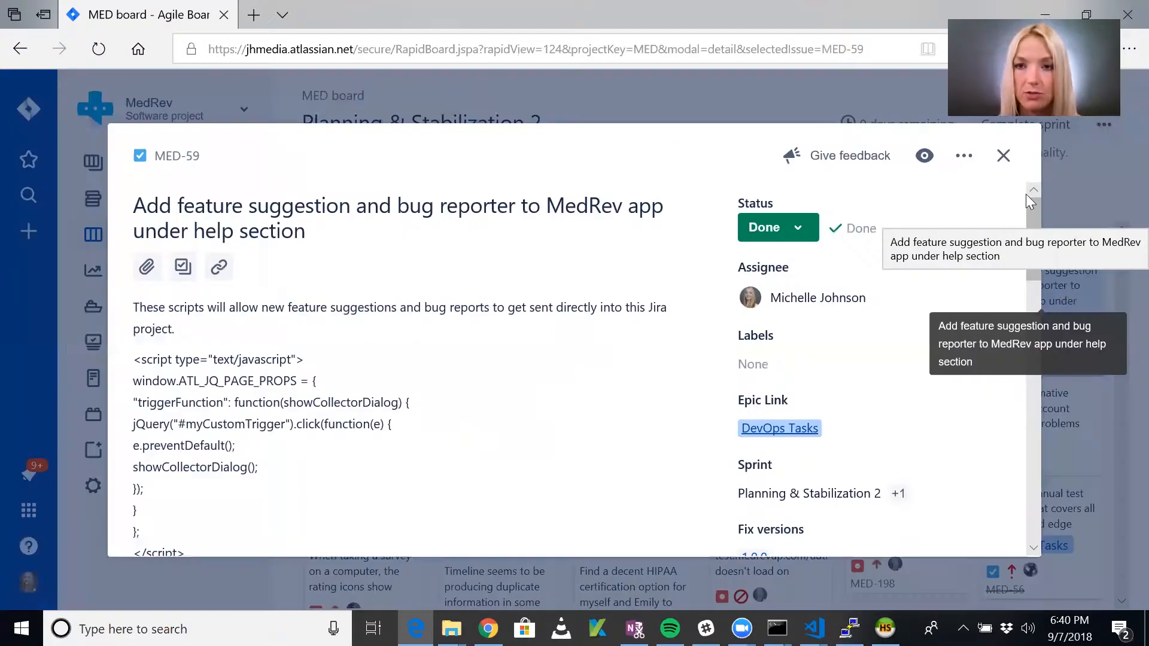
click(1004, 156)
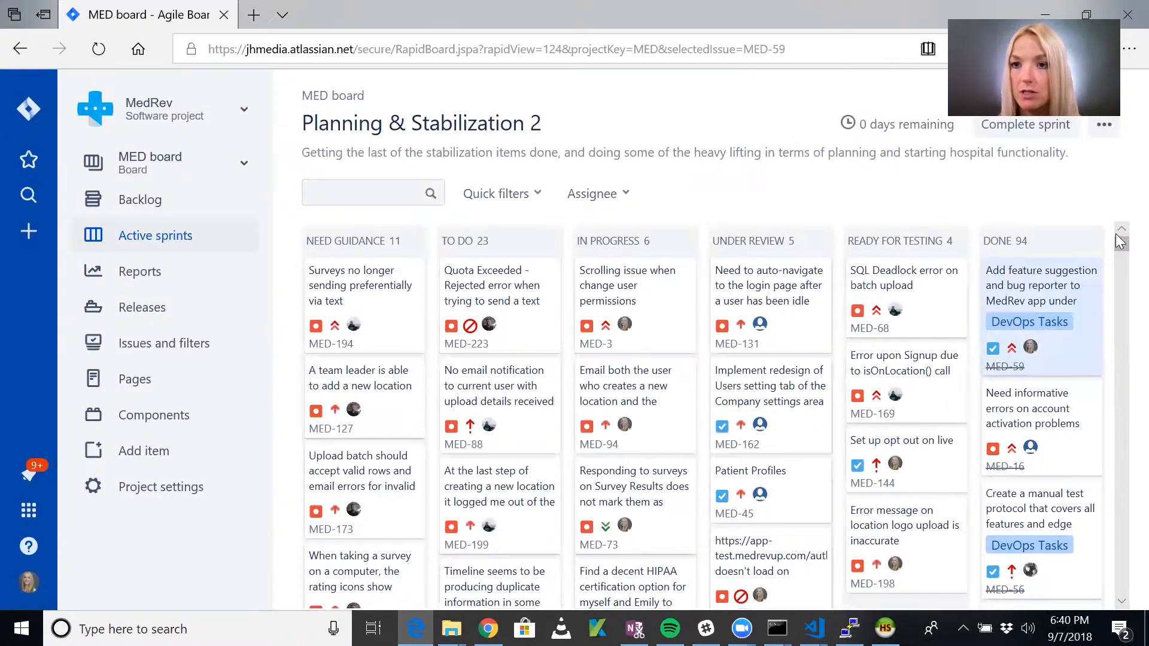
scroll(down, 3)
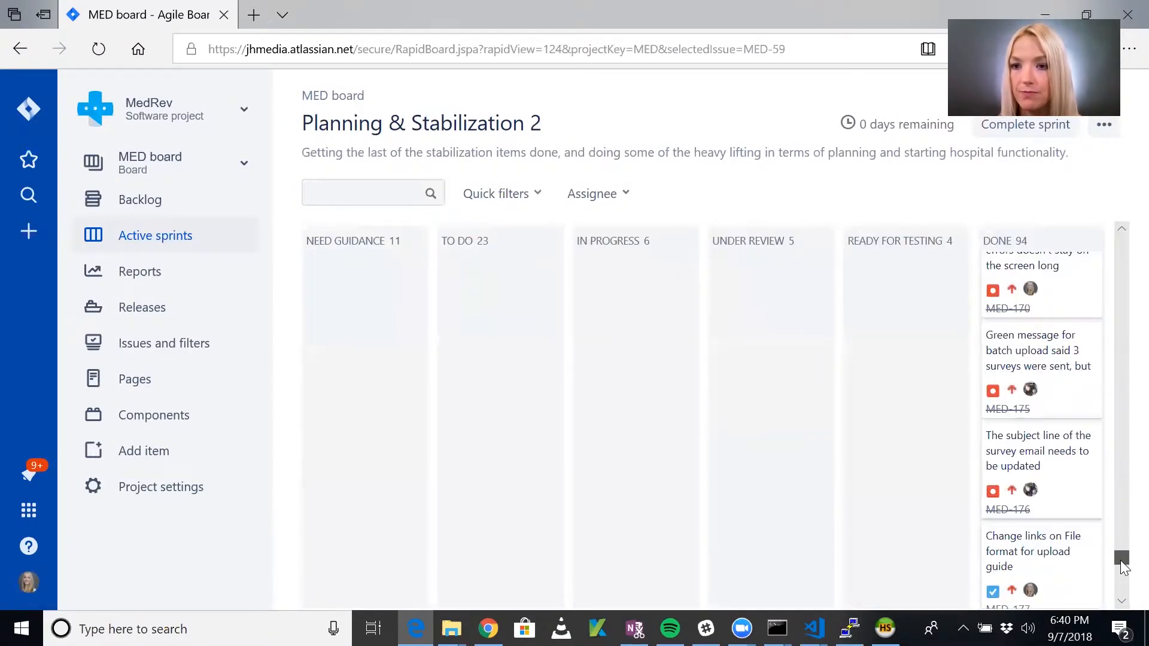
scroll(down, 3)
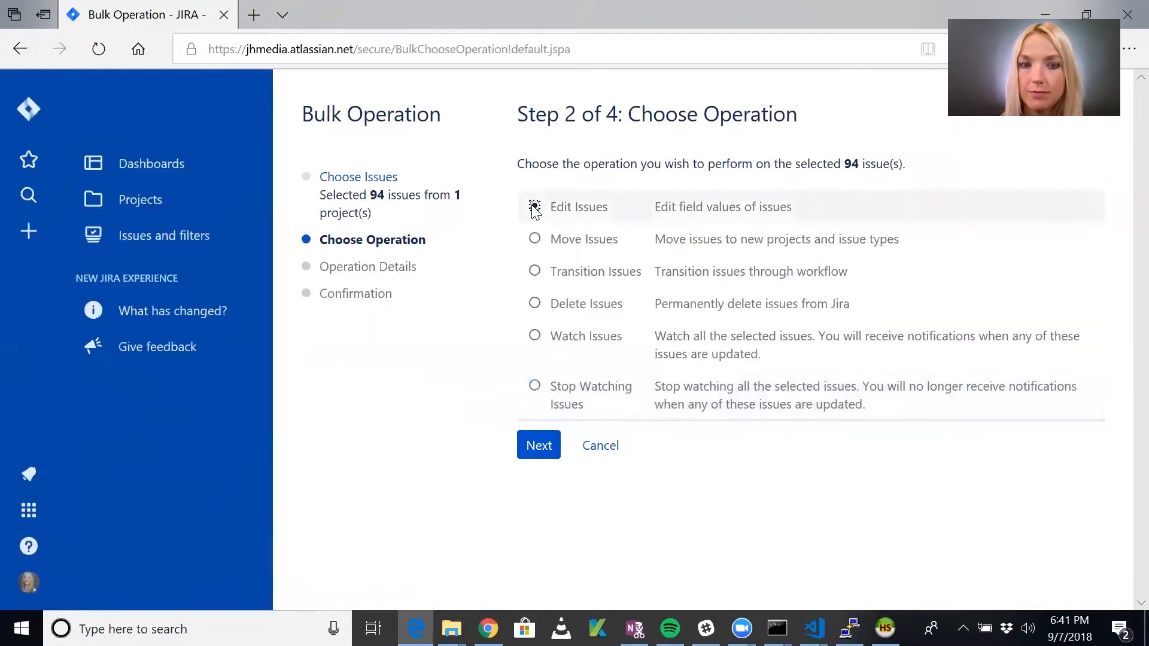
Choose Edit Issues and set Fix Version/s to 0.73 for the 94 selected issues
click(537, 445)
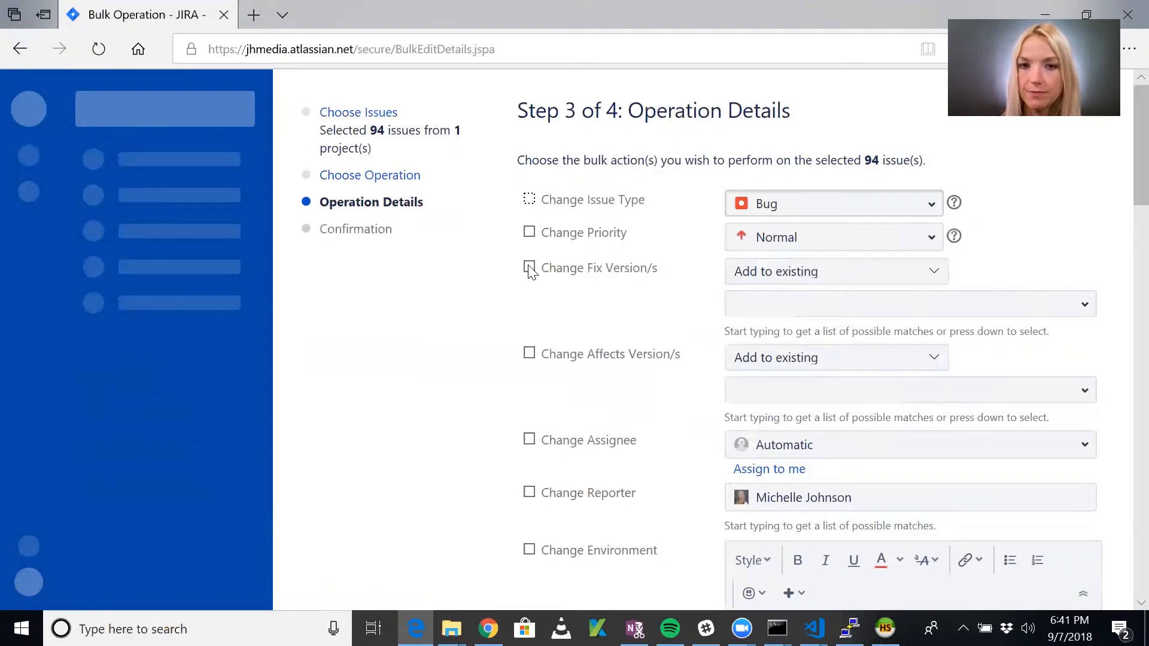
click(529, 267)
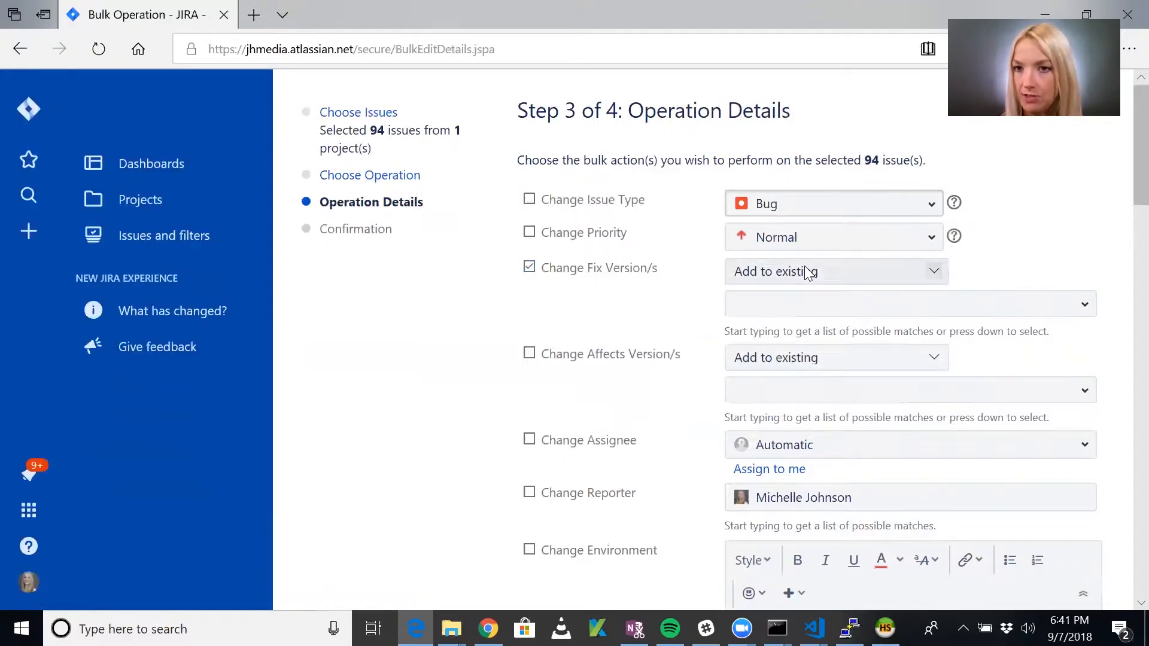
click(909, 303)
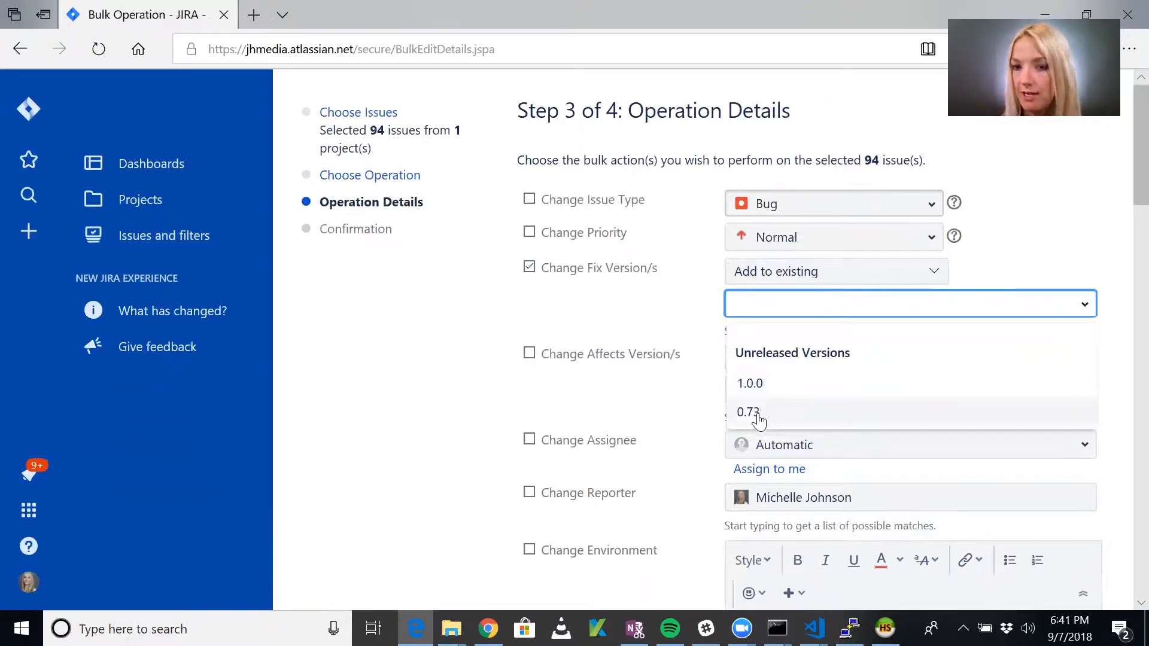
click(749, 411)
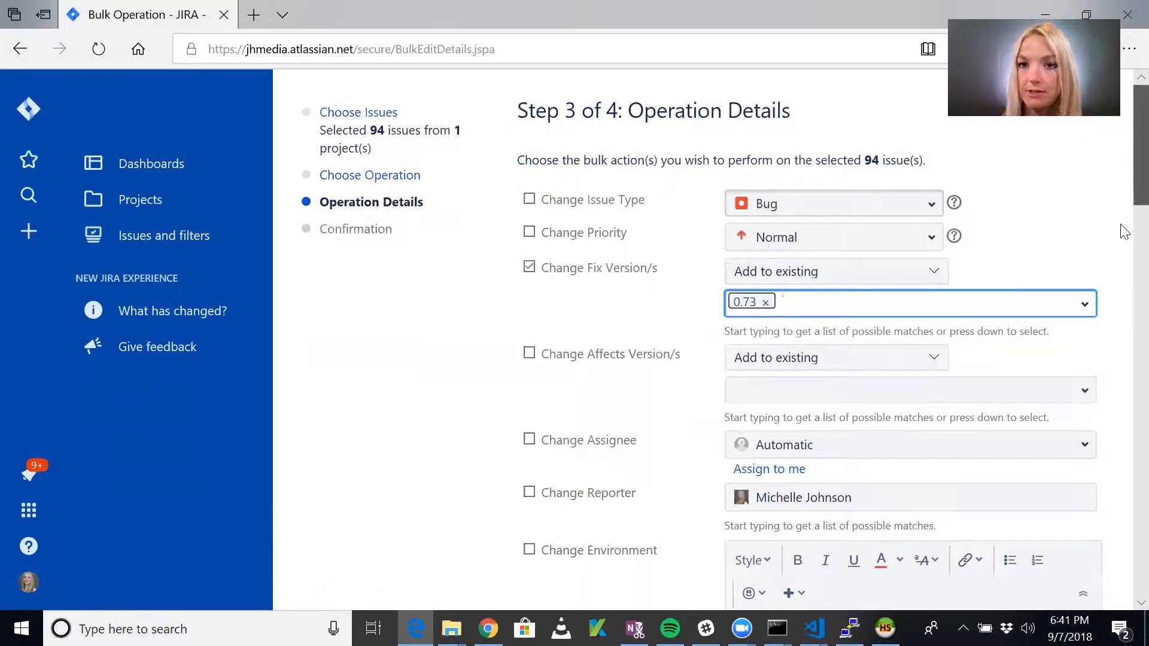
Proceed to confirmation and confirm the bulk edit of the 94 issues
scroll(down, 3)
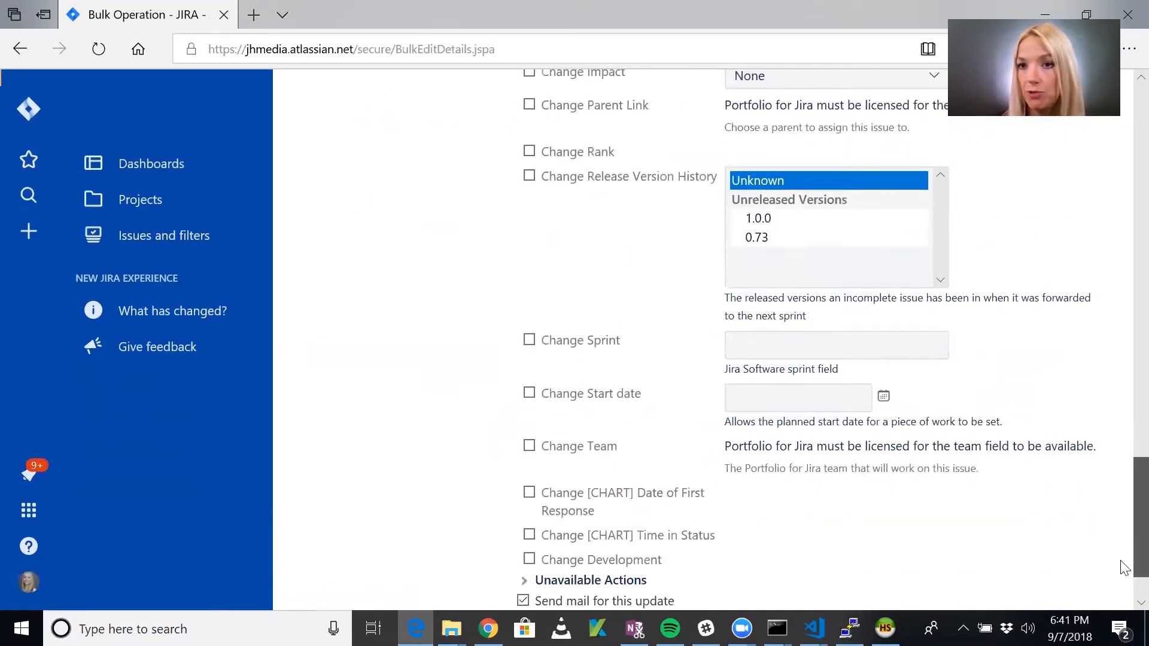
scroll(down, 3)
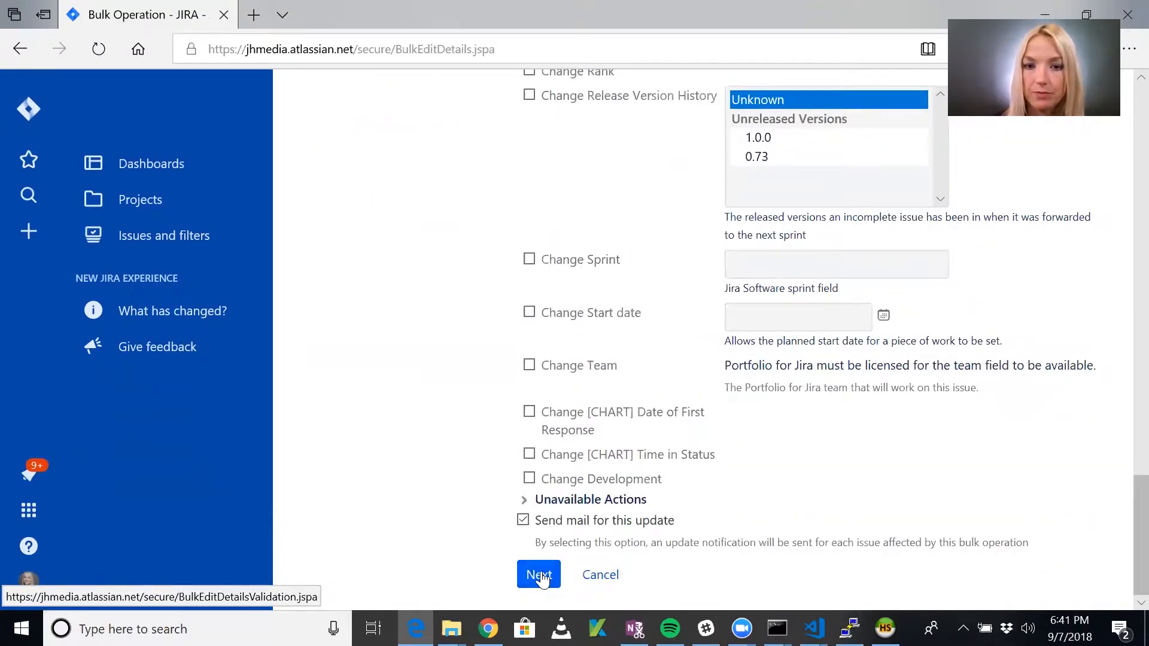
click(539, 575)
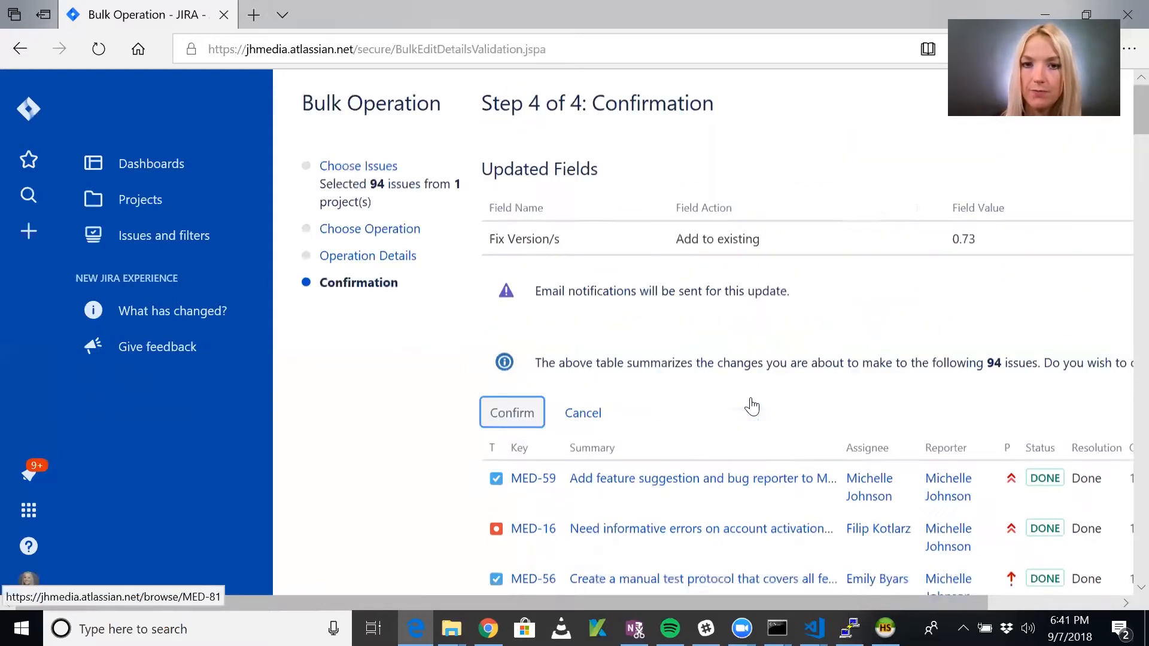
click(511, 413)
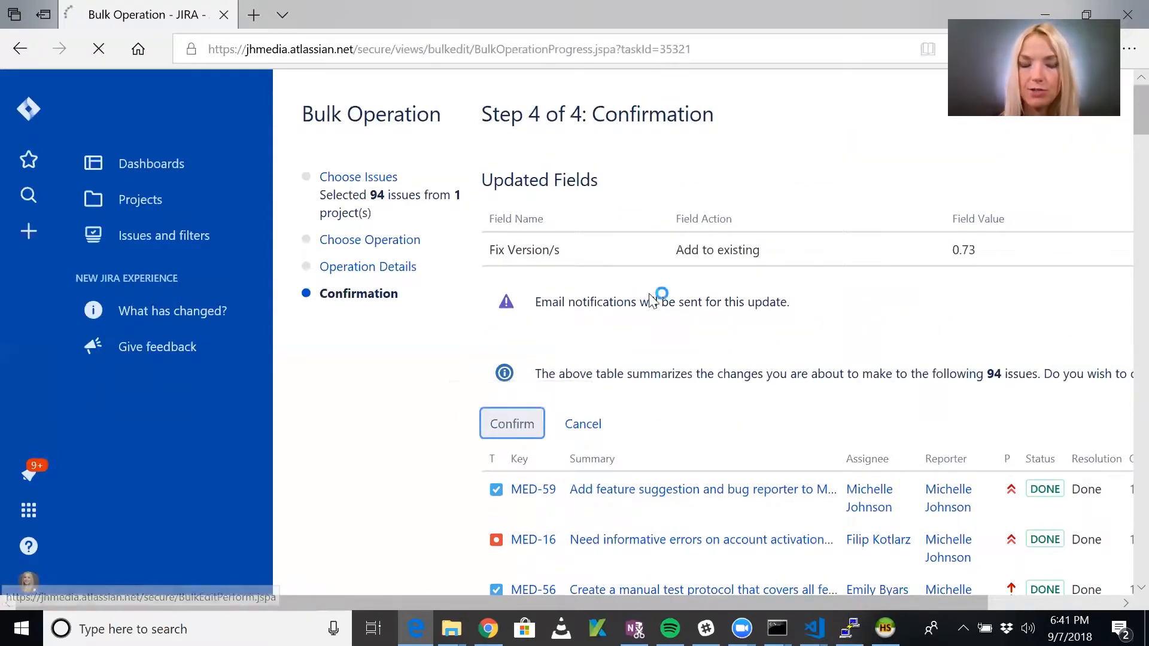
Refresh the bulk edit progress to 100% and acknowledge it to return to the board
click(512, 424)
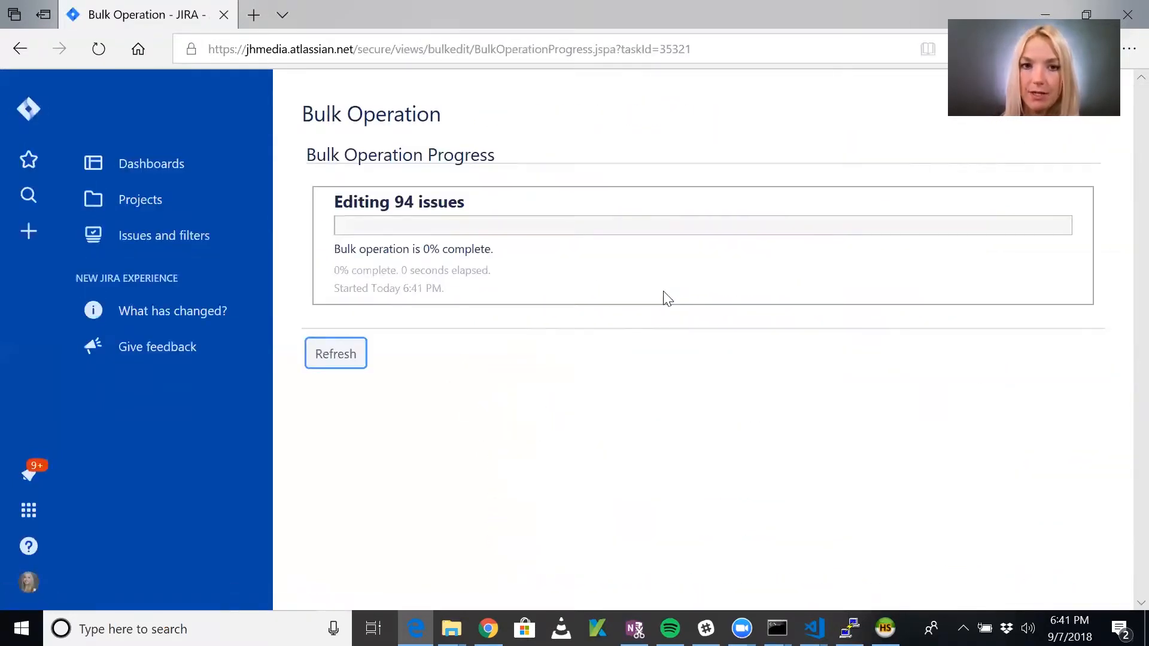
mouse_move(653, 246)
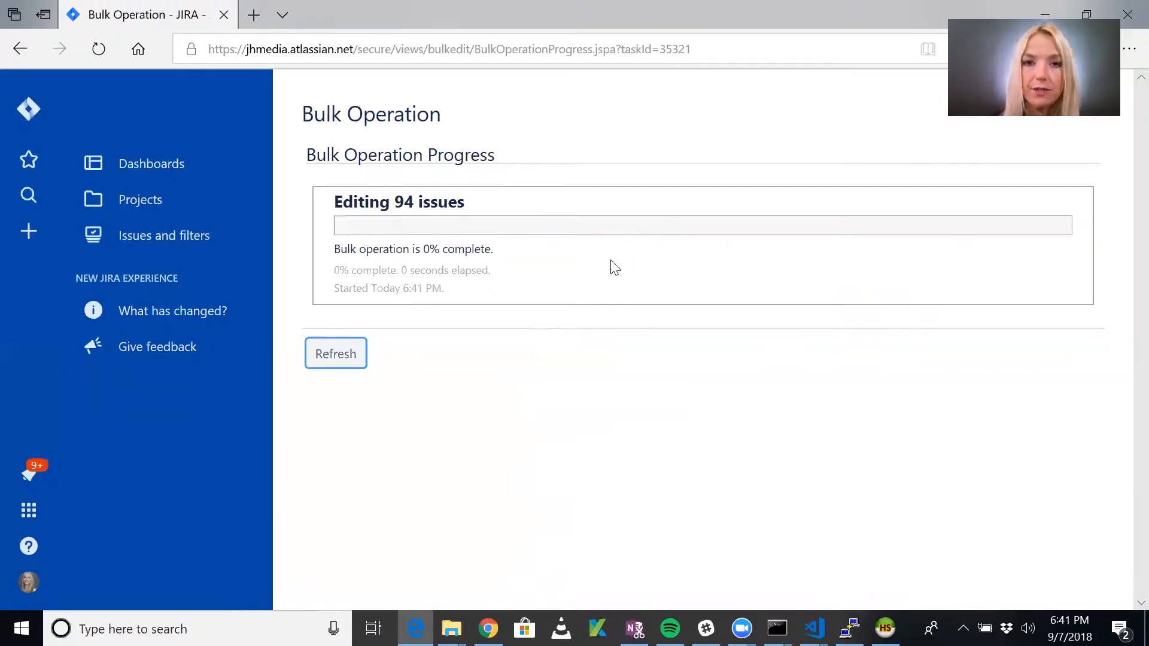
click(335, 353)
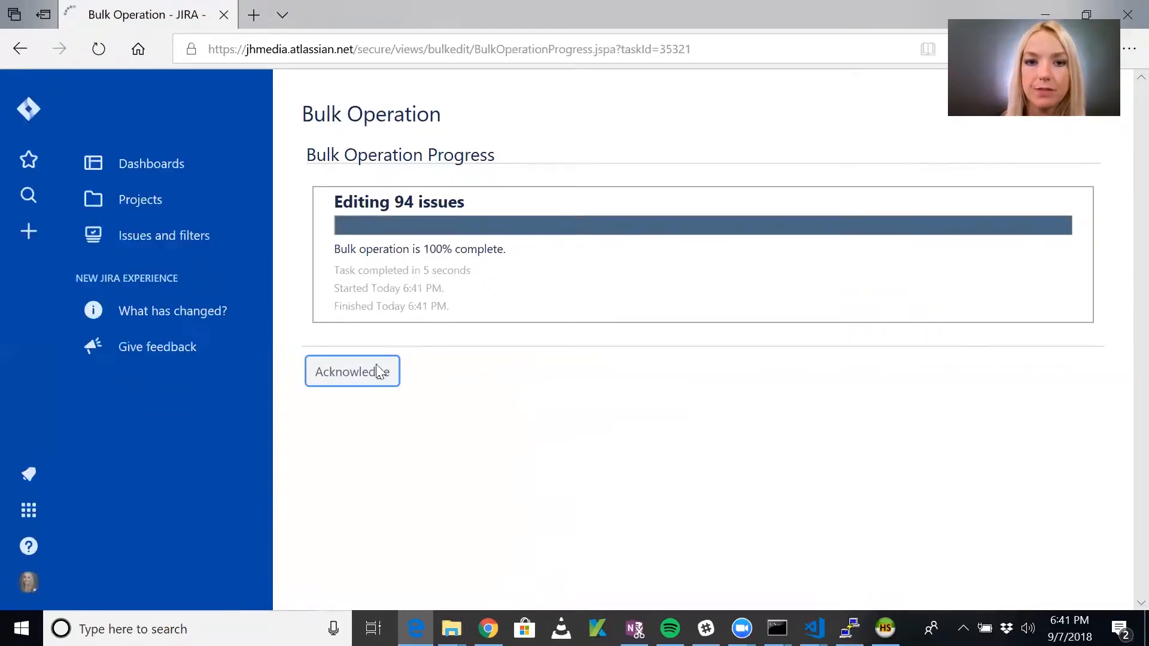
click(352, 371)
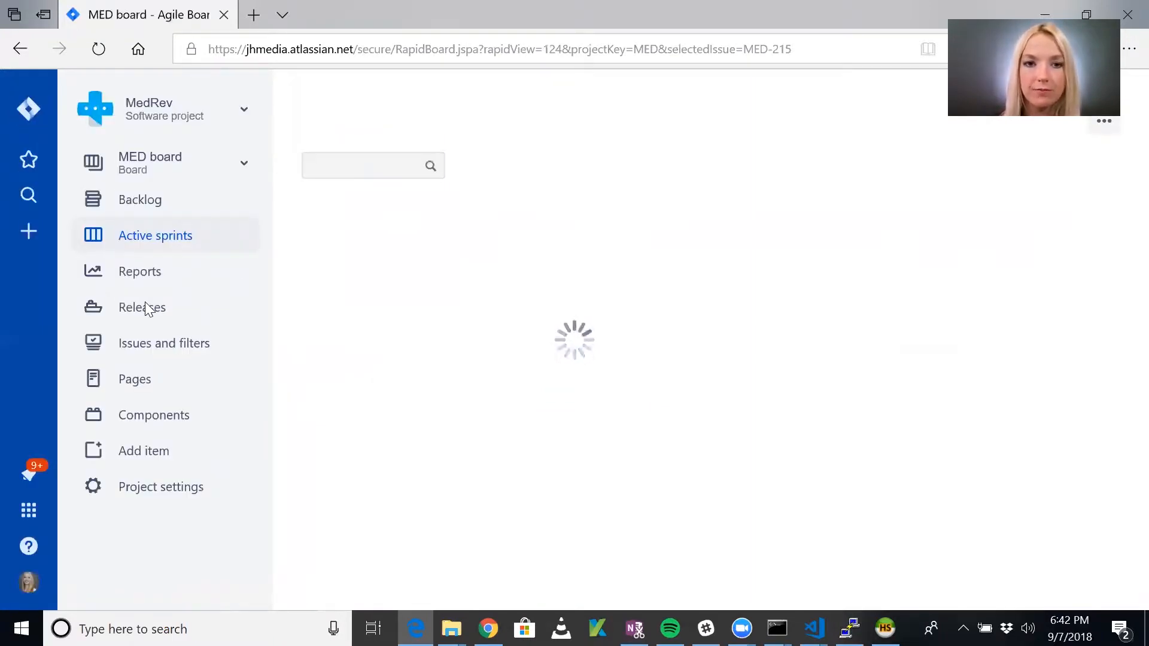
mouse_move(141, 308)
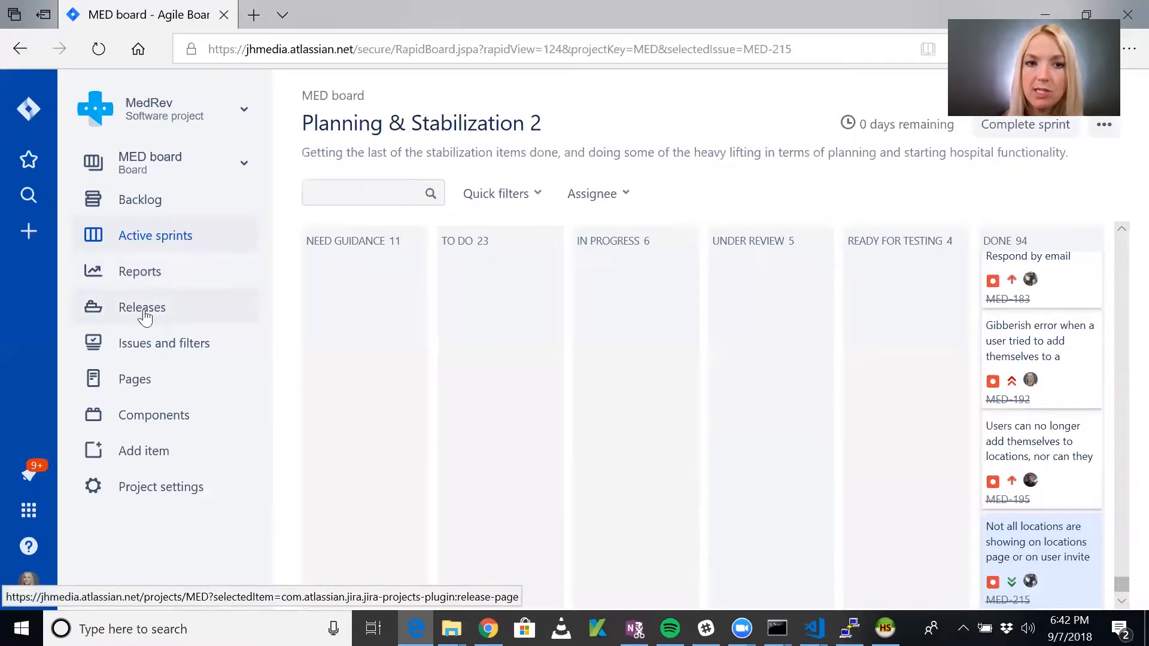
Show the Releases list with versions 0.73 and 1.0.0
click(141, 308)
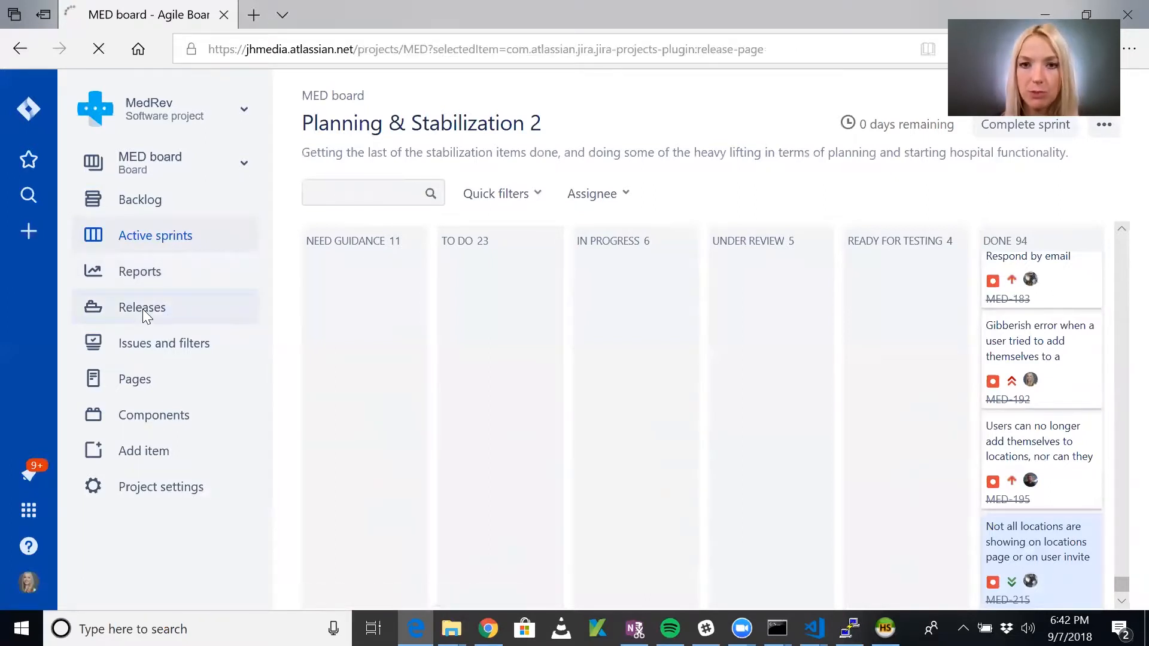
click(141, 307)
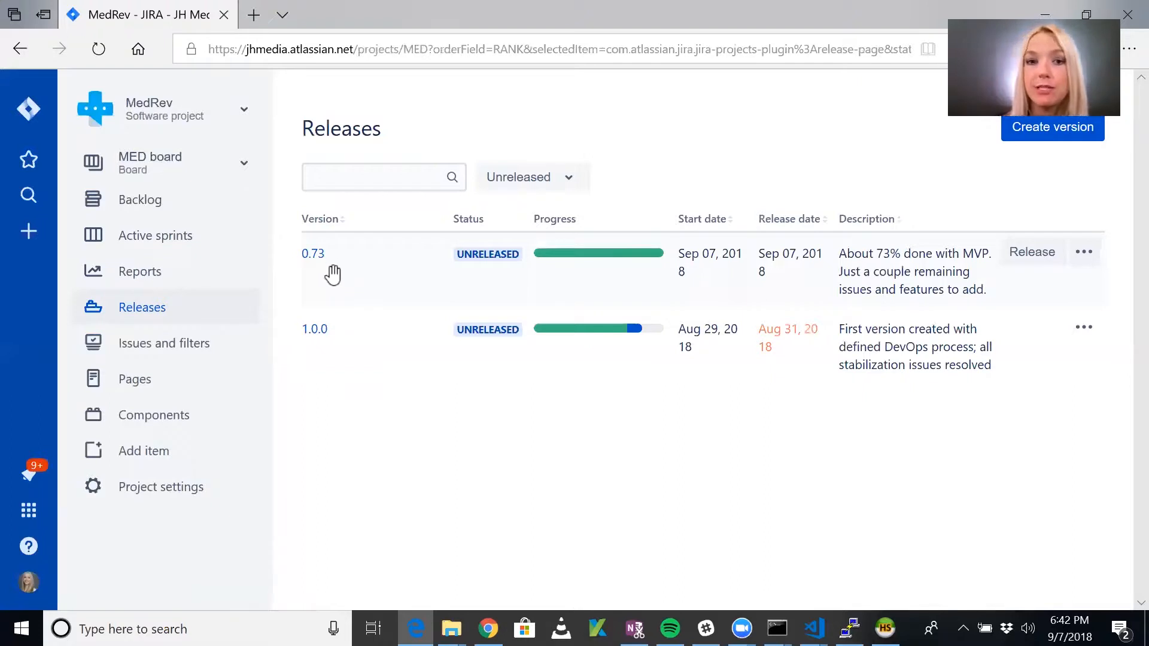
Open version 0.73's report (94 issues done, no warnings) and start its release dated 7/Sep/18
click(312, 254)
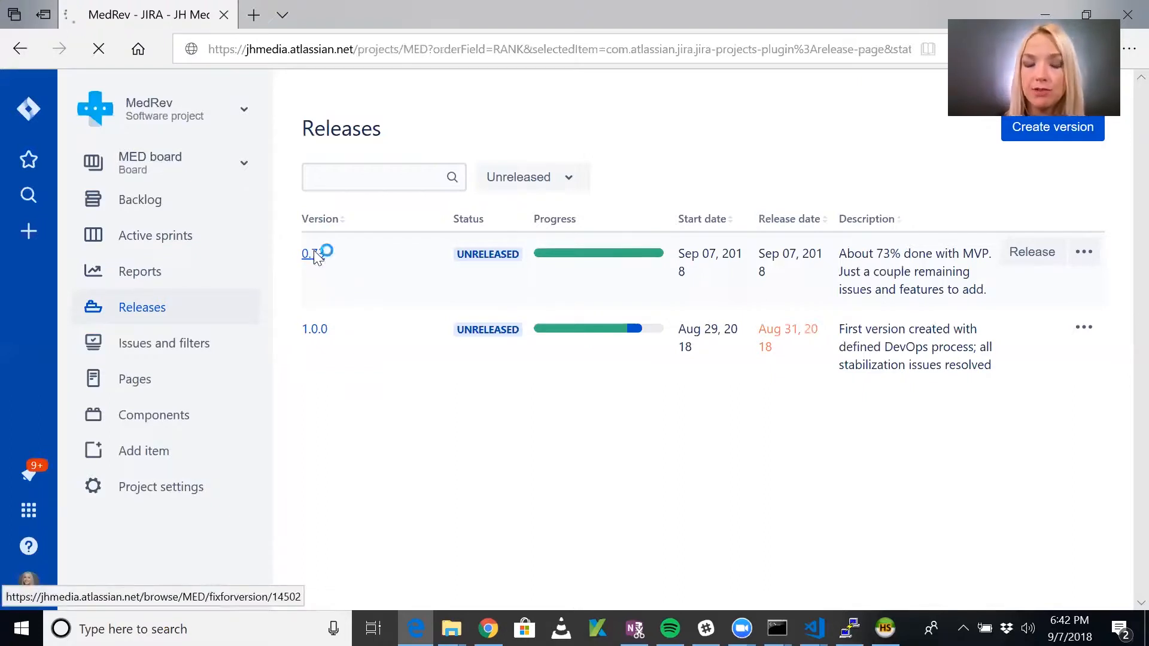
click(307, 254)
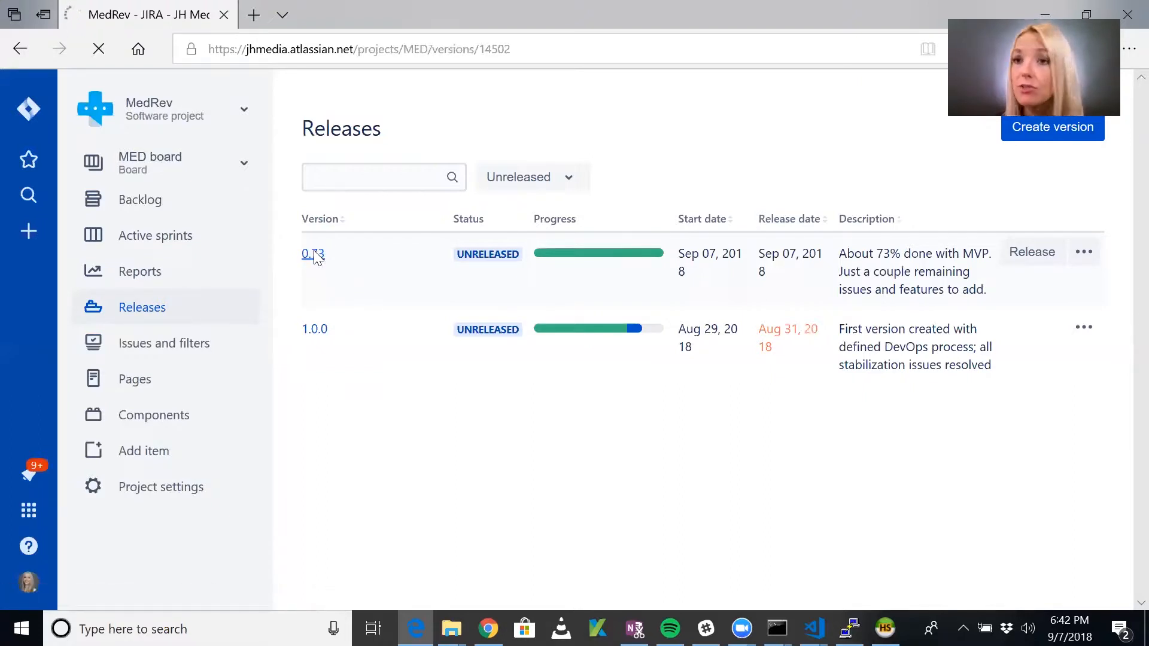
click(313, 254)
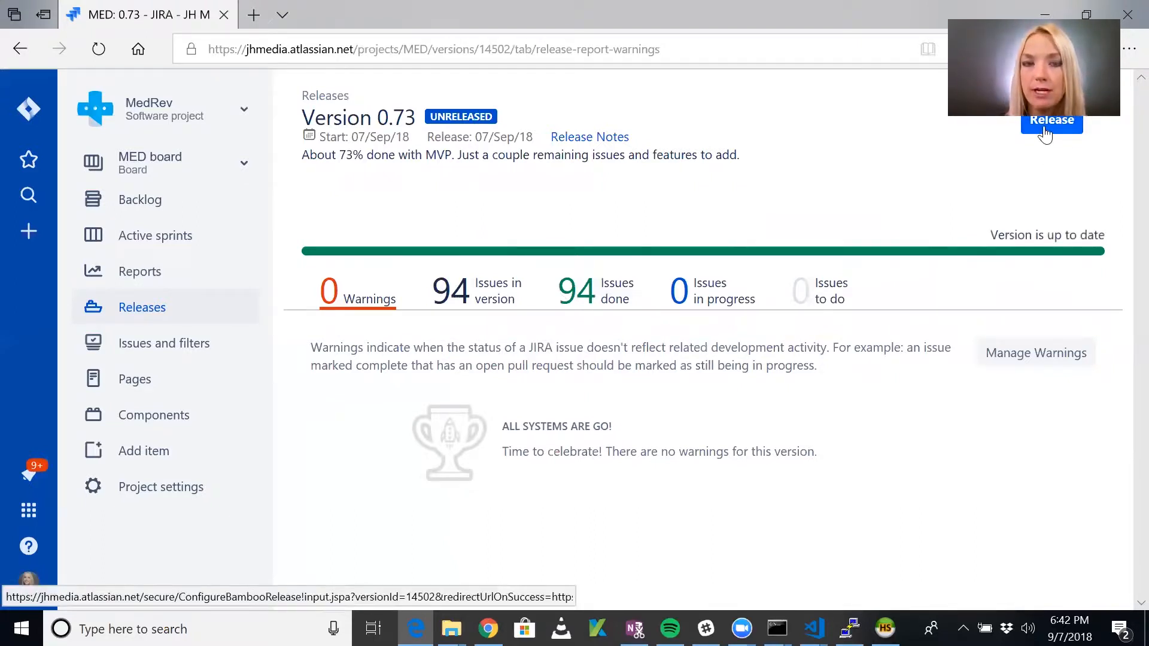
click(1052, 120)
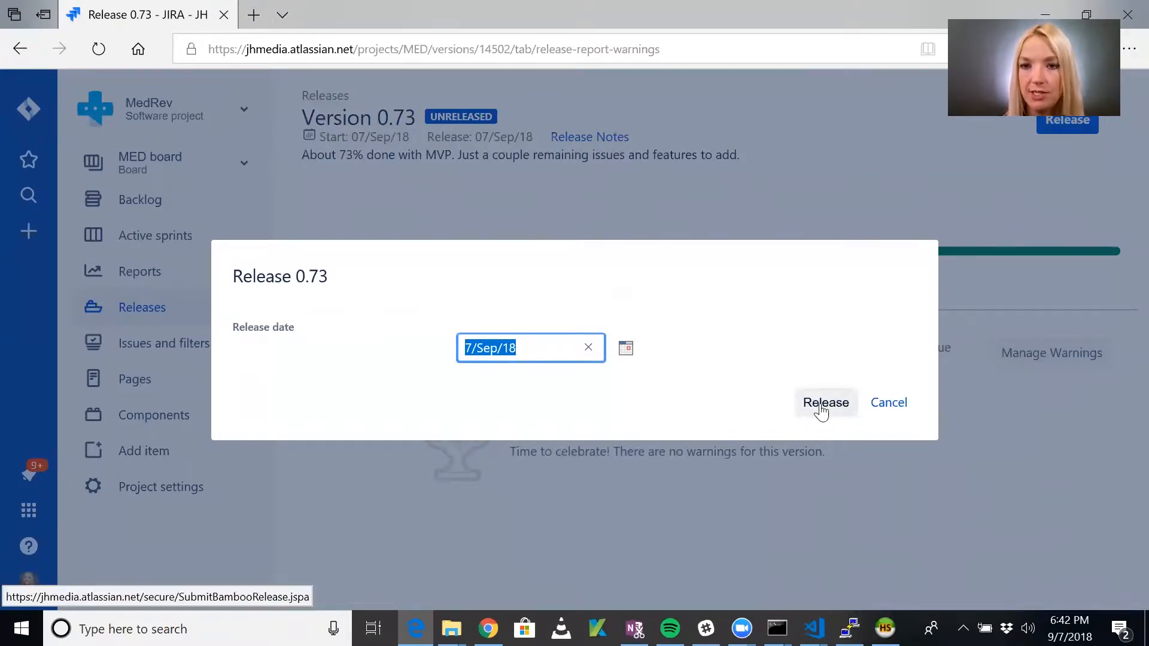
Confirm releasing version 0.73, marking it released on 07/Sep/18
click(825, 402)
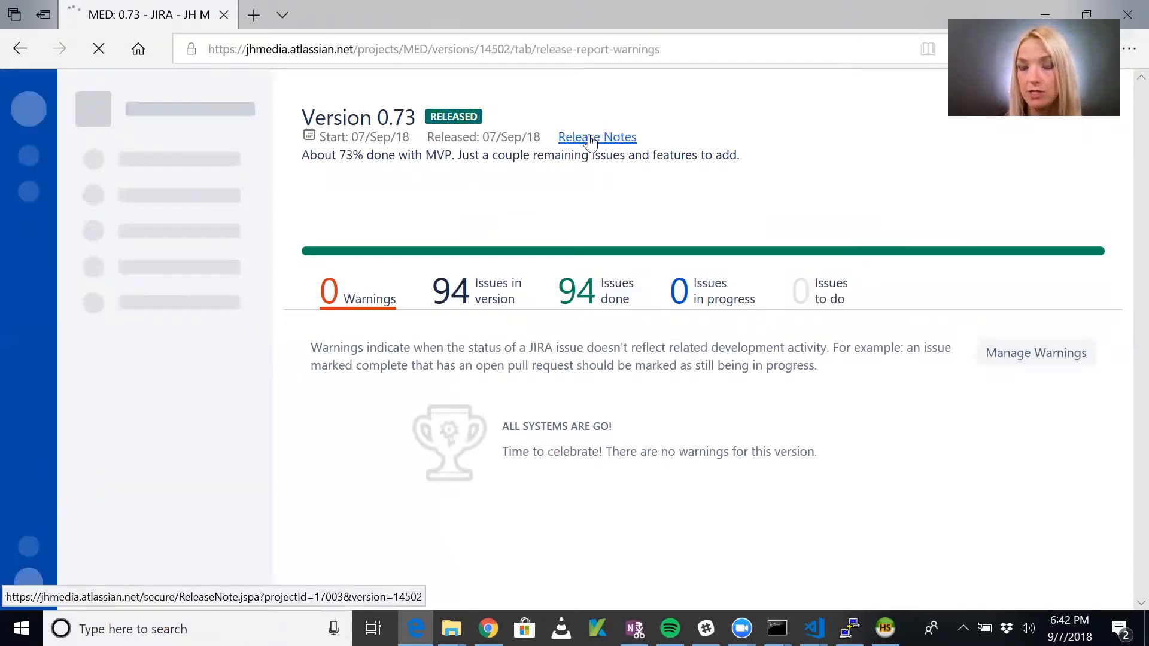
mouse_move(599, 293)
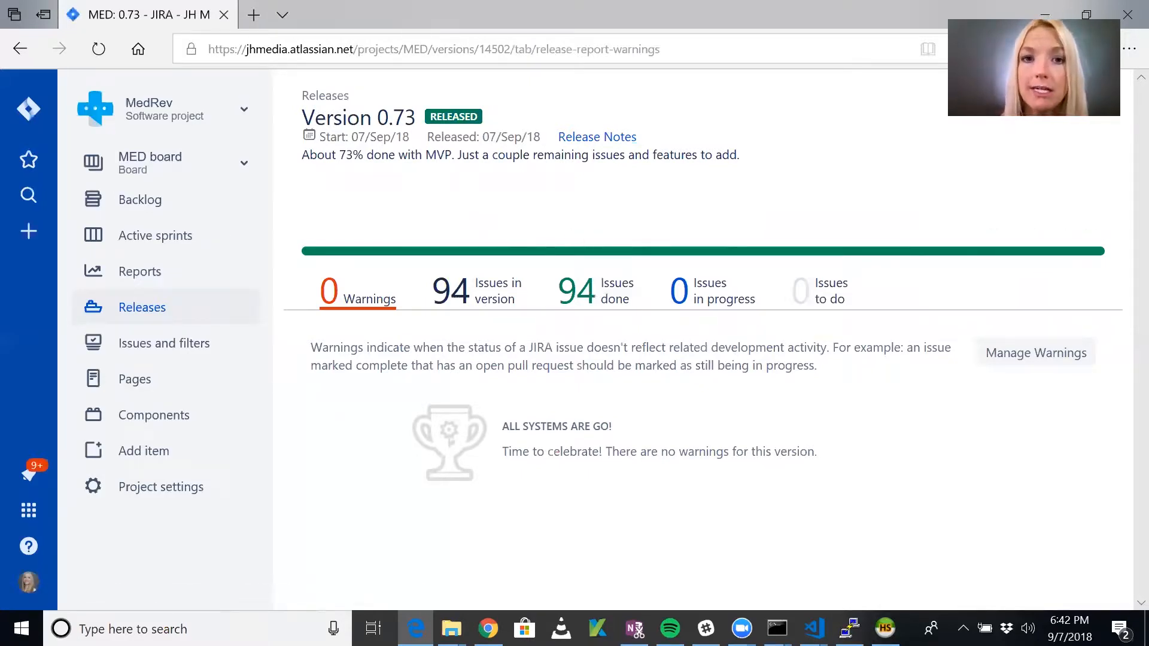
mouse_move(480, 173)
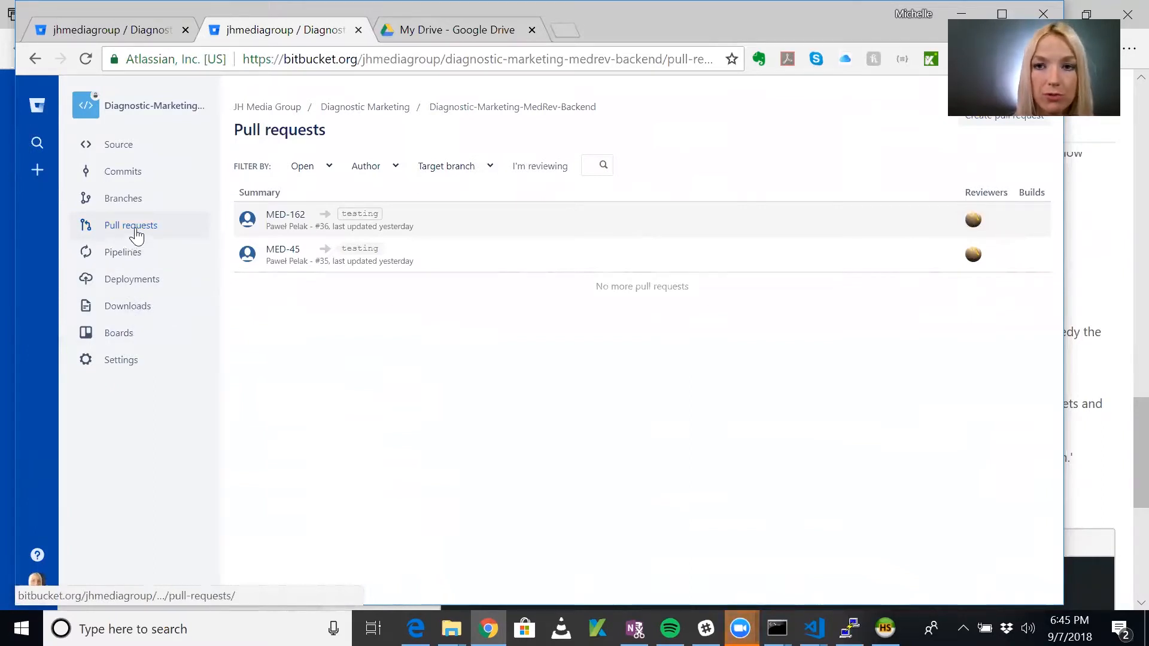
mouse_move(880, 38)
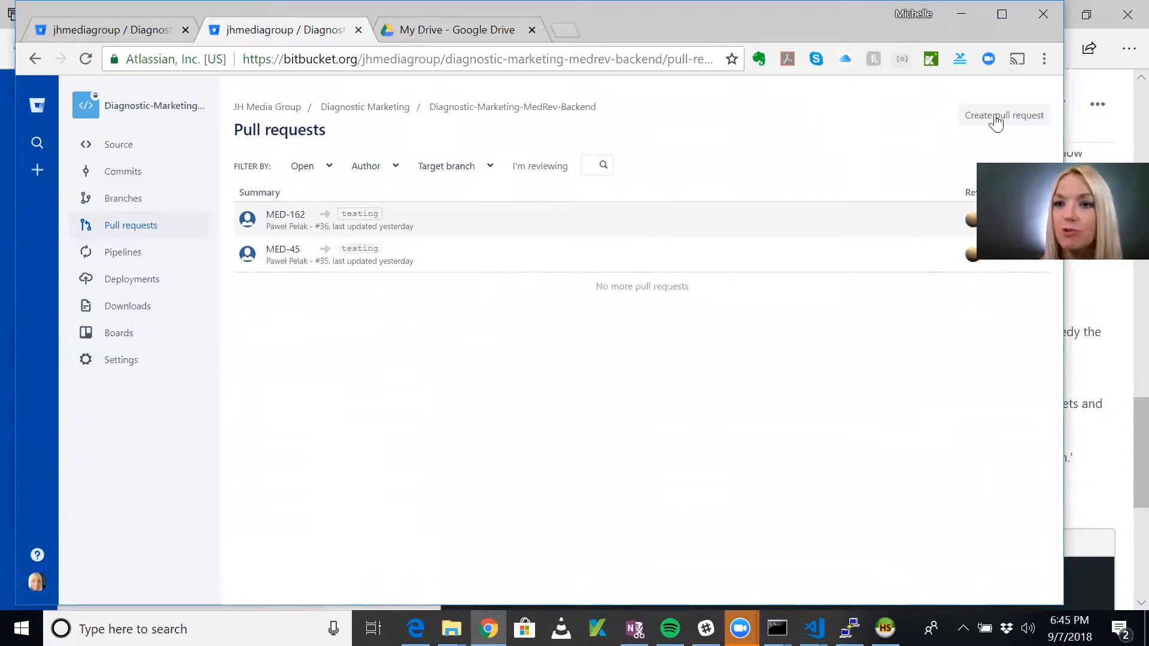
Start a new pull request from branch testing into master
click(1003, 115)
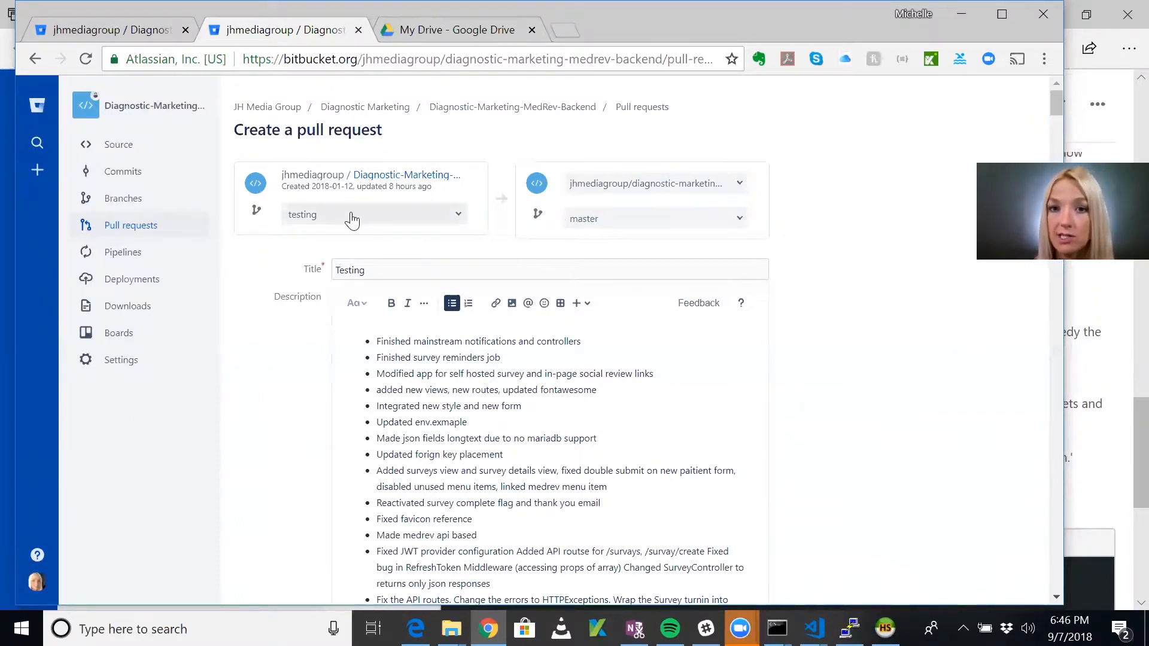
mouse_move(600, 201)
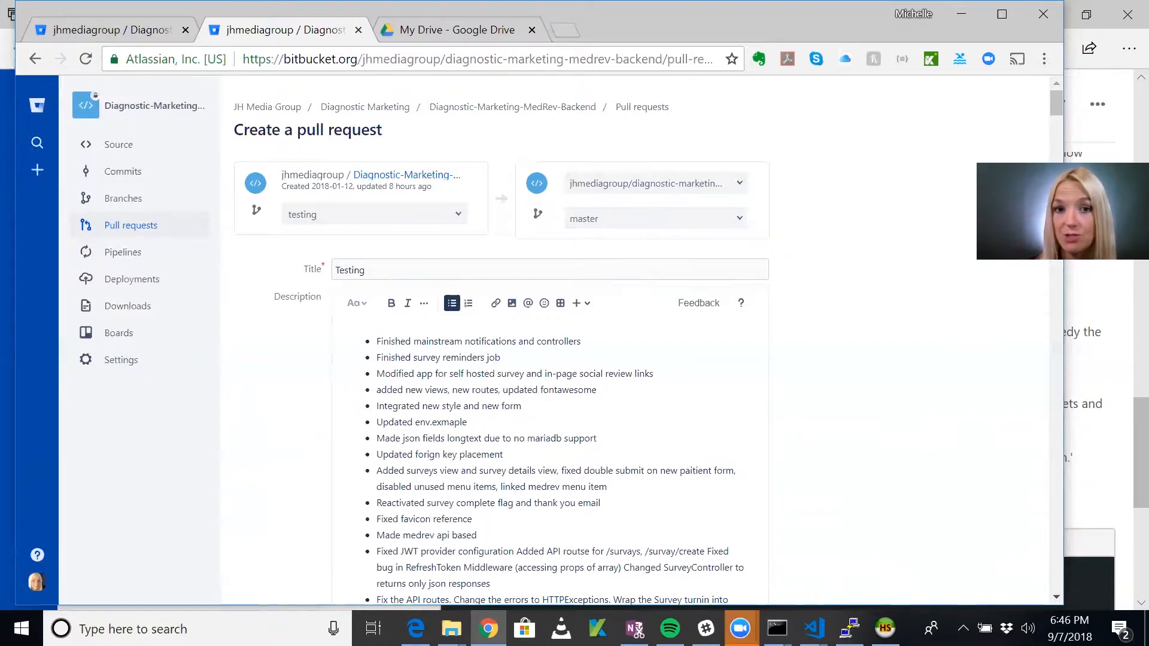
Submit the new pull request #1 merging testing into master, with no reviewers
scroll(down, 3)
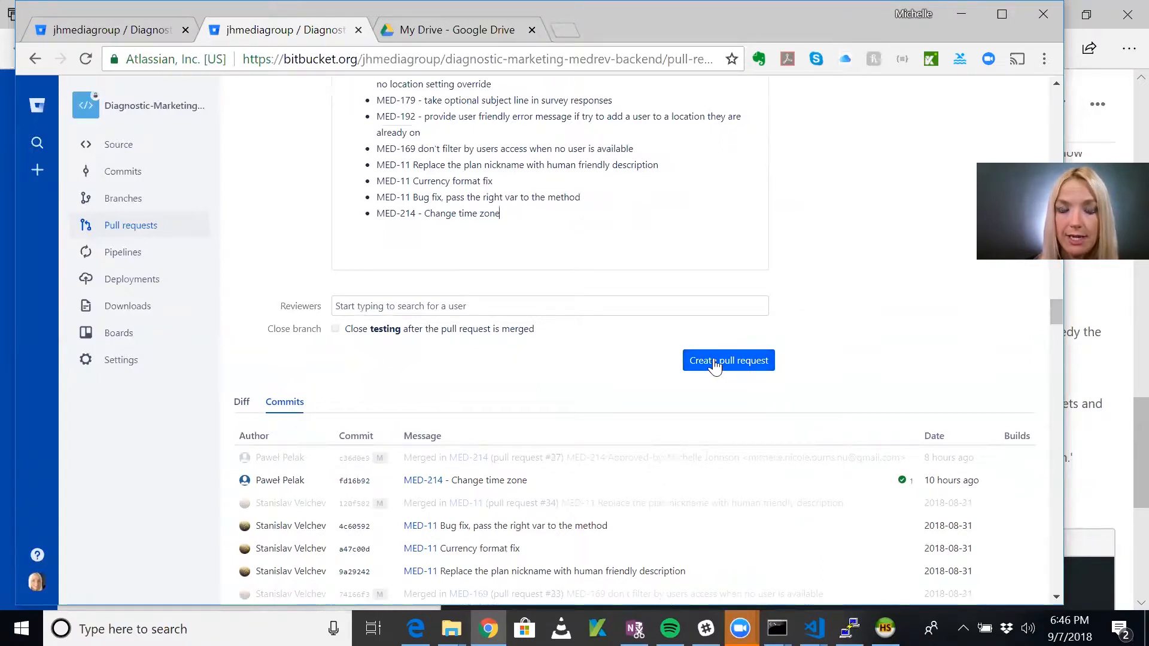
mouse_move(453, 330)
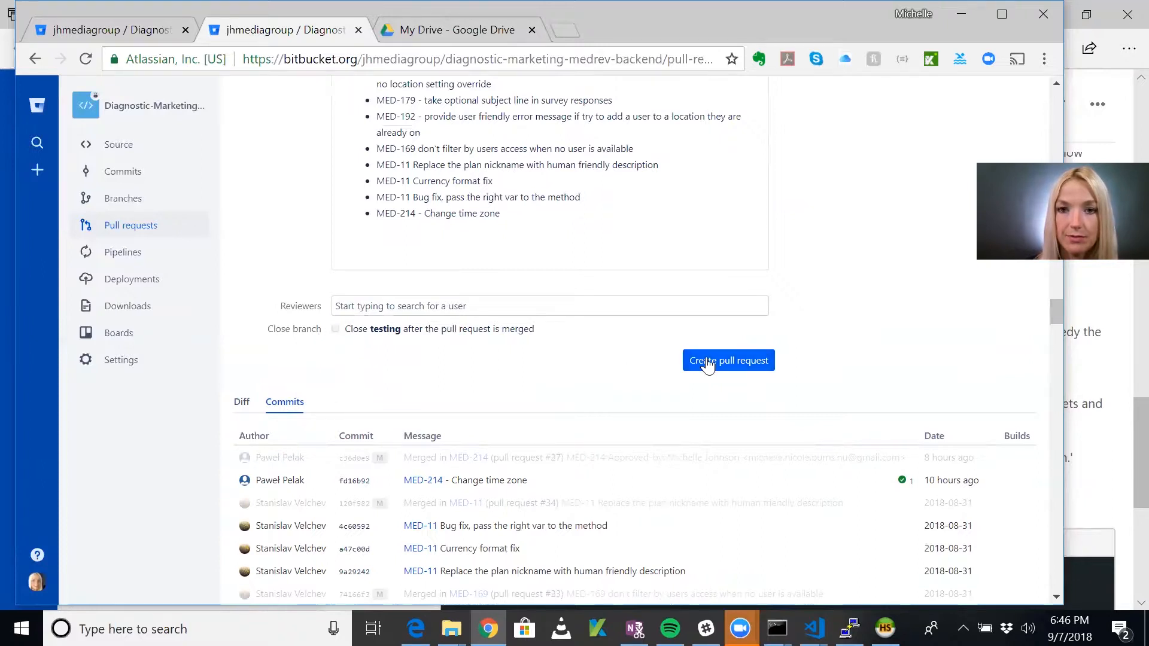
click(728, 360)
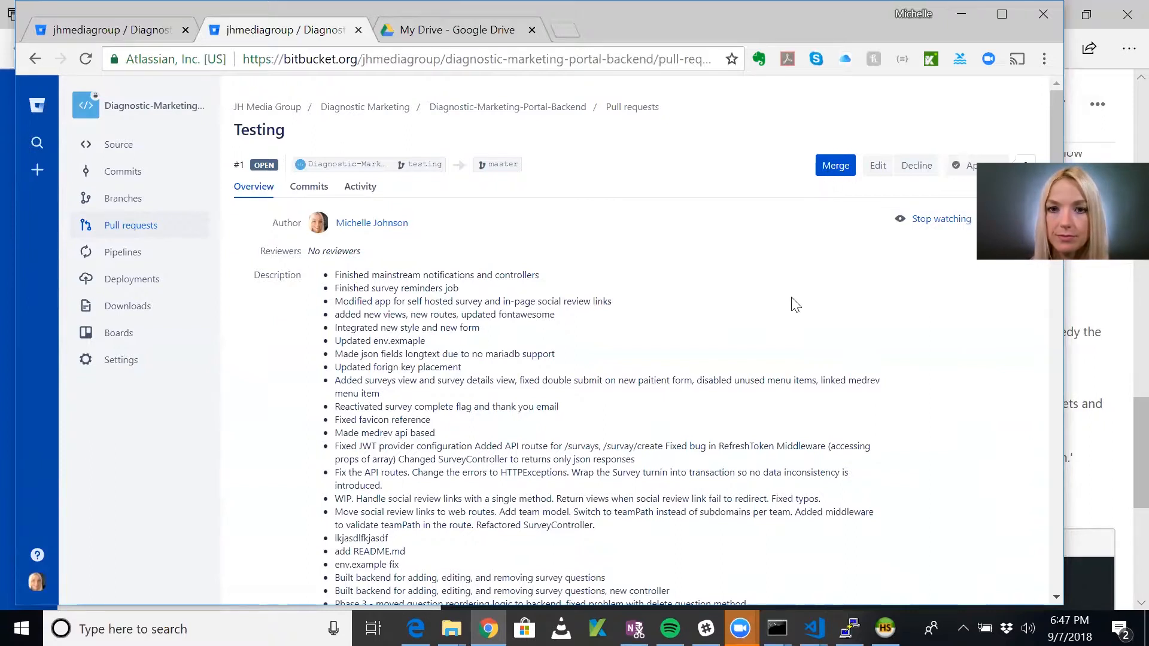
Start merging the Testing pull request, bringing up the merge dialog
scroll(down, 3)
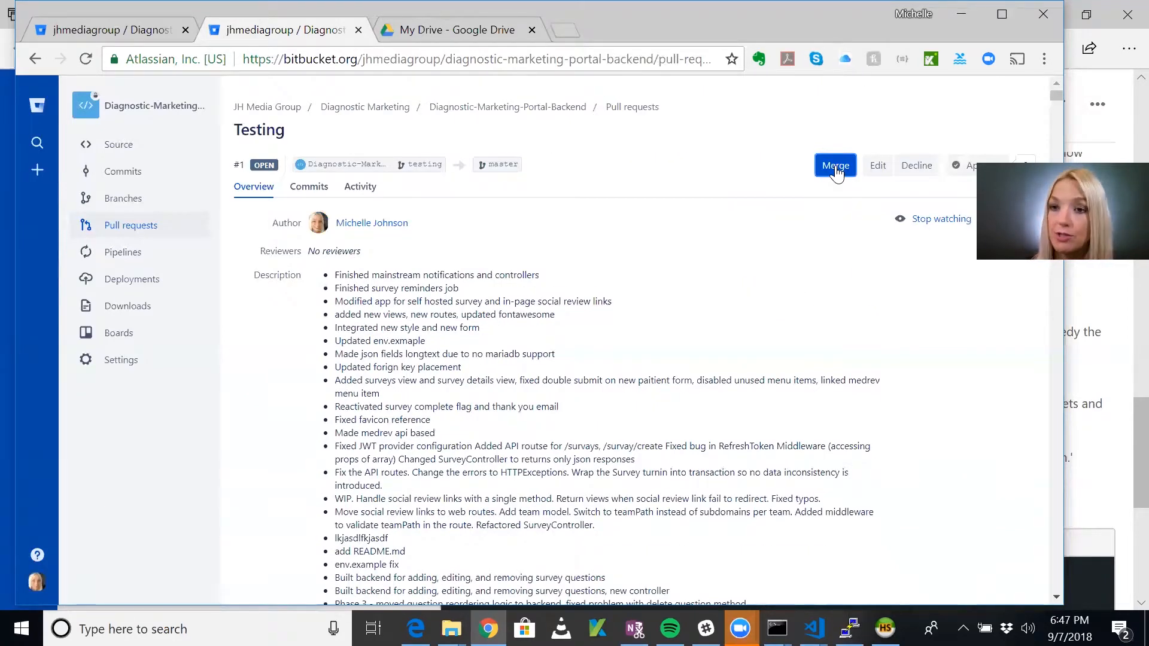
click(835, 165)
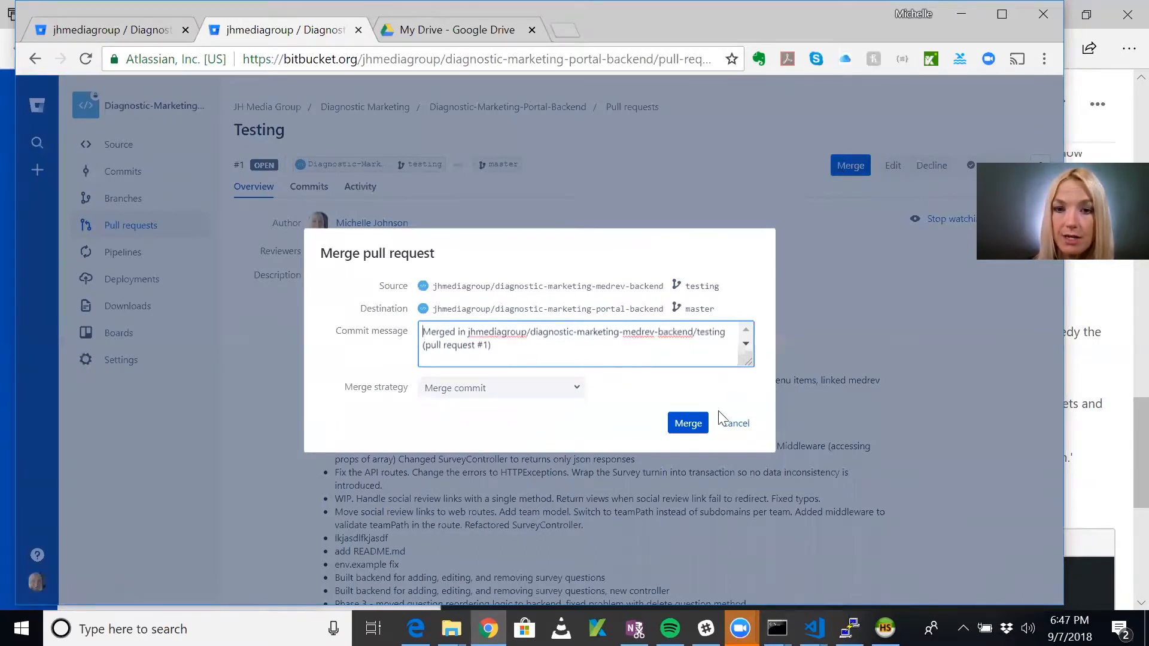
Confirm the merge of testing into master using the Merge commit strategy
click(688, 423)
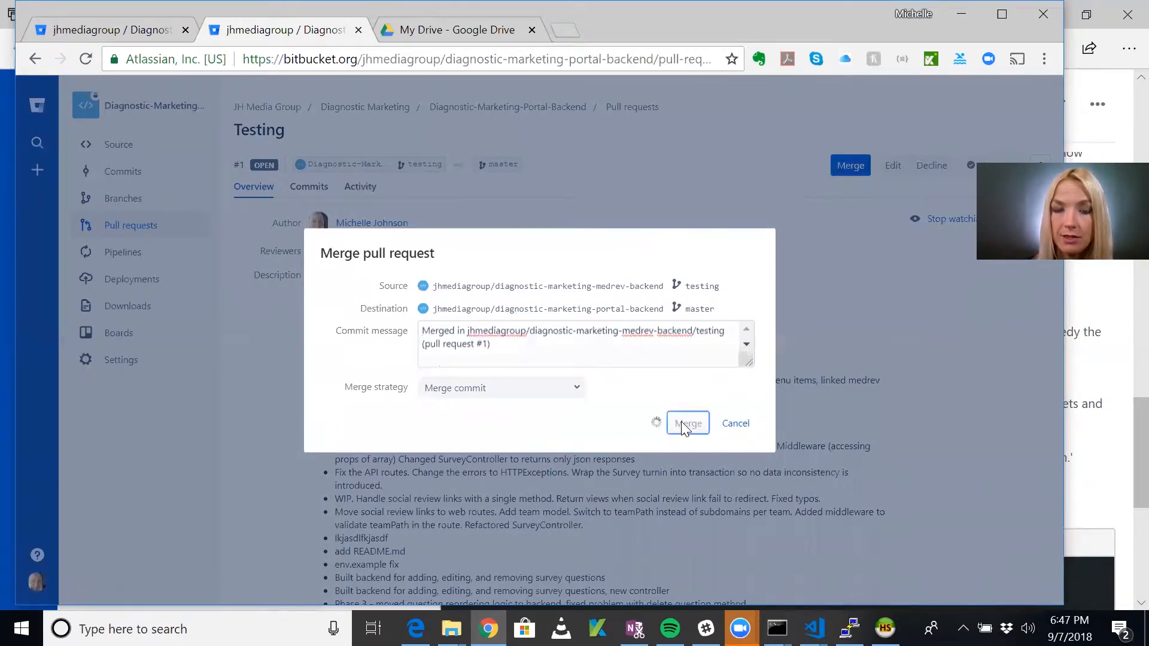
click(687, 423)
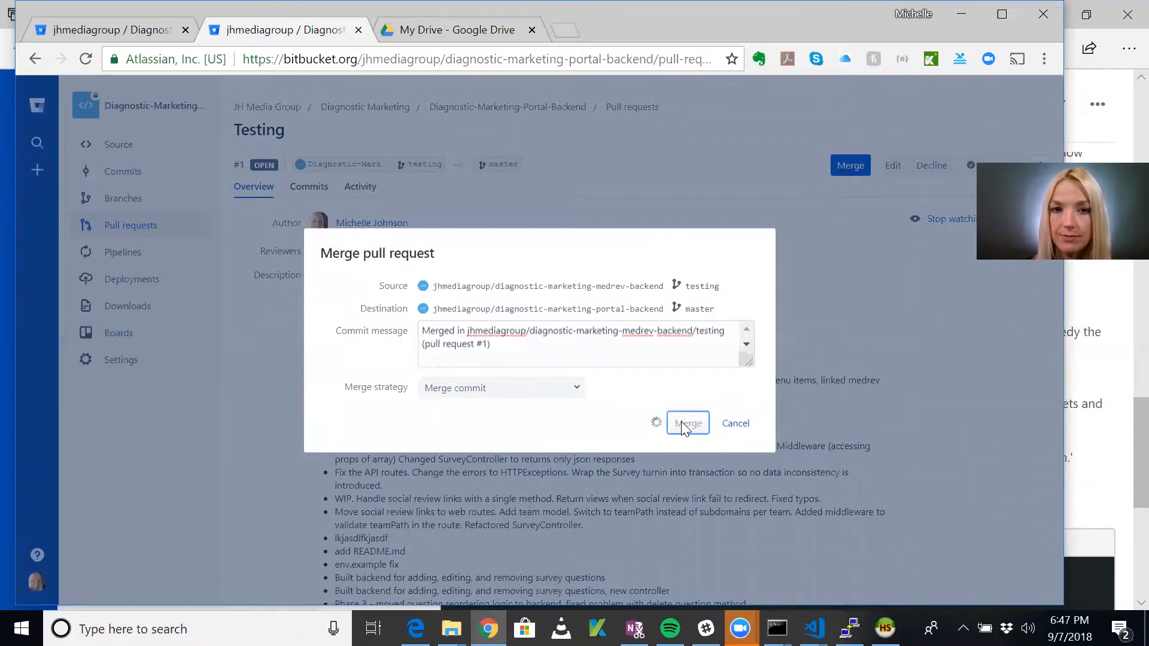
click(687, 423)
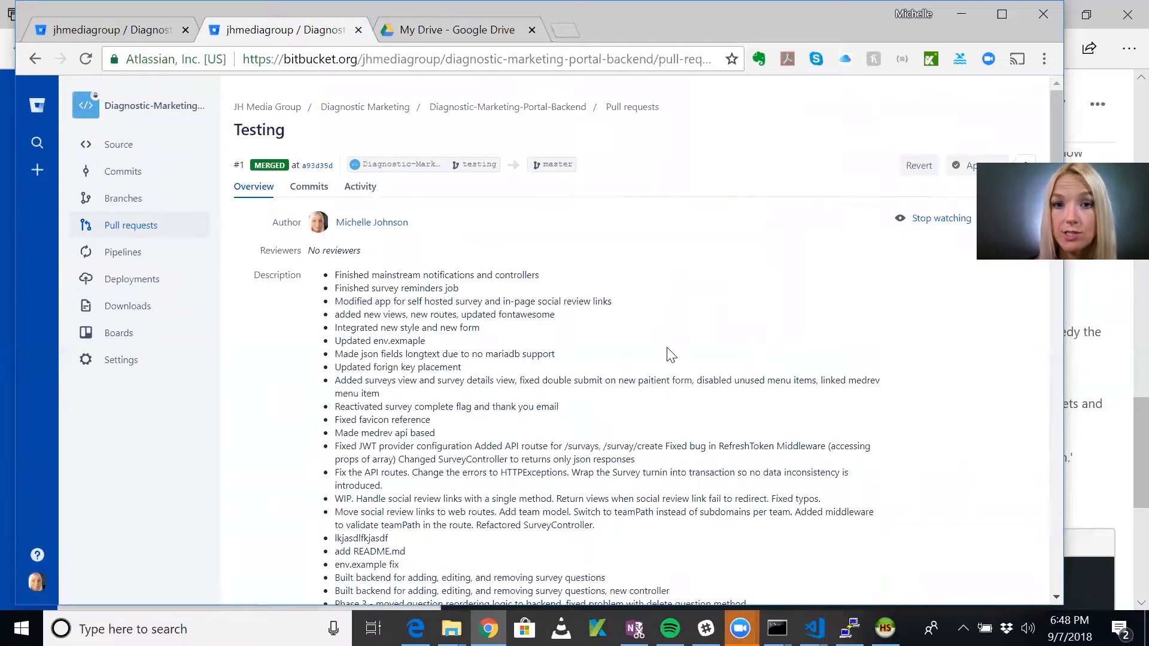
mouse_move(488, 236)
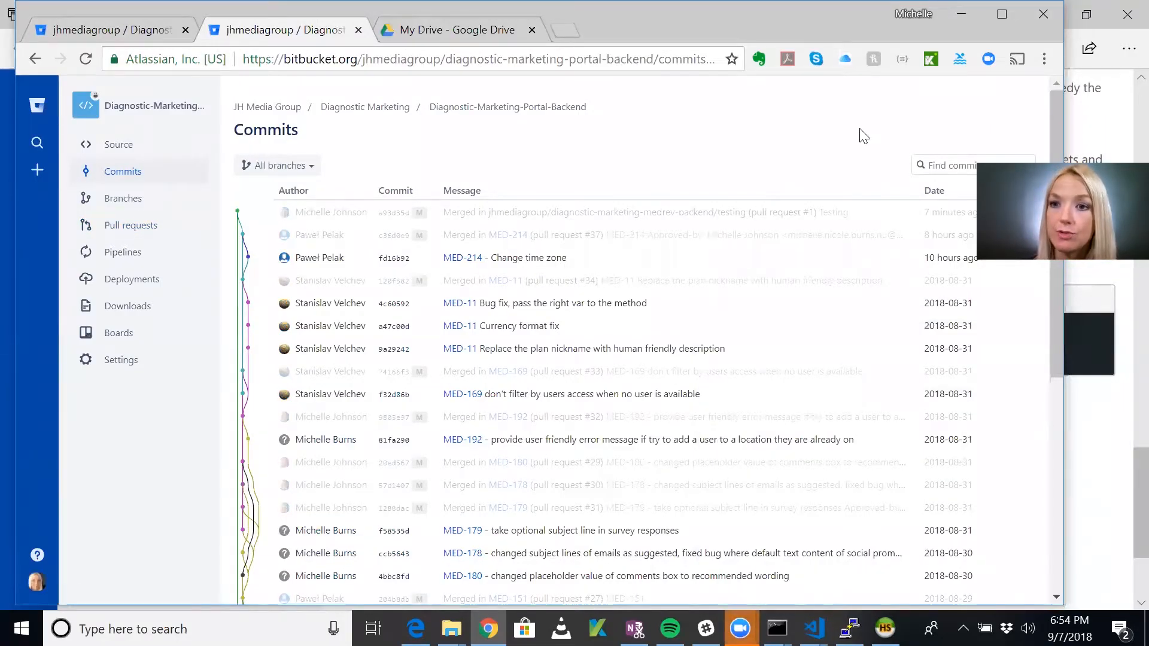
mouse_move(852, 125)
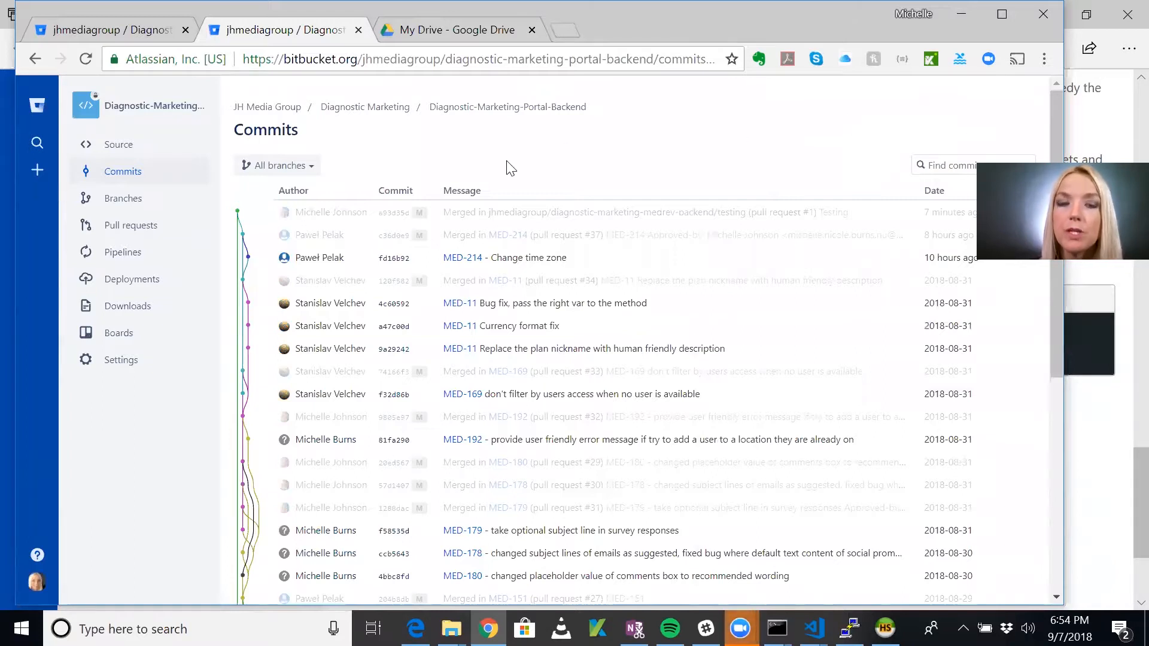
mouse_move(521, 168)
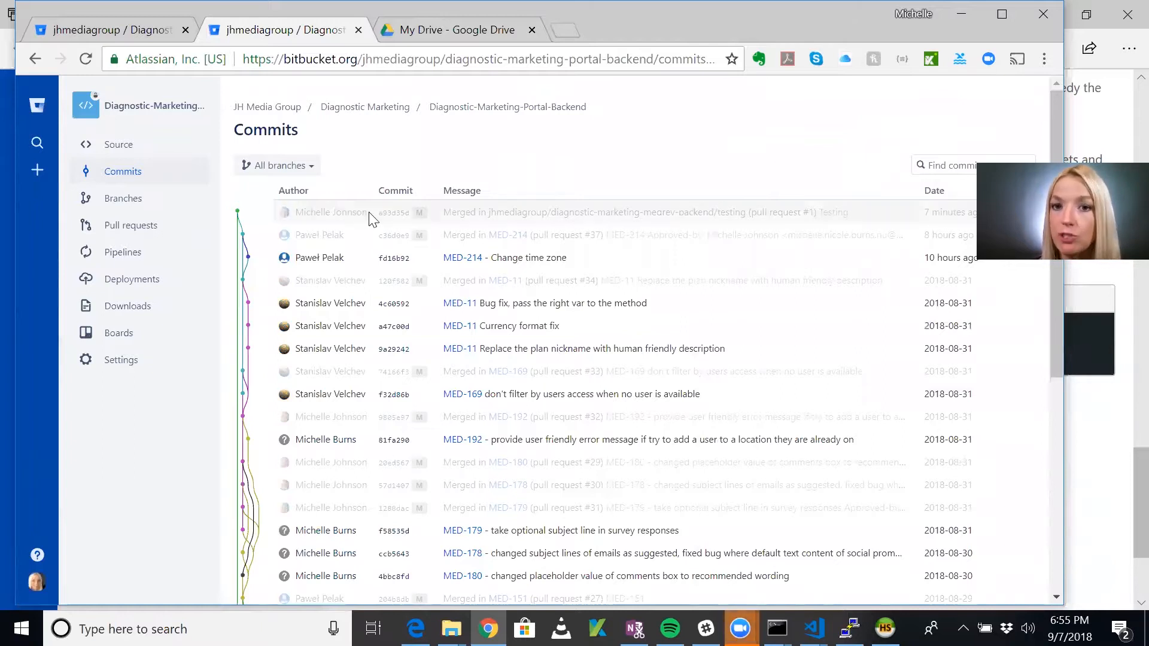
mouse_move(505, 214)
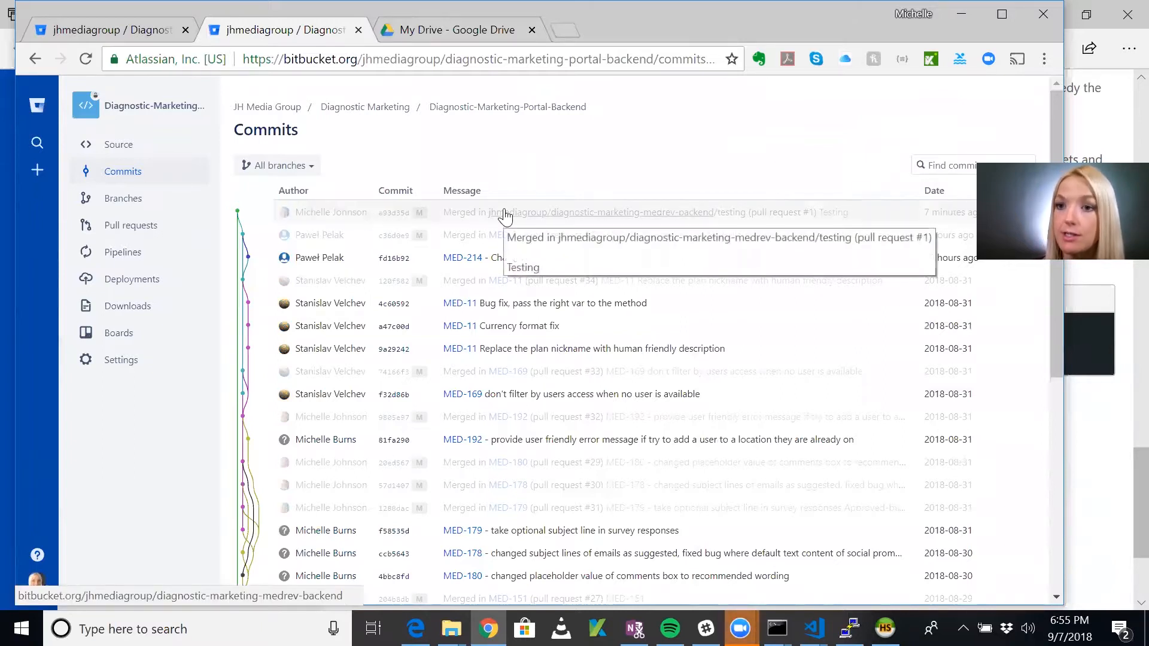
View the details of merge commit a93d35d from pull request #1
click(645, 212)
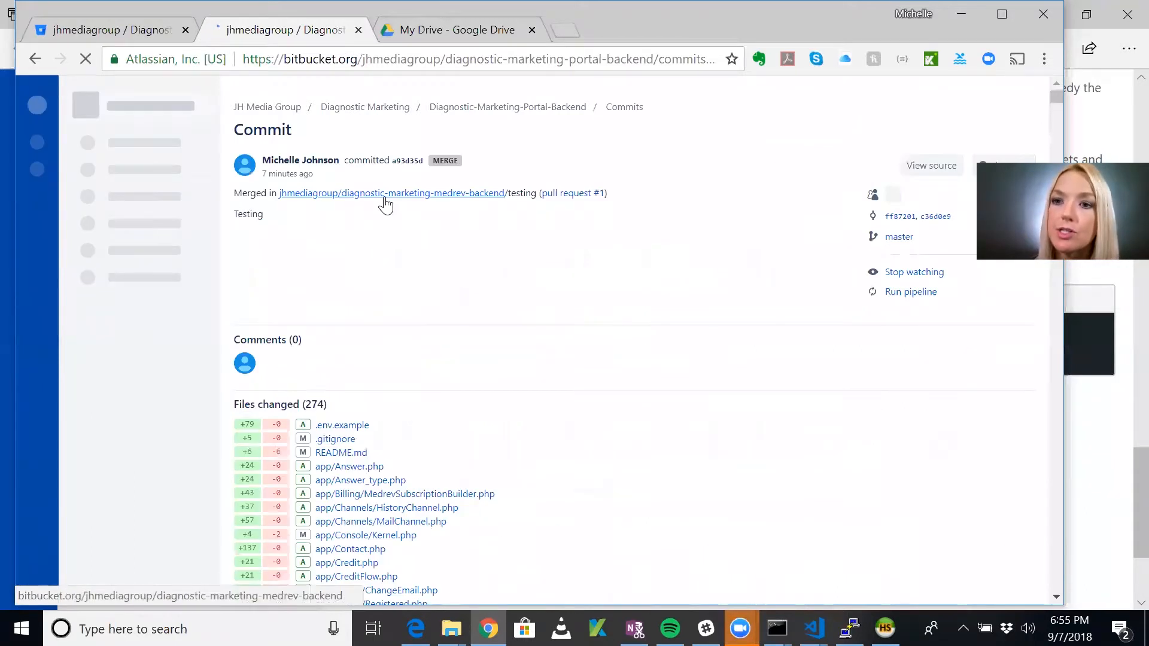
mouse_move(389, 182)
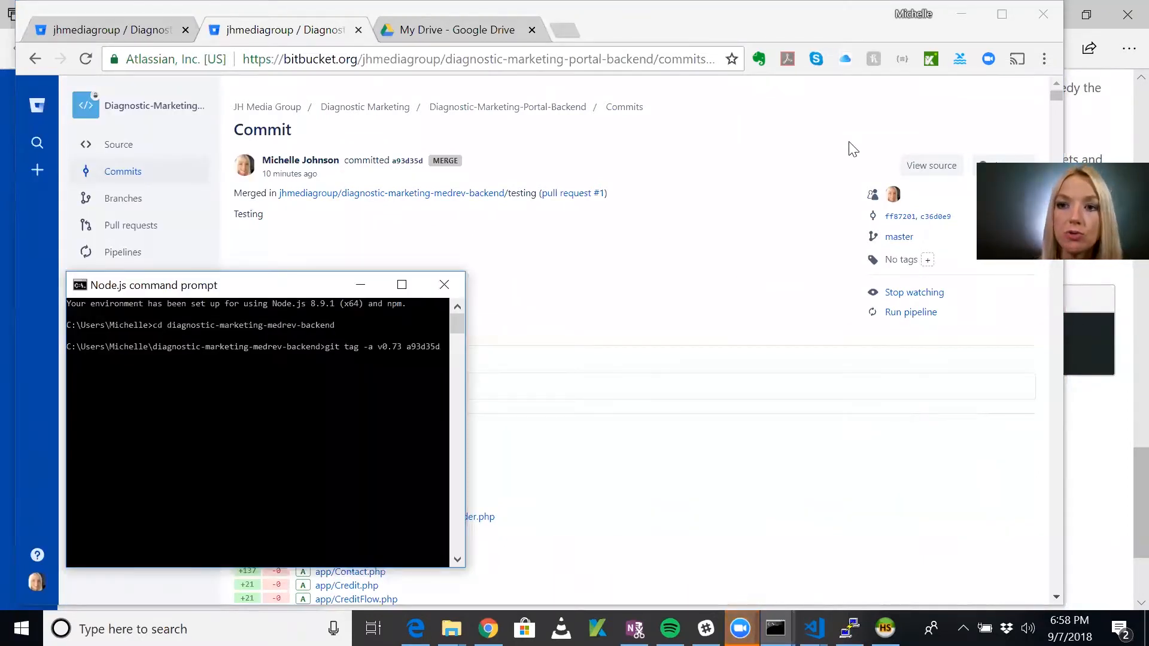
mouse_move(462, 193)
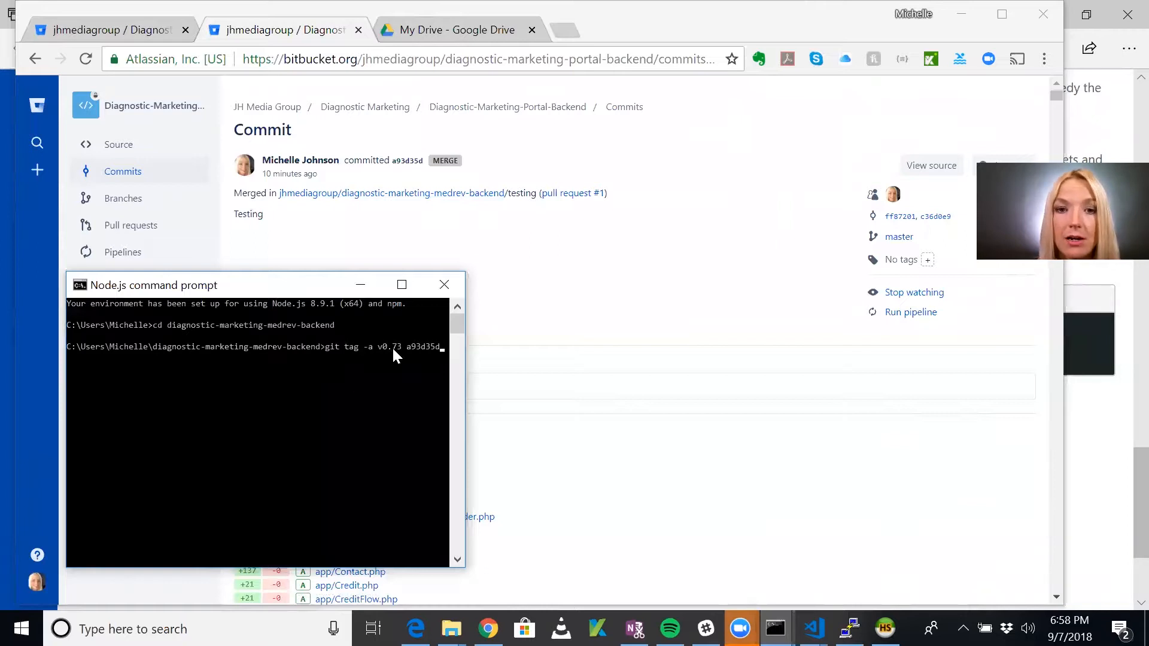
mouse_move(436, 352)
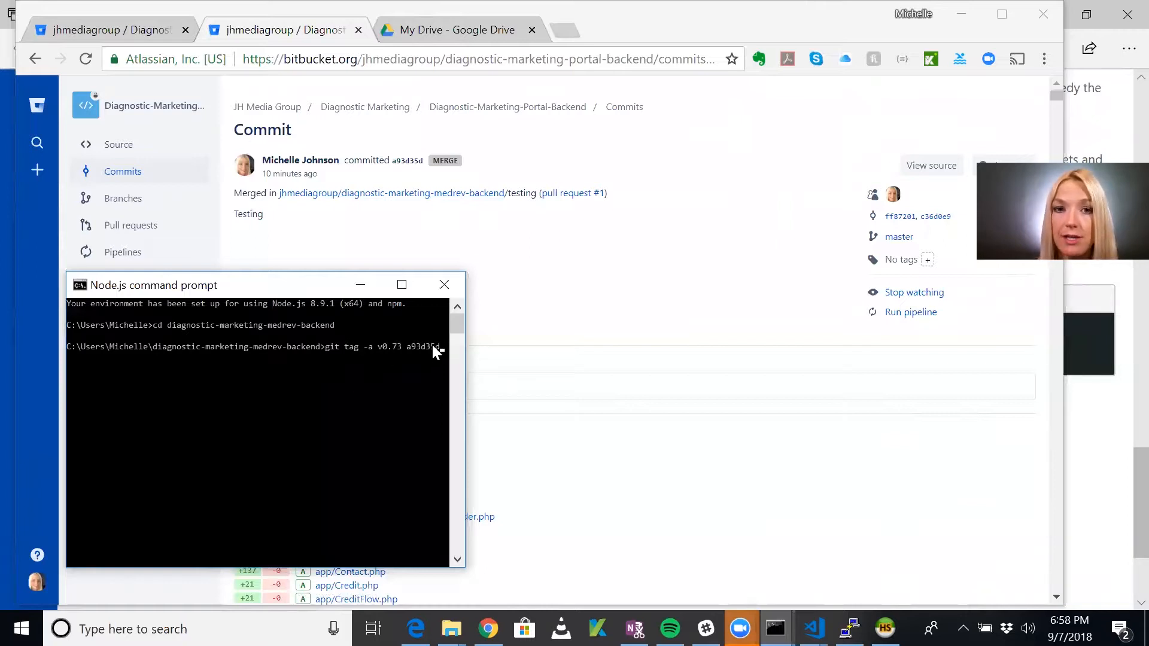
mouse_move(505, 315)
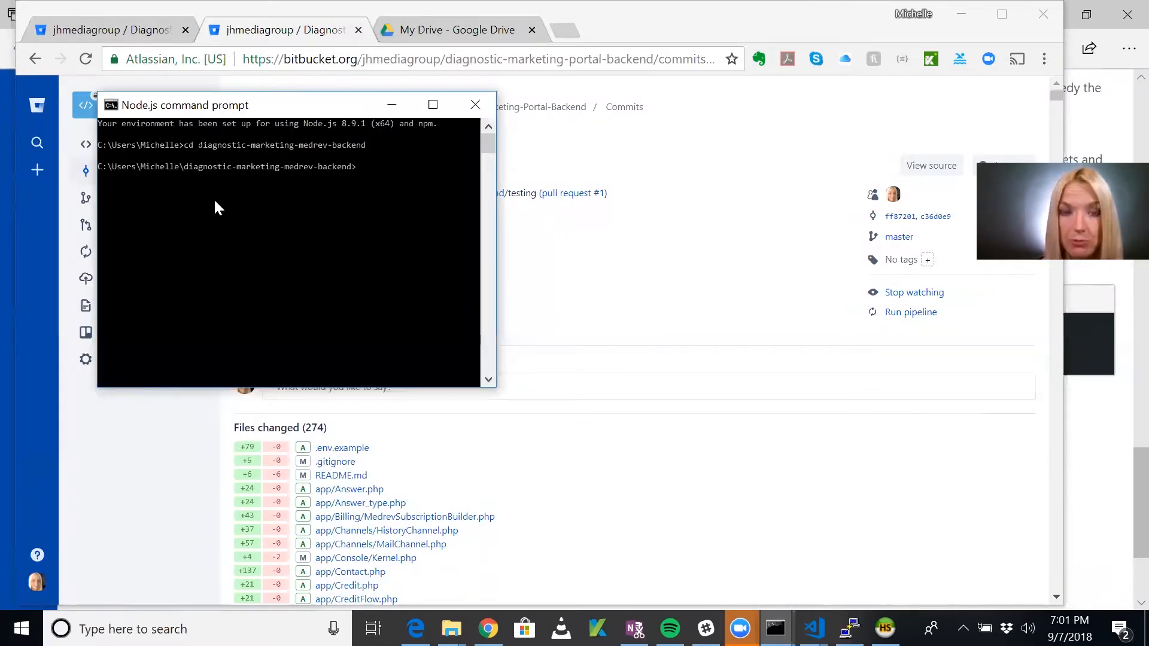
Run 'git push --tags' to push the v0.73 tag, then minimize the command prompt
text(git push --tags)
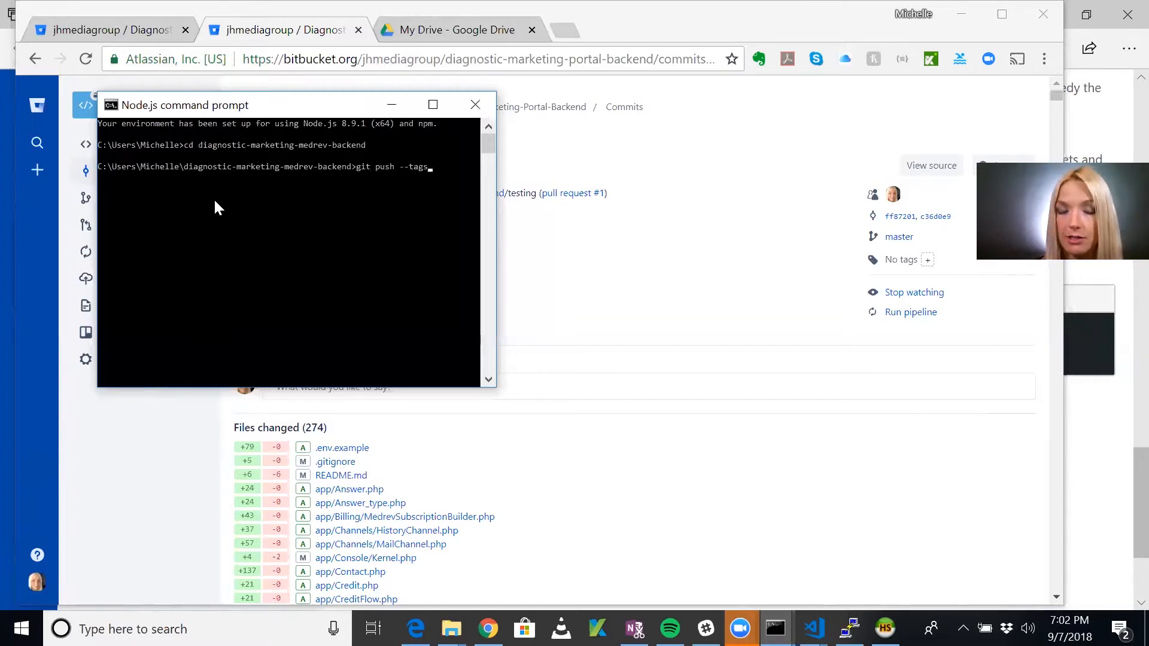
key(enter)
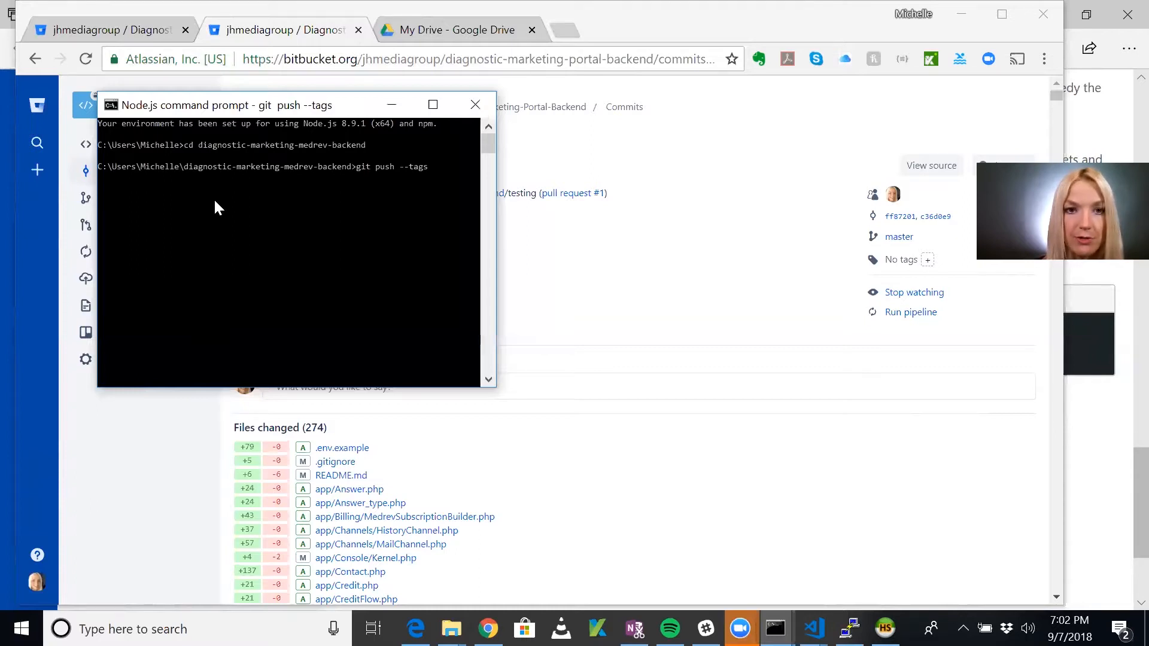
click(476, 104)
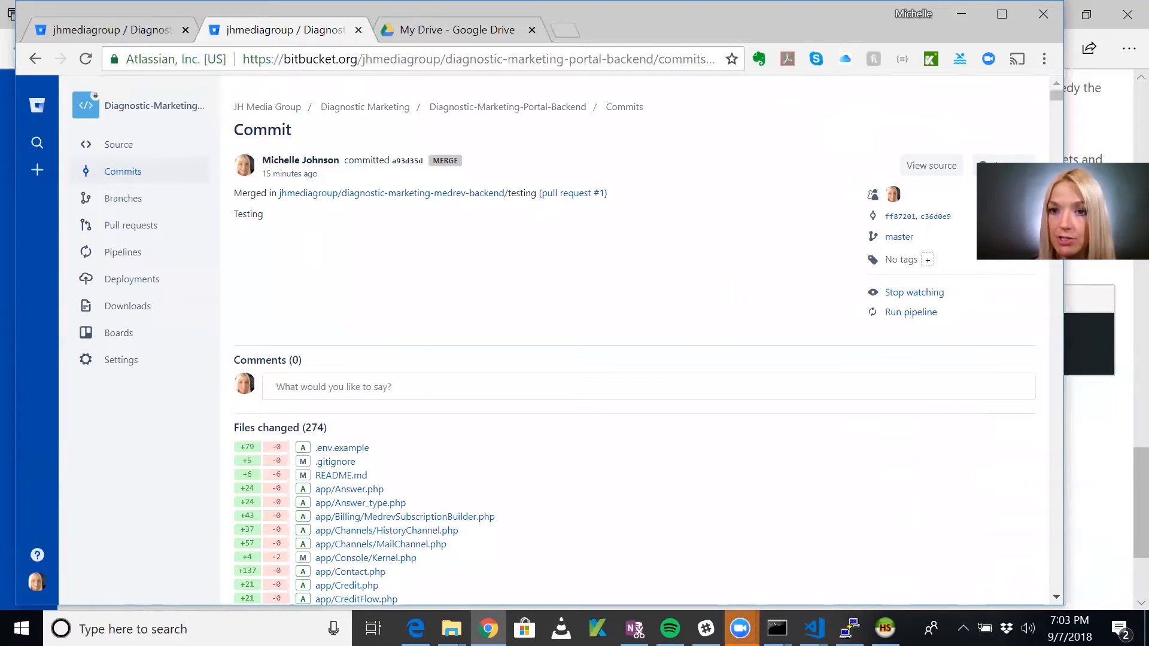
Create tag v0.73 on merge commit a93d35d
click(927, 260)
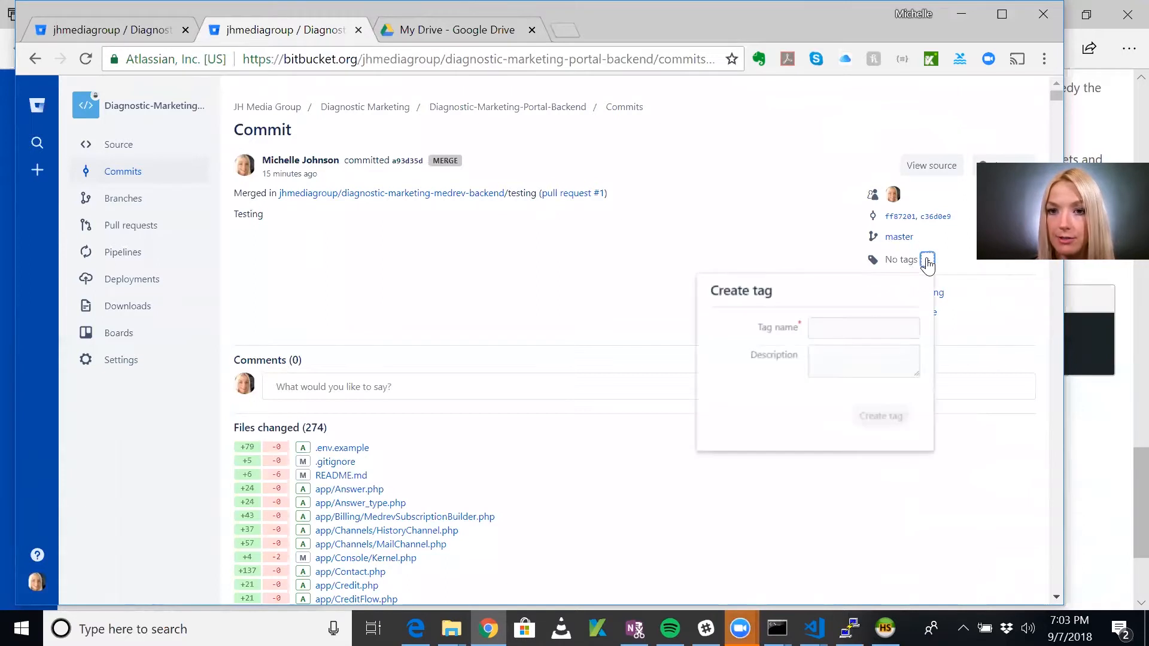
click(863, 327)
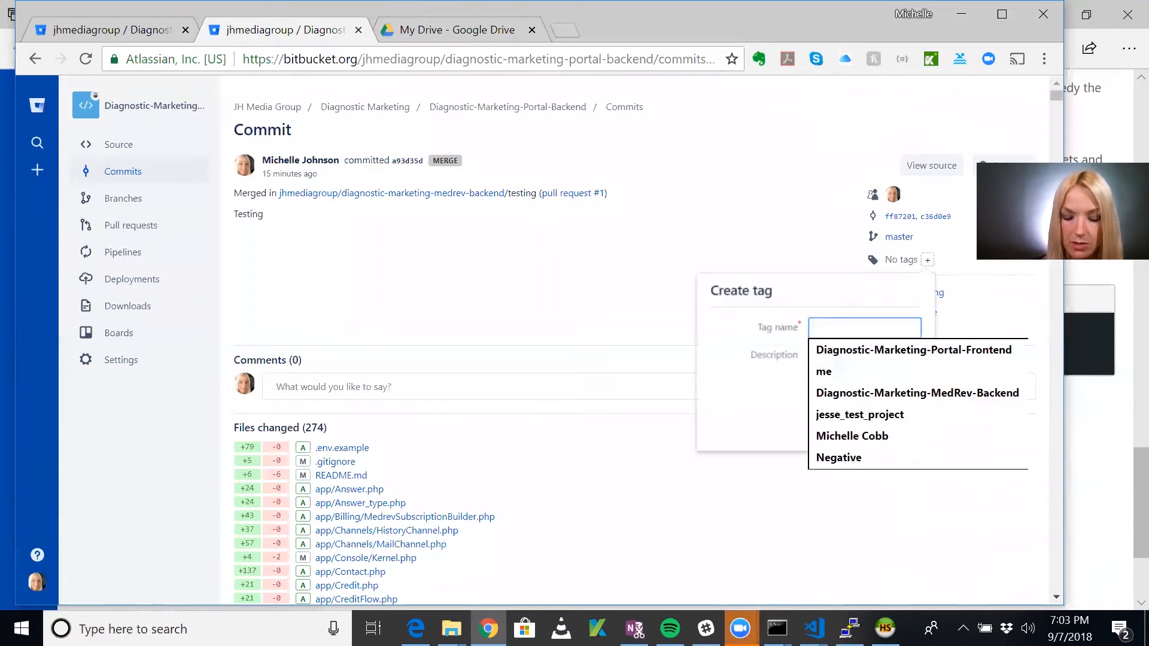
text(0.73)
click(864, 361)
text(v)
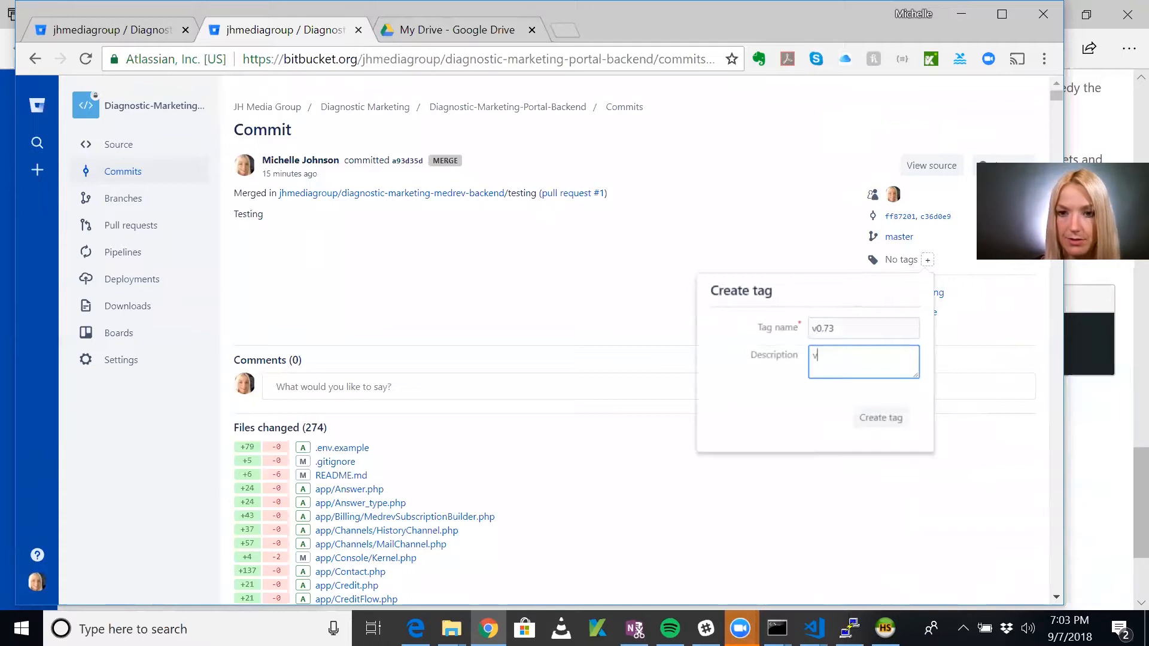
click(880, 417)
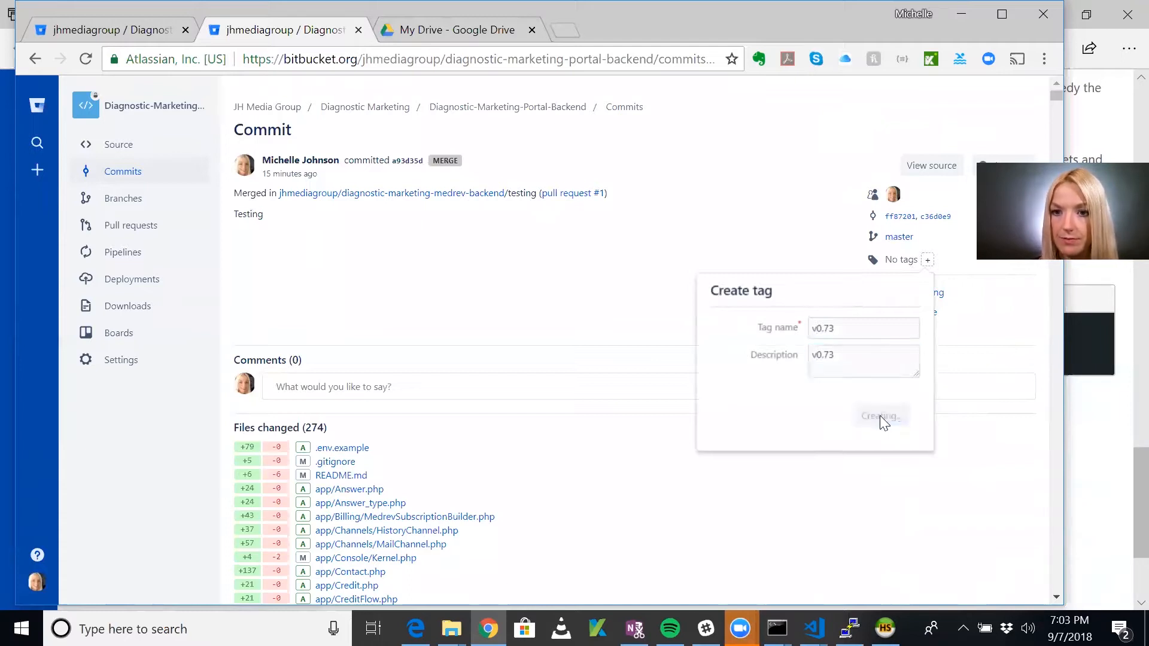
click(880, 417)
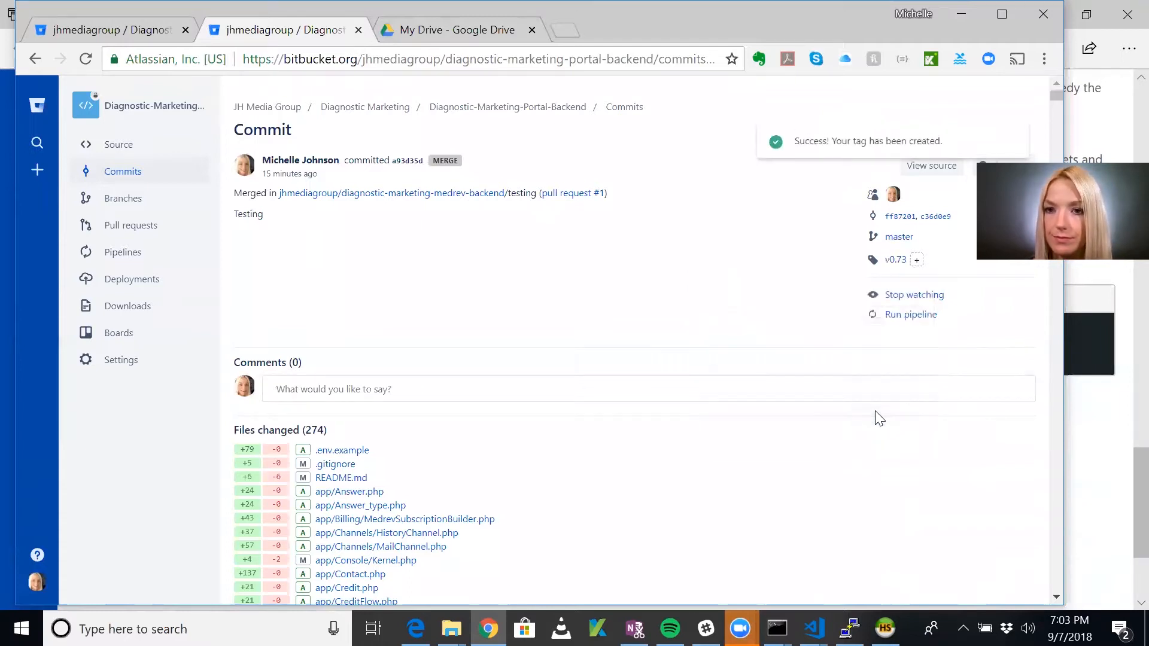
mouse_move(799, 222)
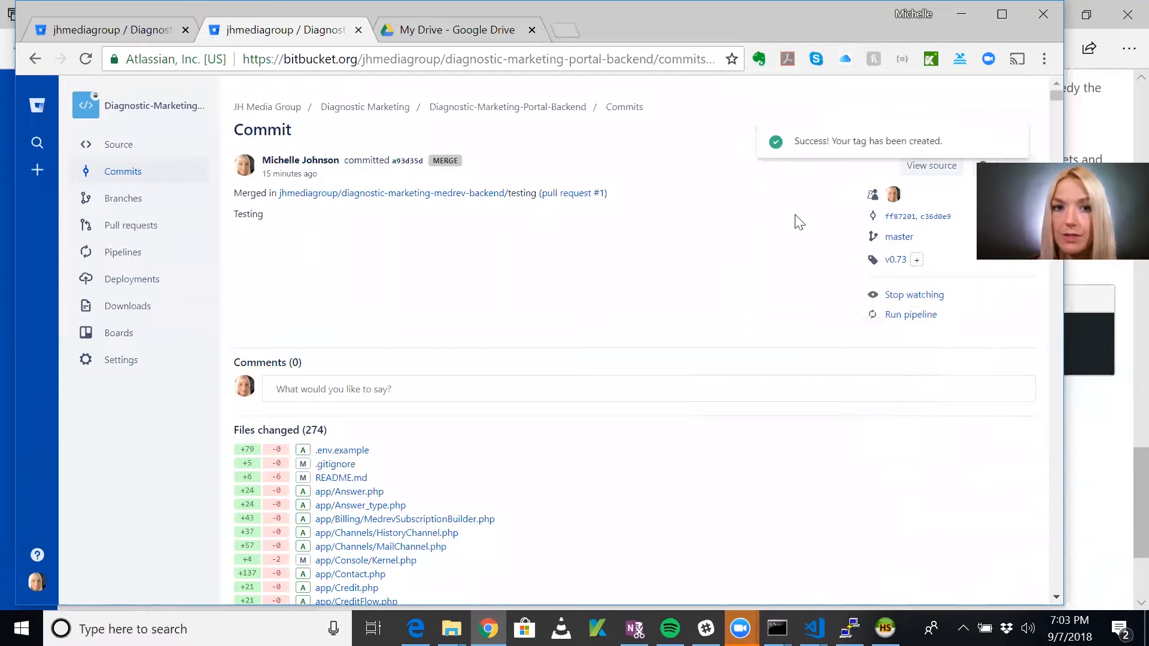
Return to the portal-backend commit history showing the merge commit tagged v0.73
click(624, 106)
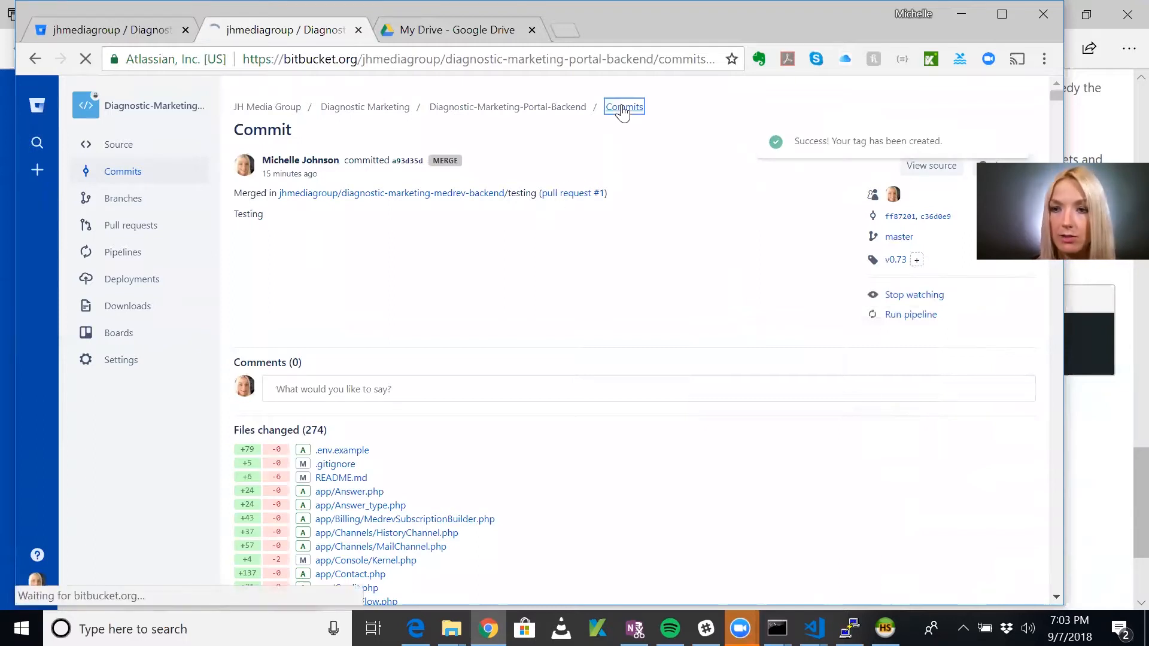
click(623, 106)
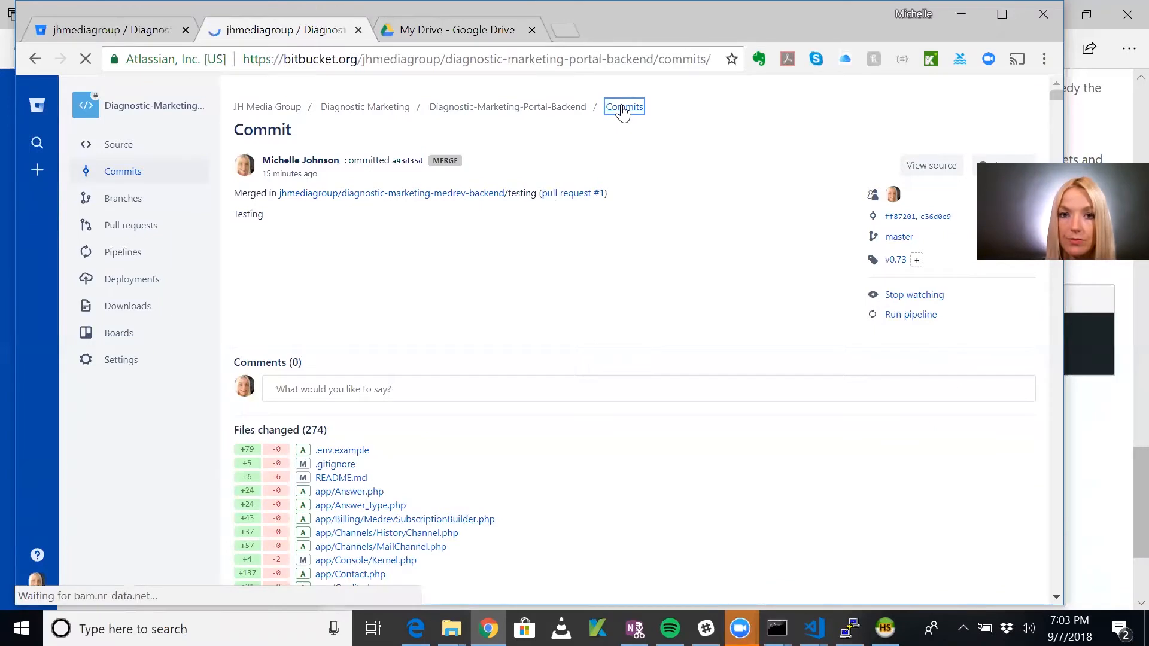
click(623, 106)
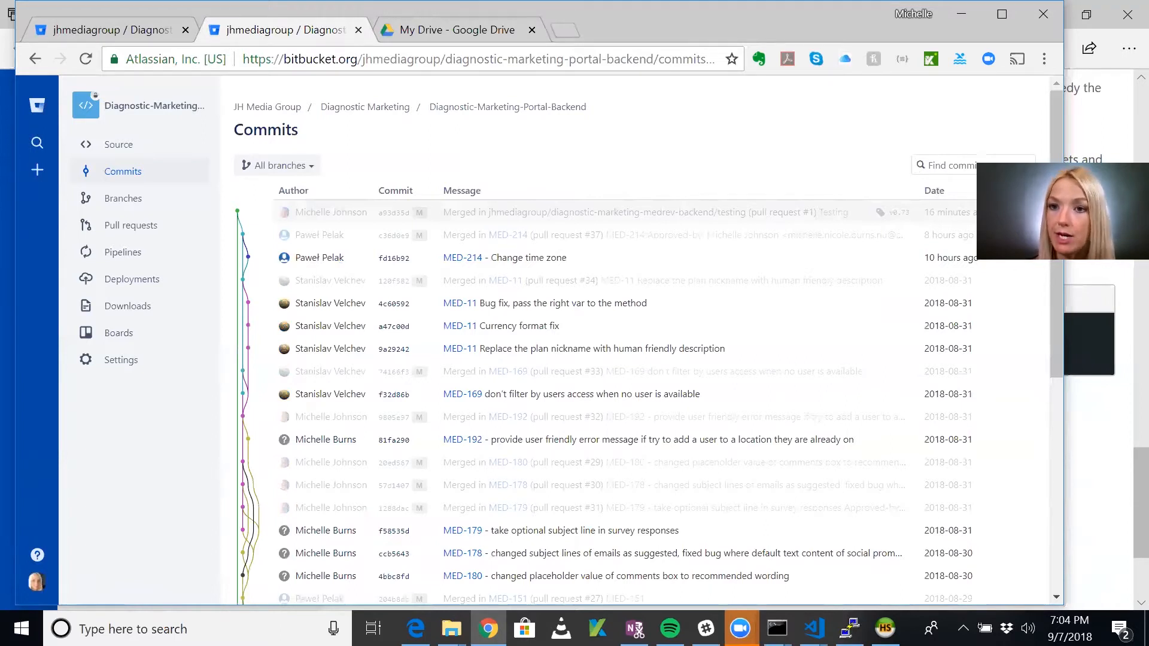
mouse_move(883, 217)
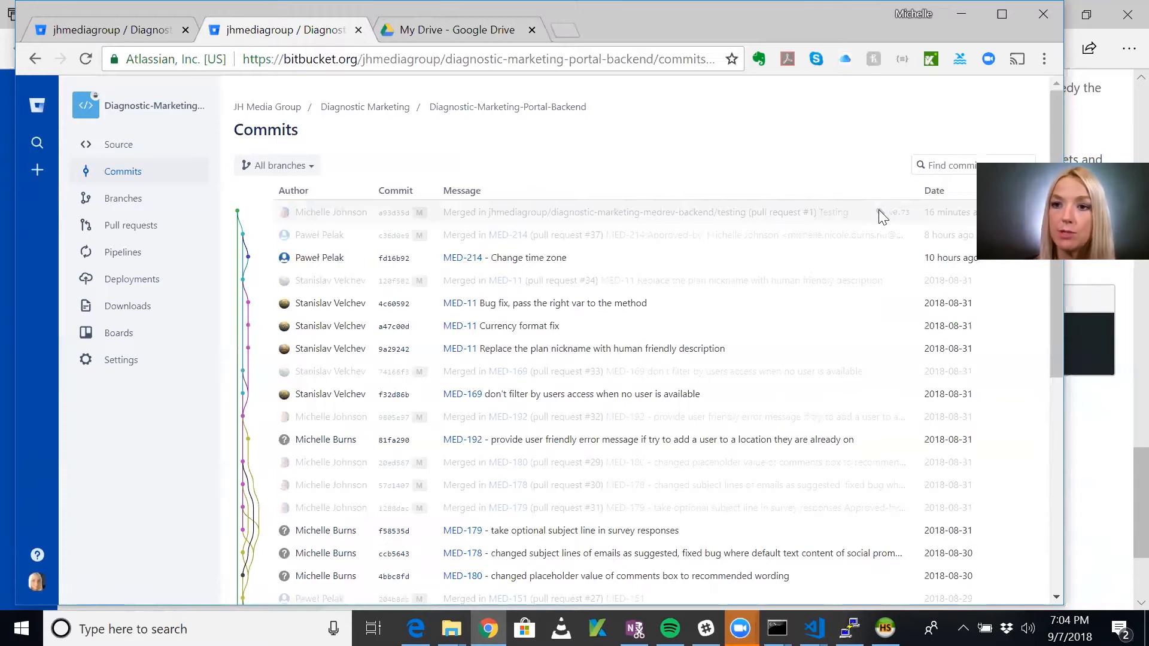
mouse_move(871, 80)
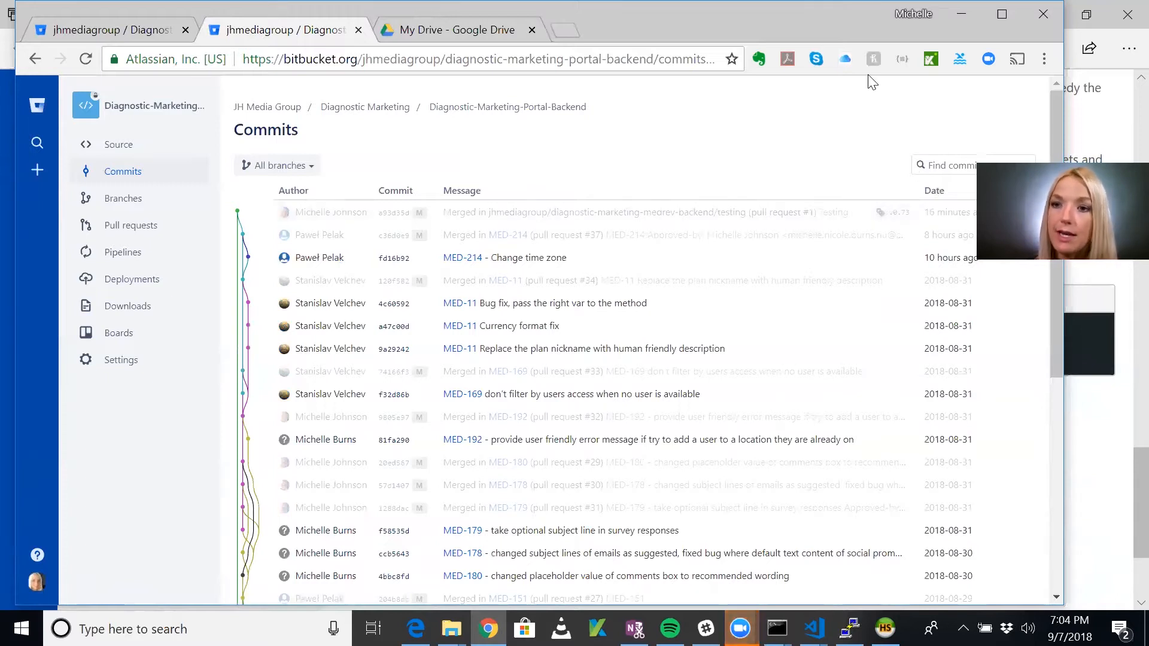
mouse_move(715, 504)
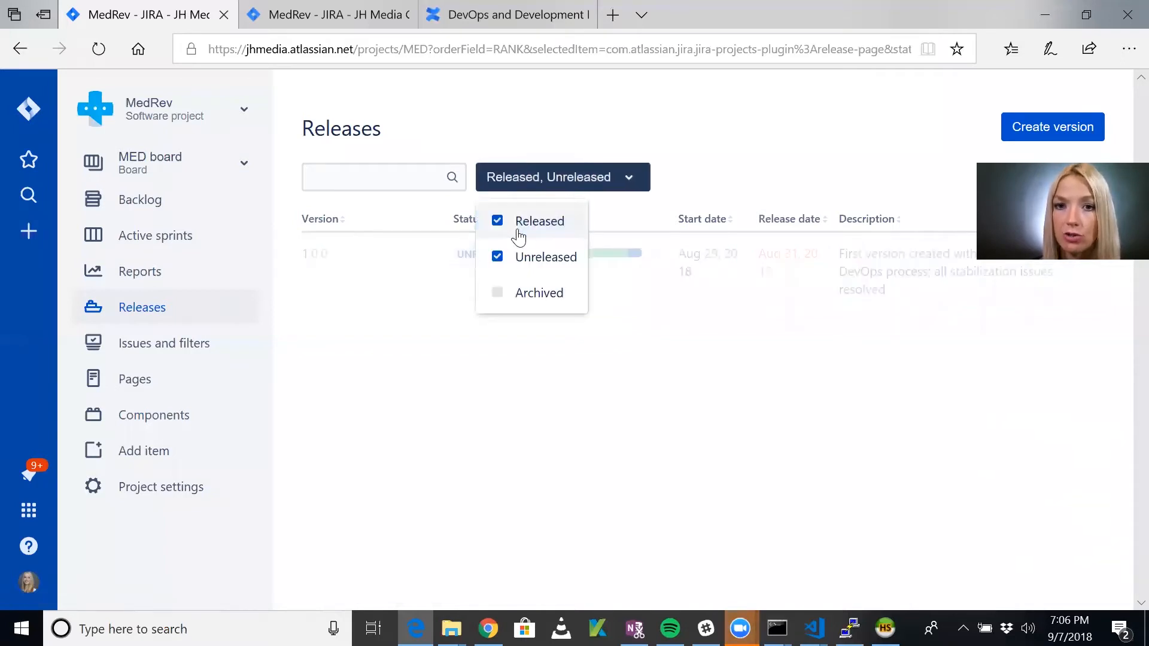
Show released and unreleased versions and open the version 0.73 report
click(747, 163)
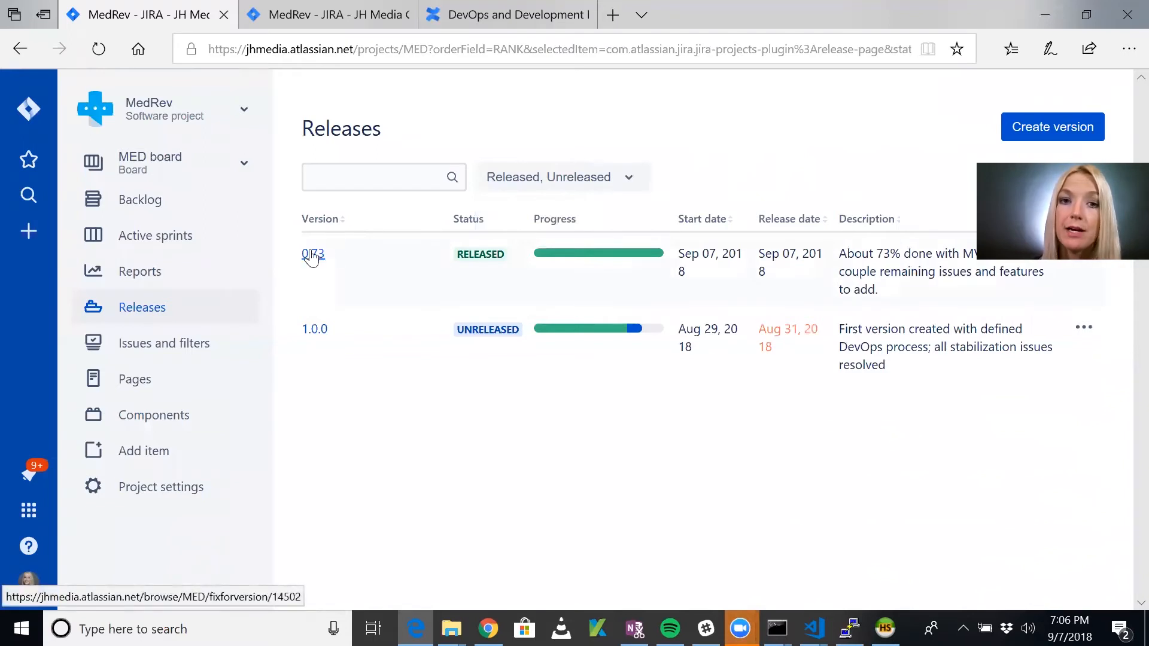
click(312, 253)
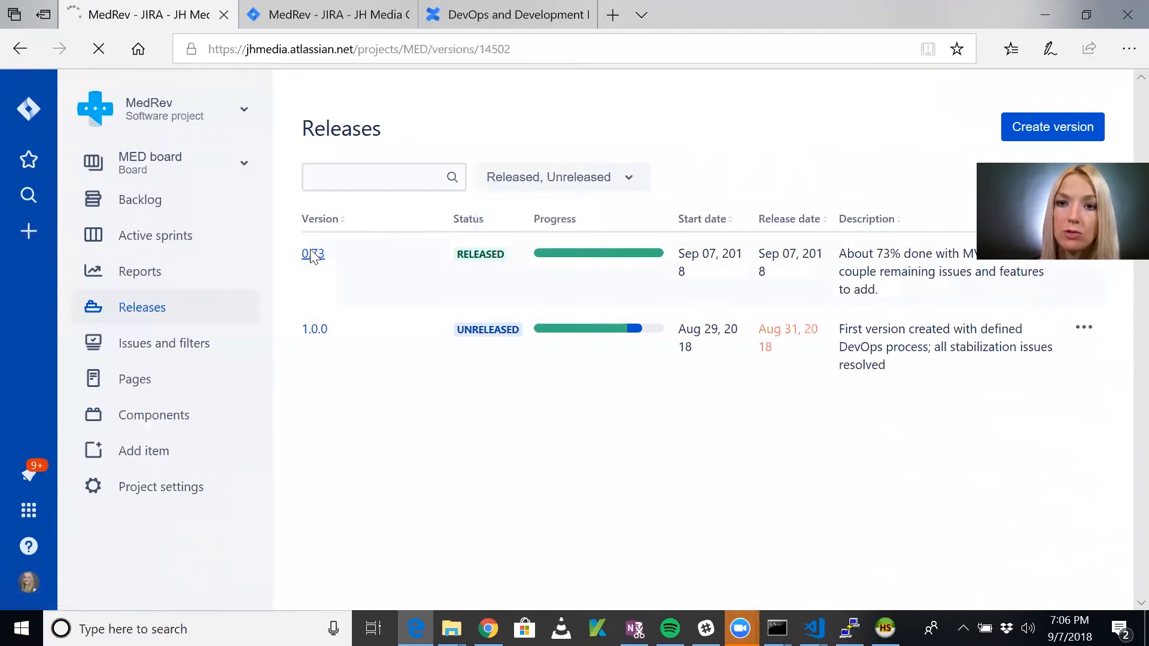
click(313, 254)
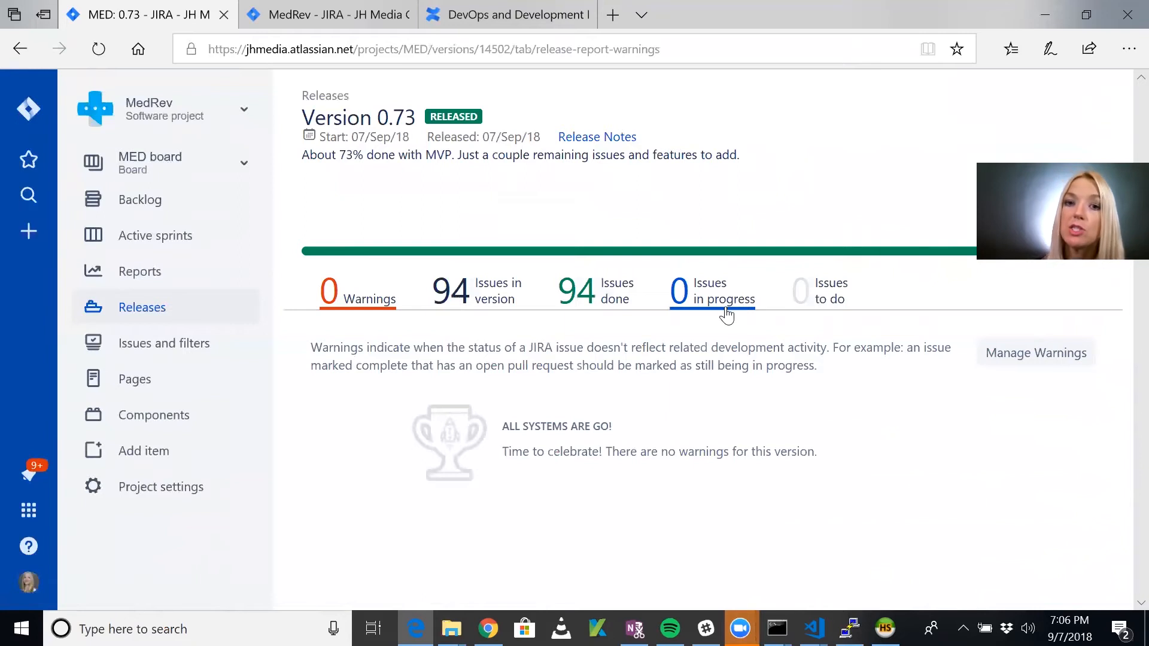
List the 94 issues included in version 0.73 and review them
click(475, 291)
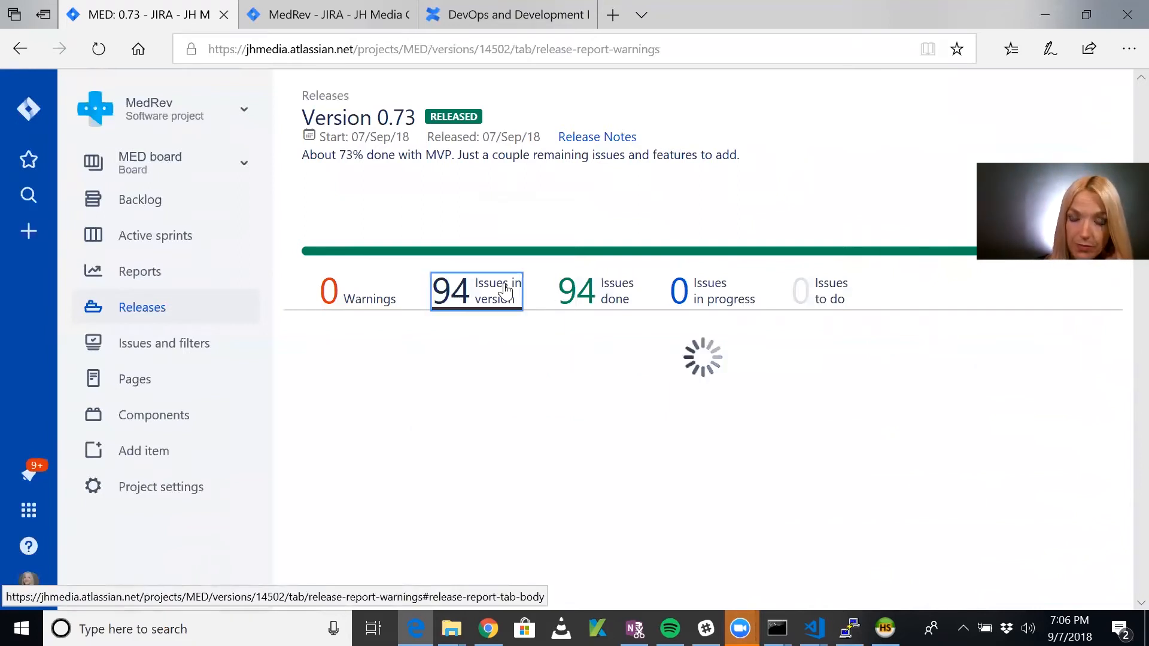
click(476, 291)
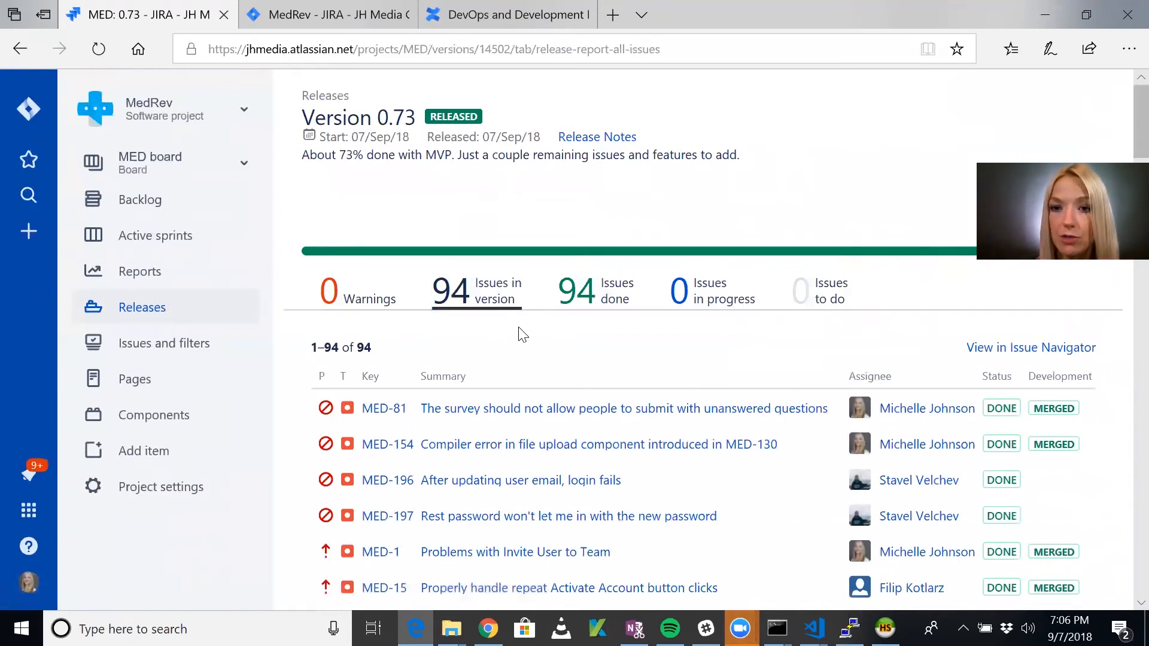
scroll(down, 3)
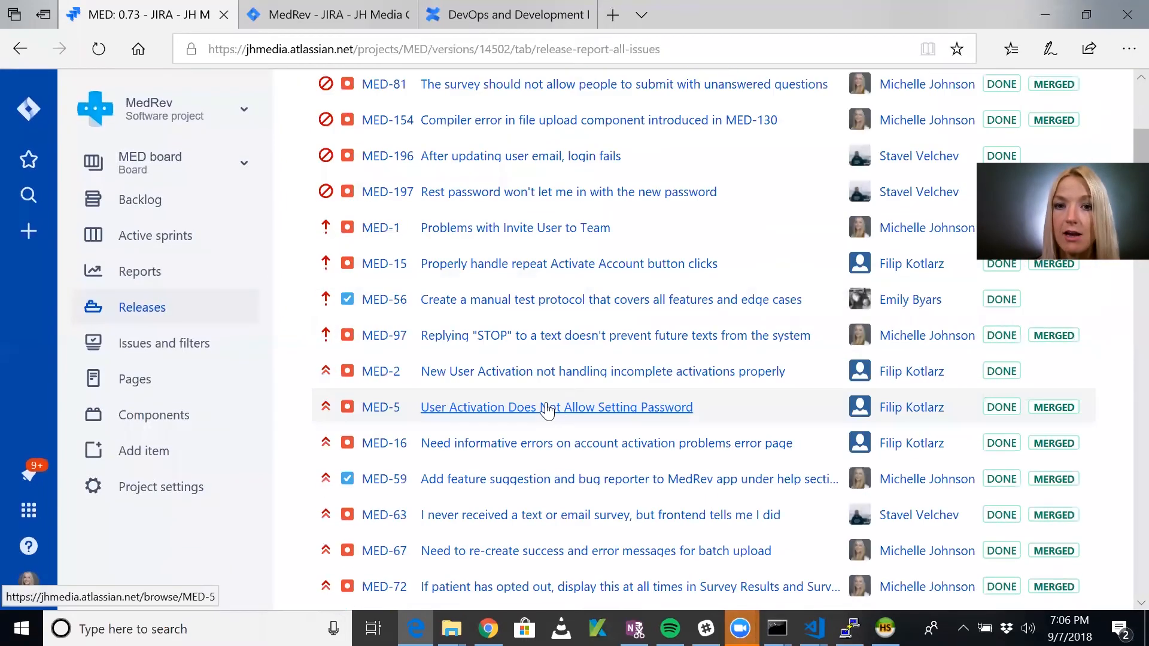
scroll(down, 3)
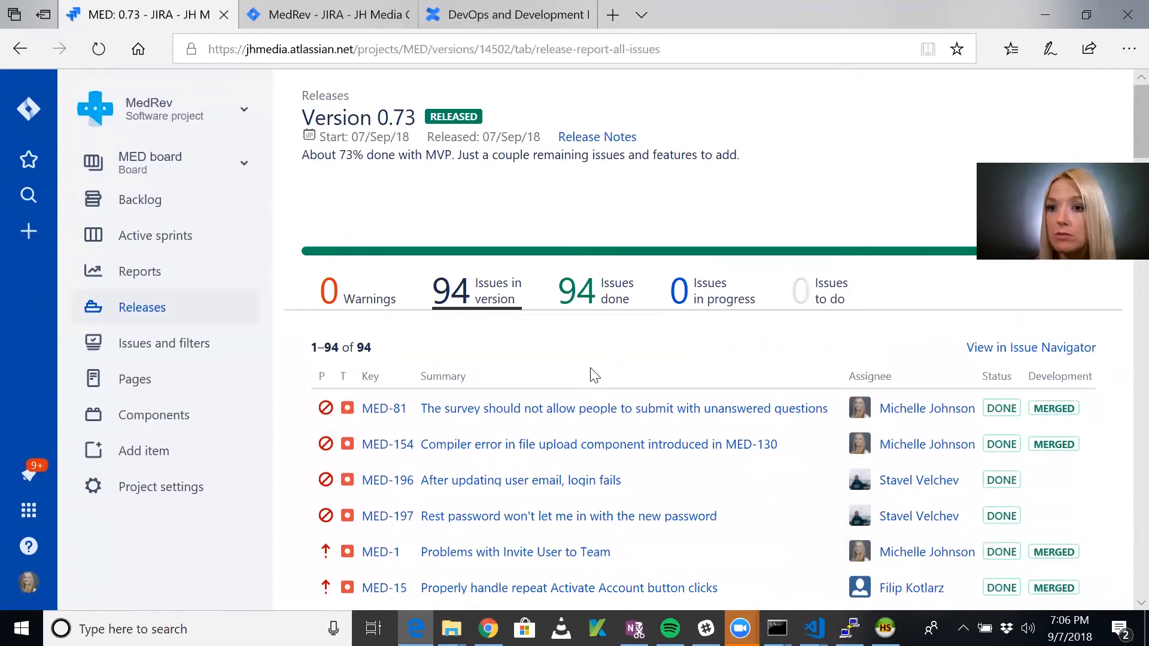
mouse_move(582, 386)
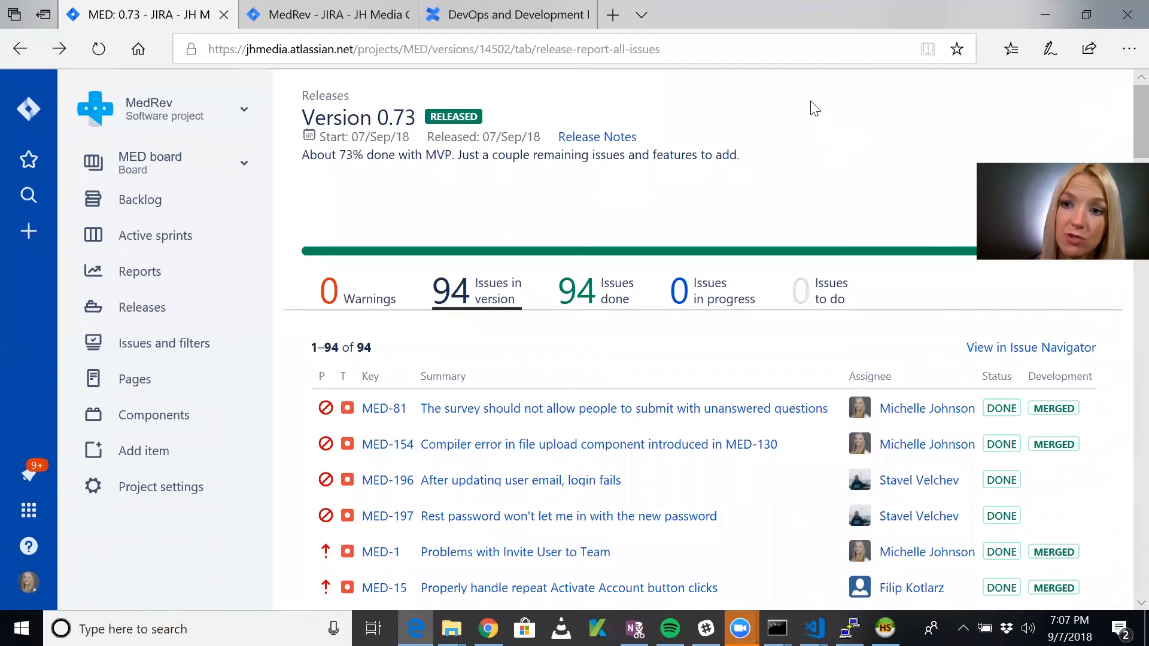
View version 0.73's generated release notes down to the copyable HTML text area
click(596, 136)
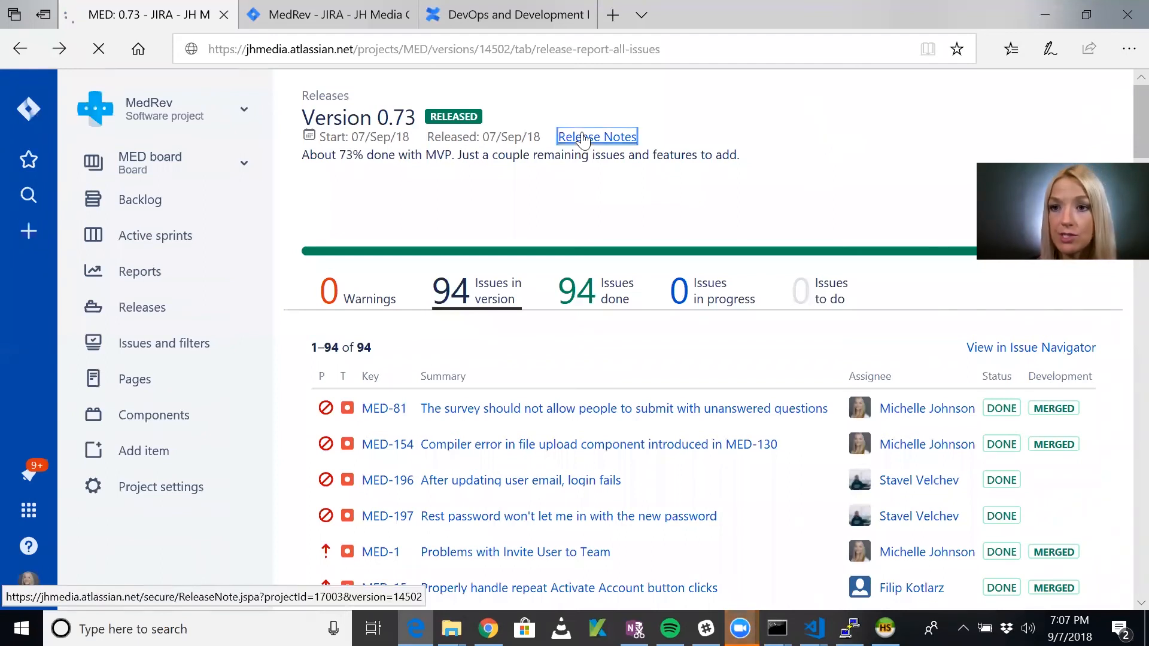
click(596, 137)
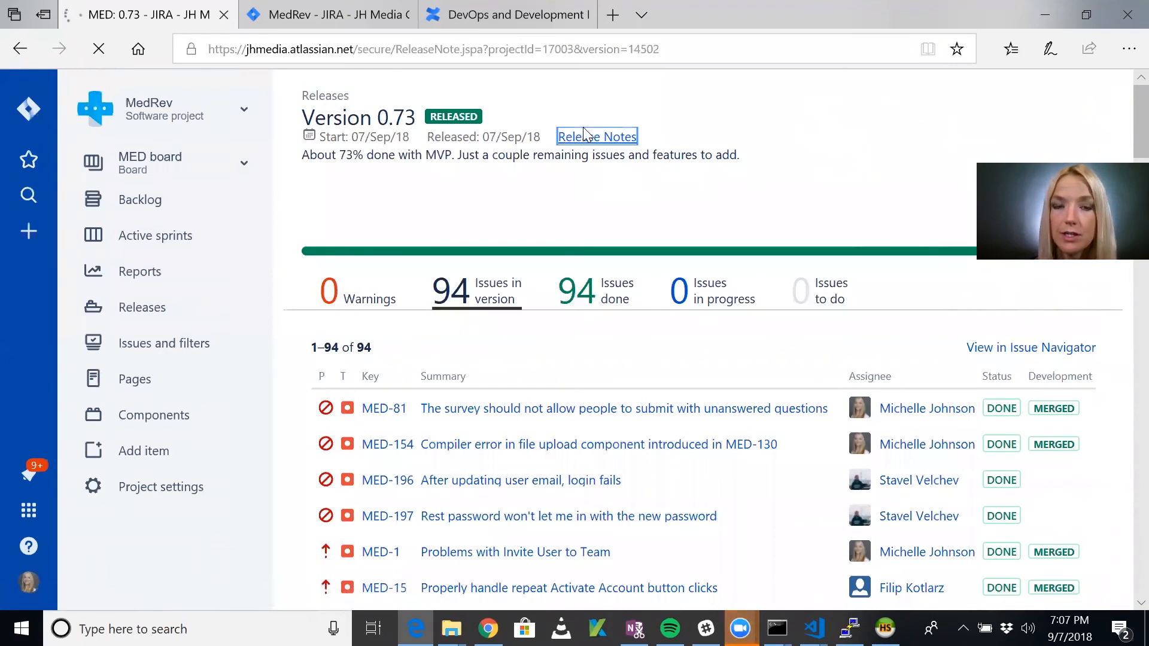
click(597, 137)
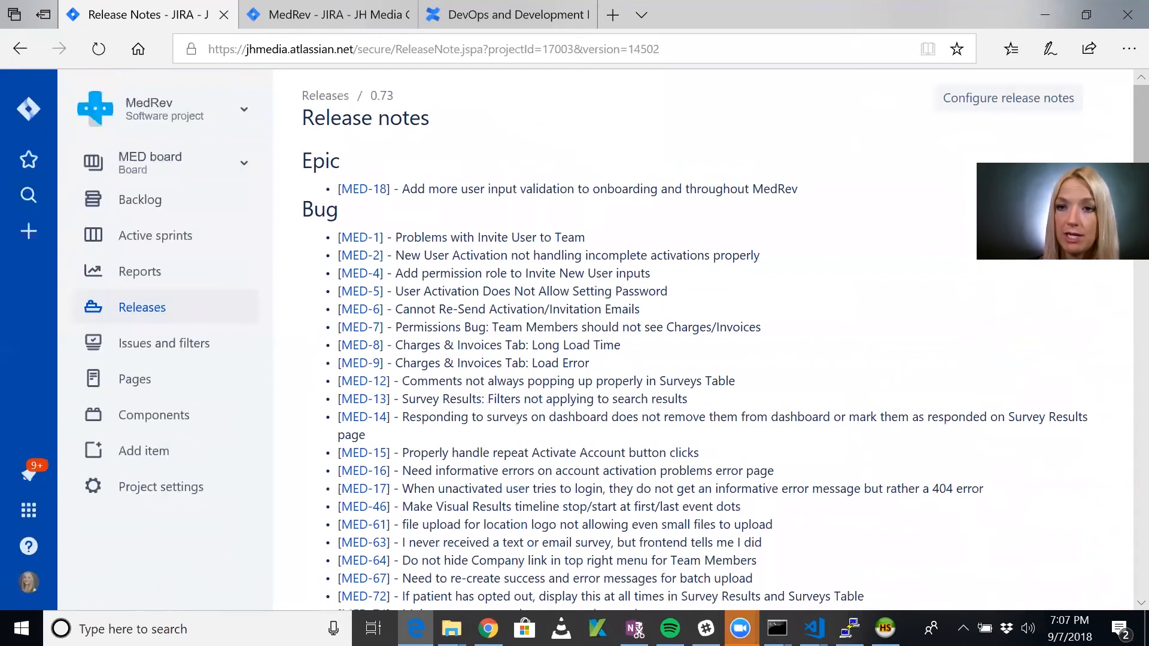
scroll(down, 3)
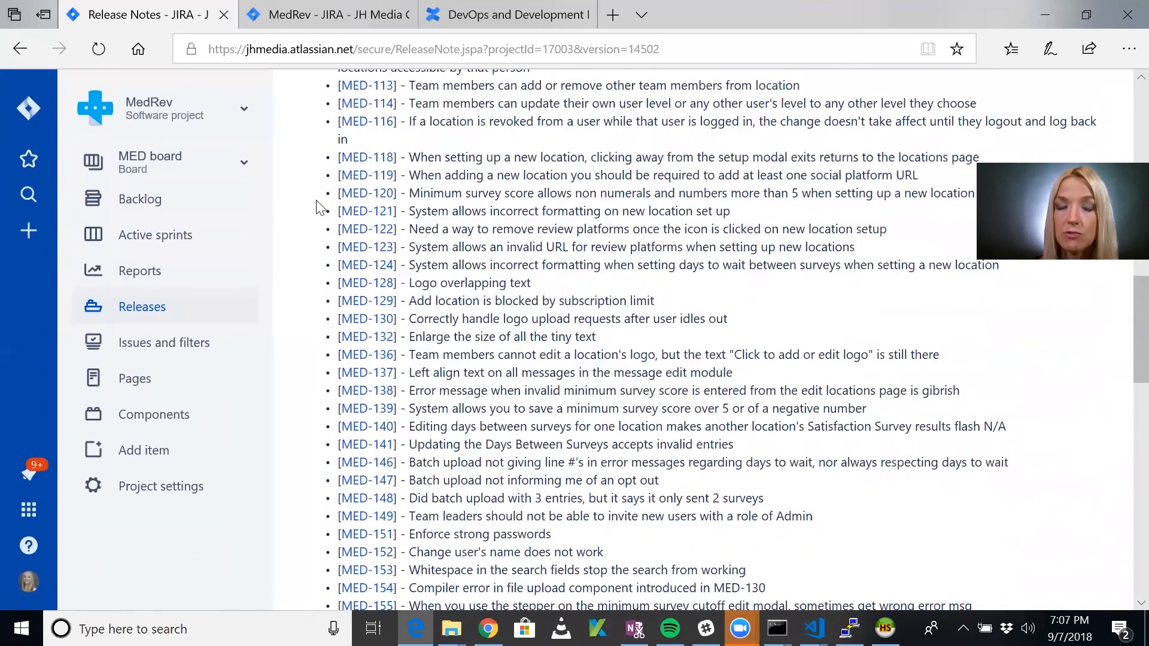
scroll(down, 3)
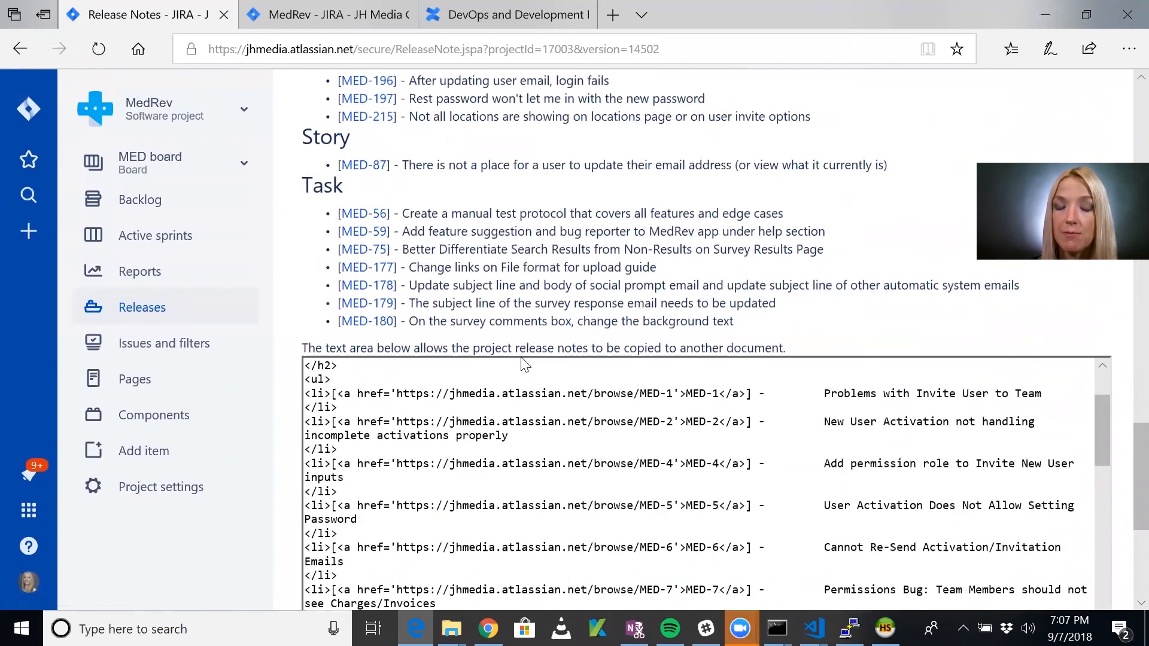
scroll(down, 3)
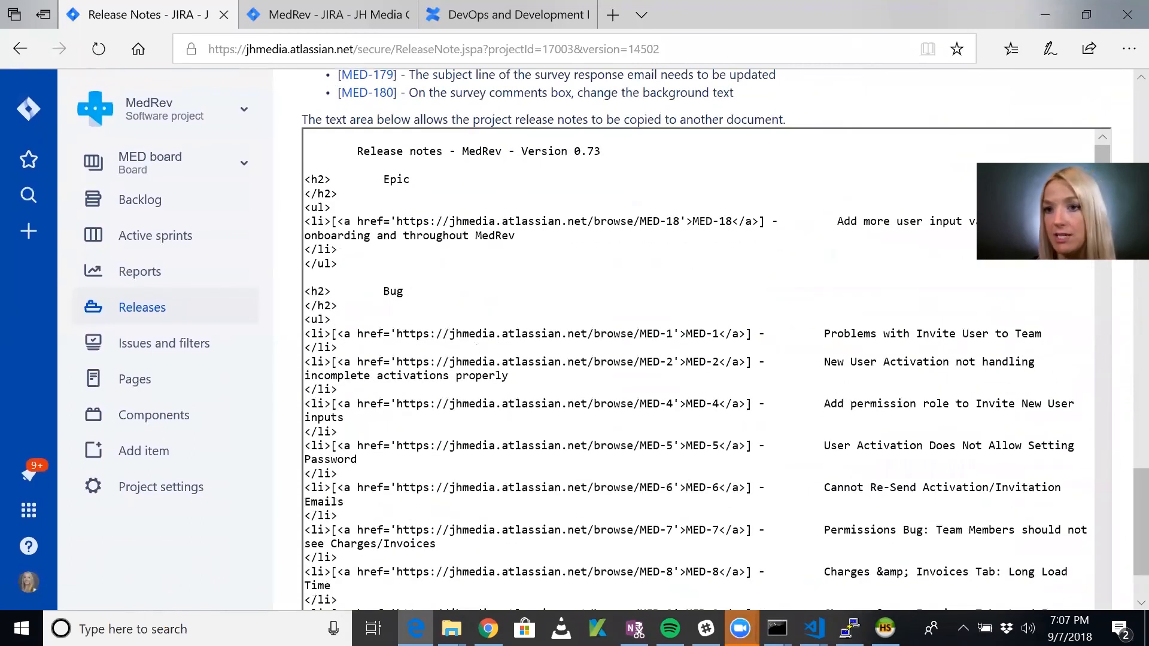
scroll(down, 3)
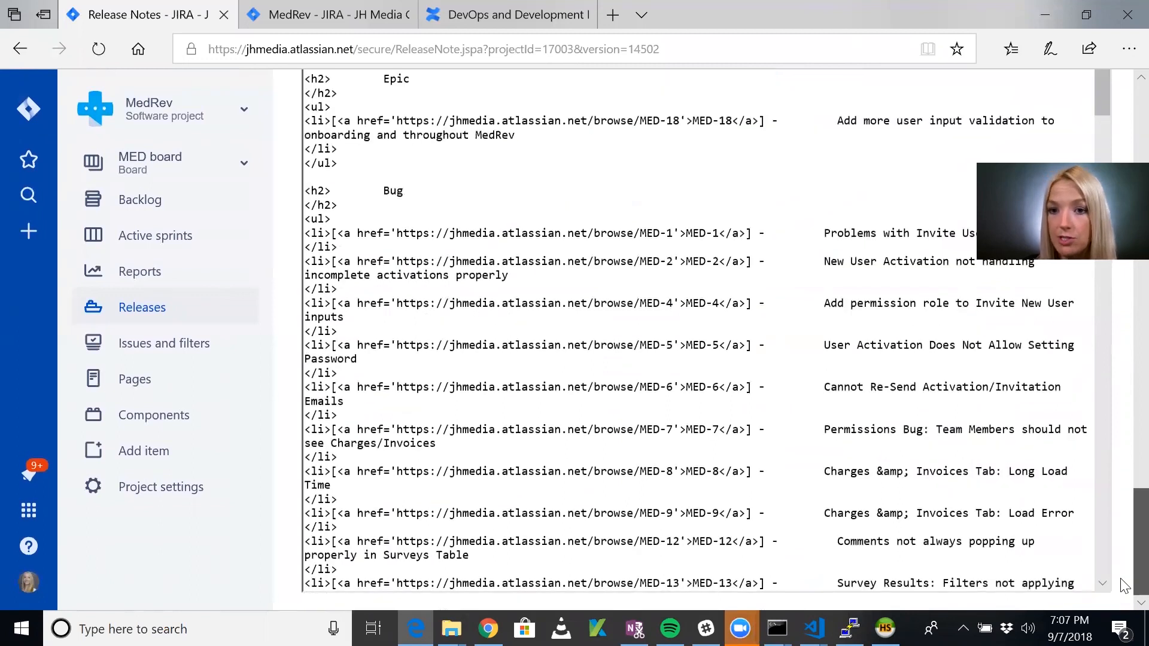